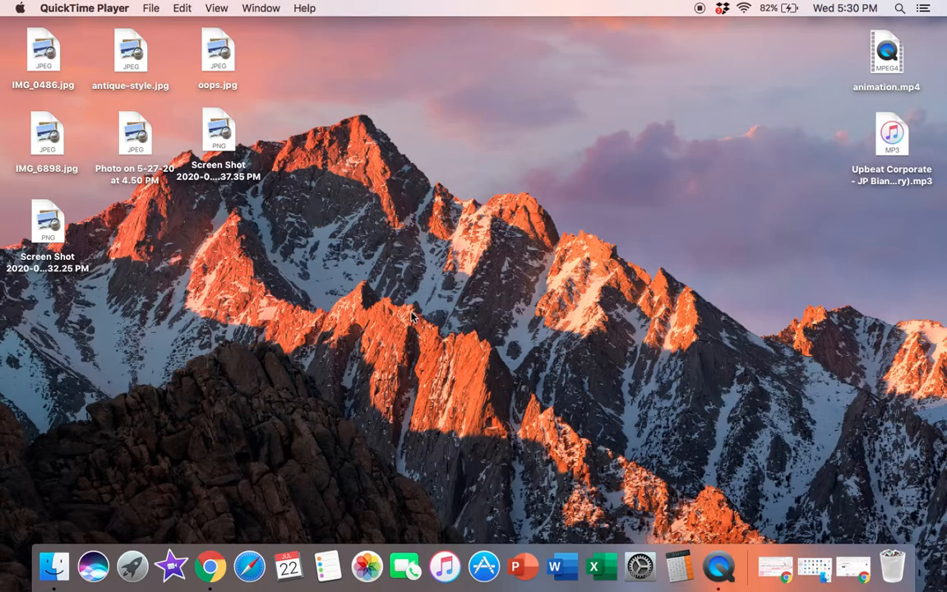
mouse_move(600, 286)
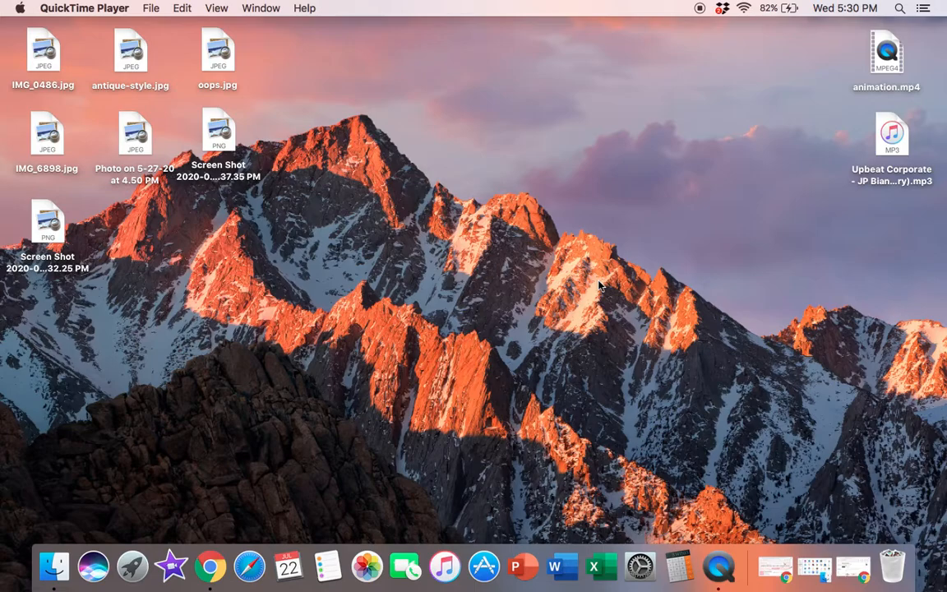
mouse_move(853, 566)
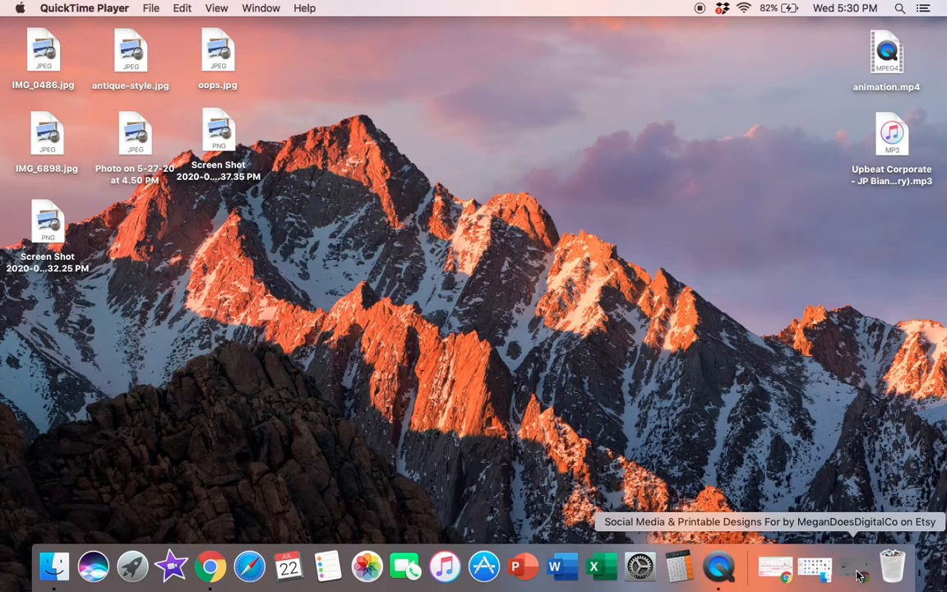
Return to the MeganDoesDigitalCo Etsy shop and scroll through its 39 listings
click(210, 567)
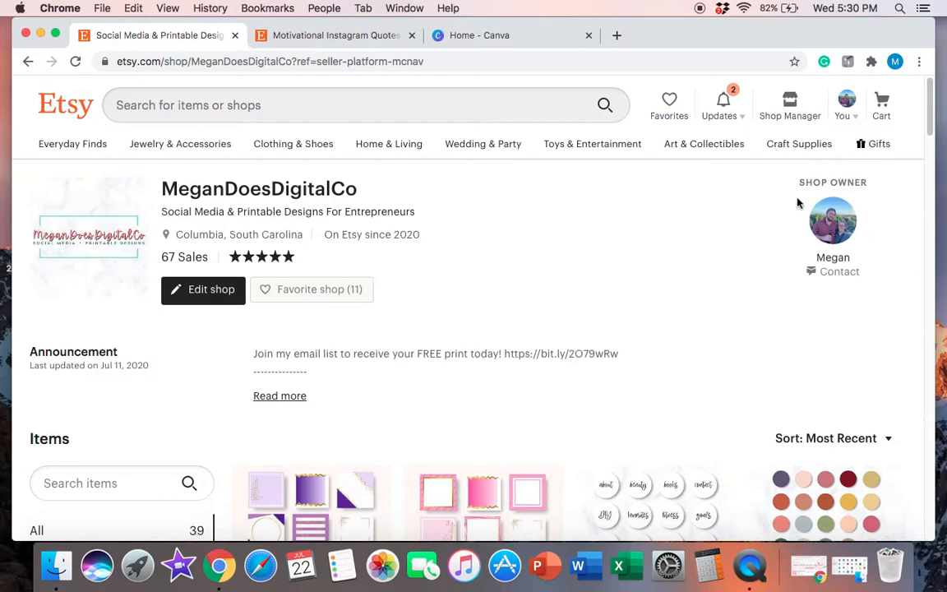
mouse_move(783, 203)
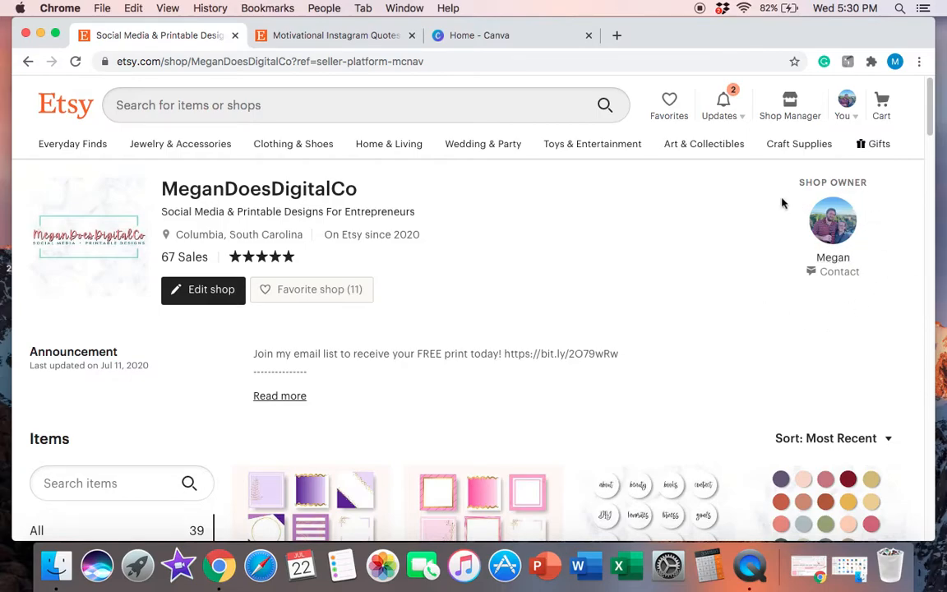
mouse_move(168, 321)
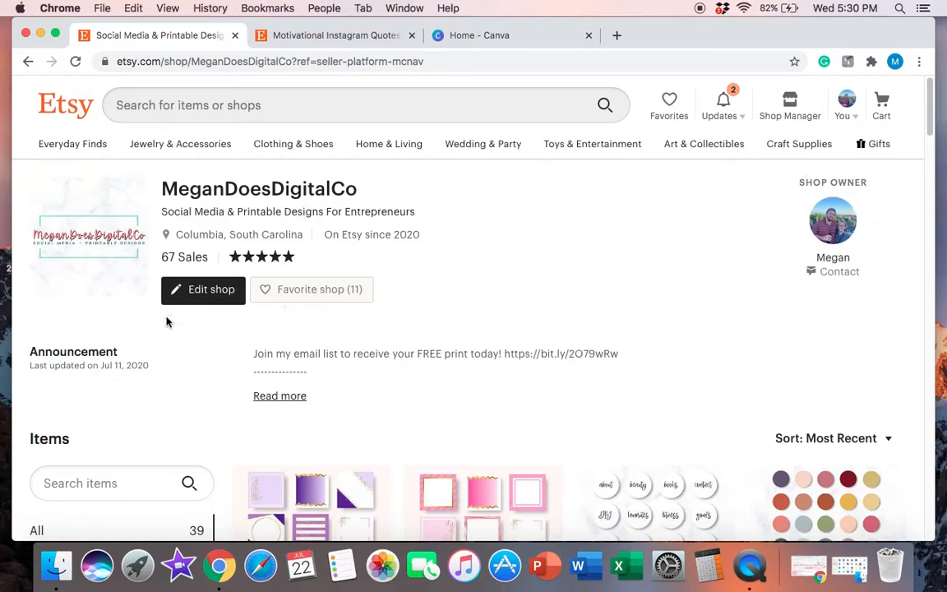
mouse_move(414, 230)
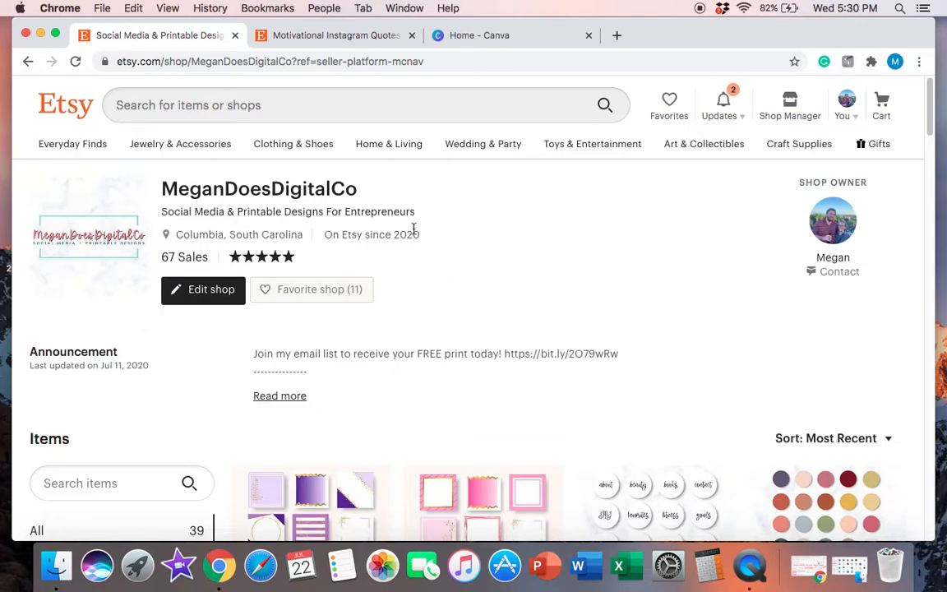
mouse_move(189, 370)
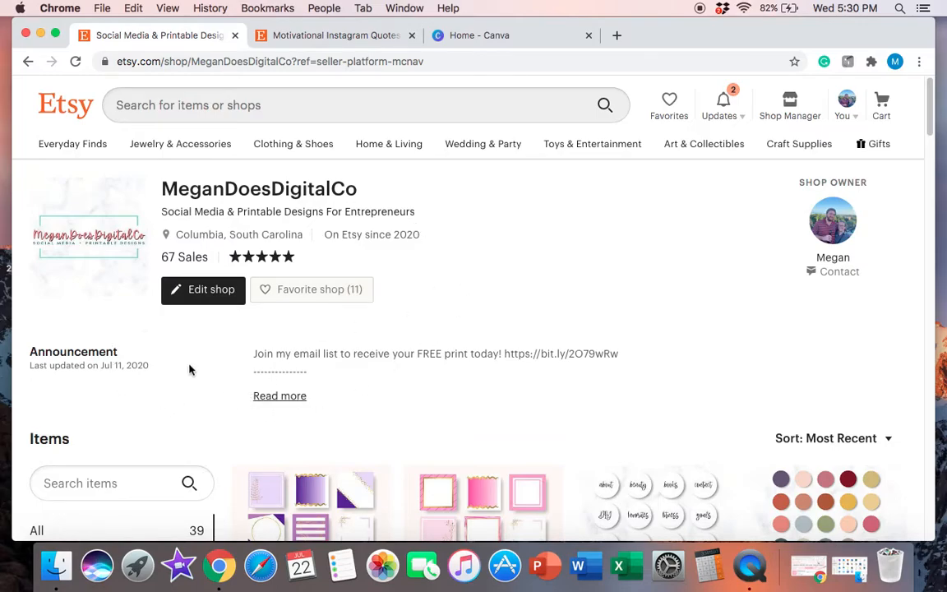
scroll(down, 3)
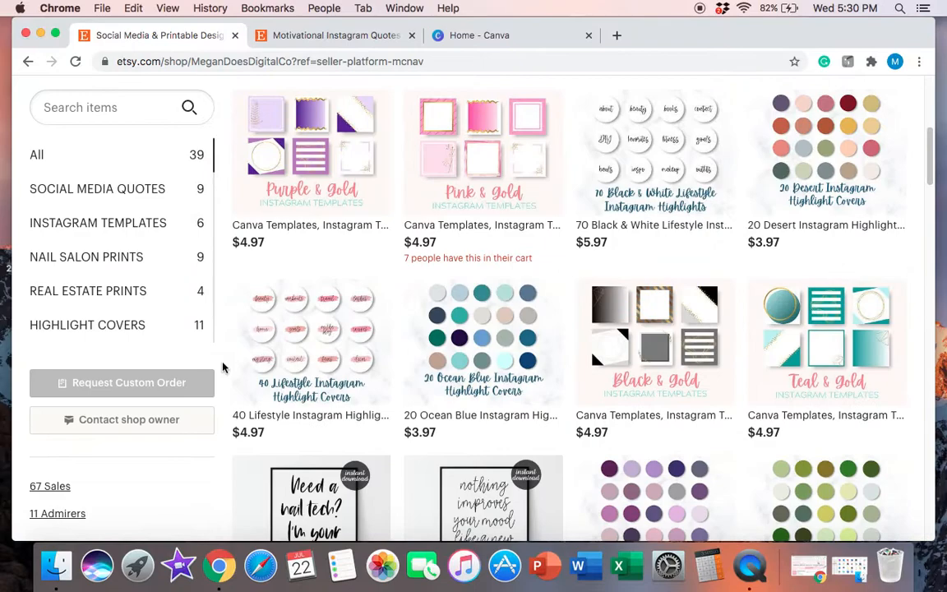
scroll(up, 3)
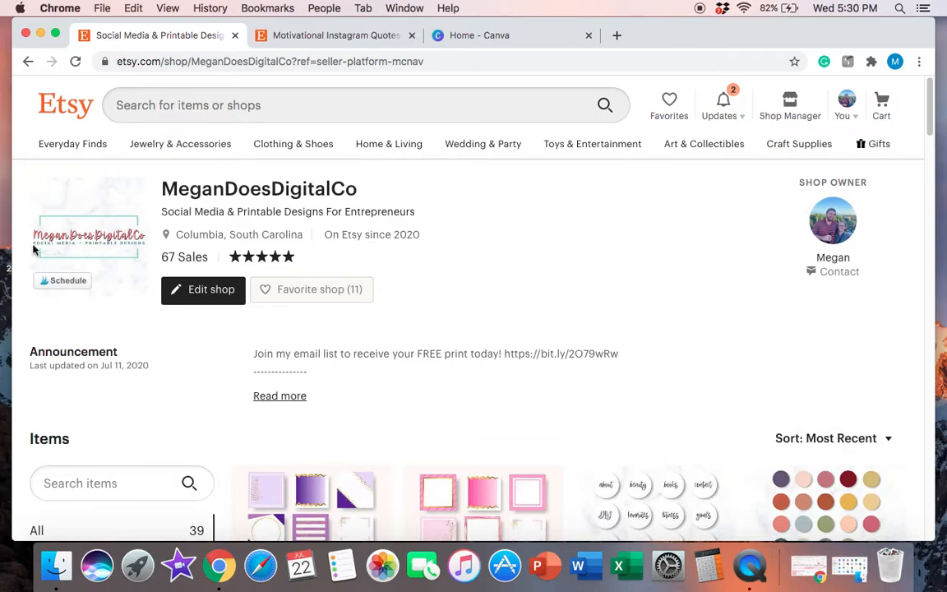
scroll(down, 3)
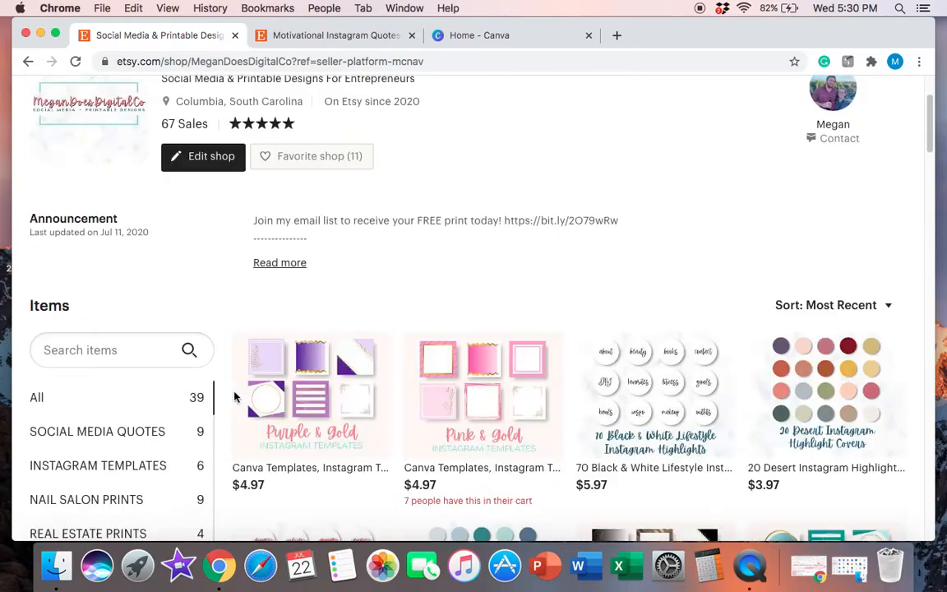
scroll(down, 3)
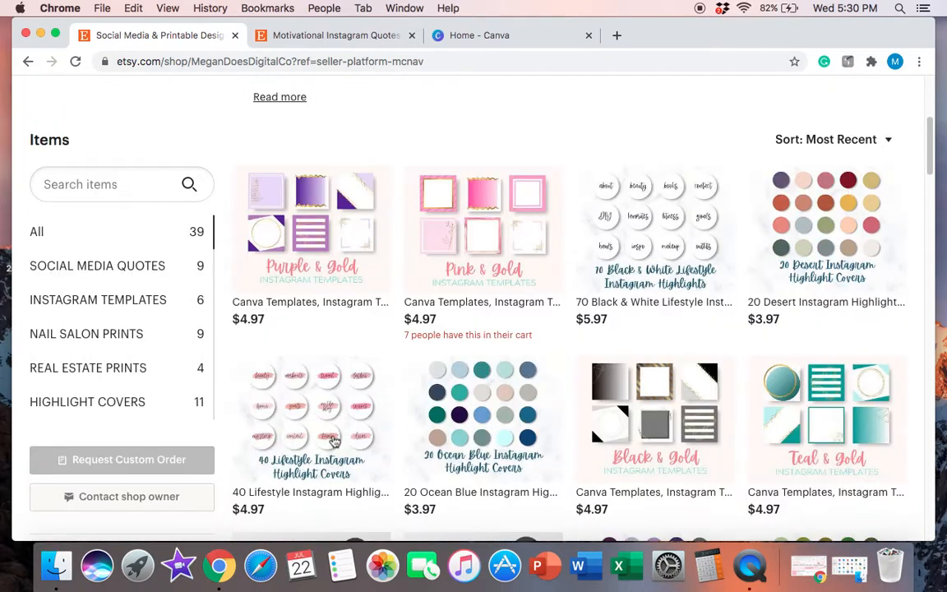
mouse_move(465, 565)
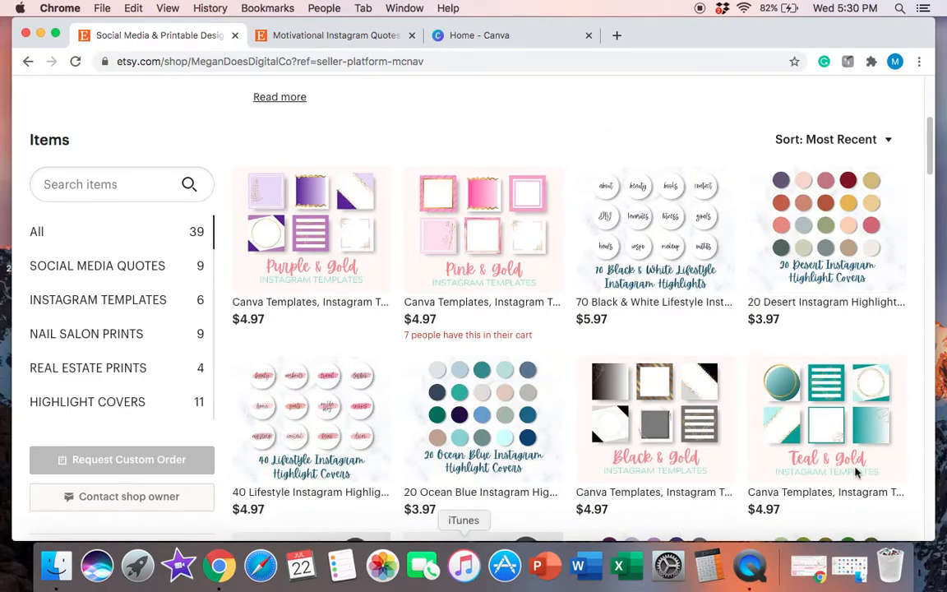
mouse_move(206, 341)
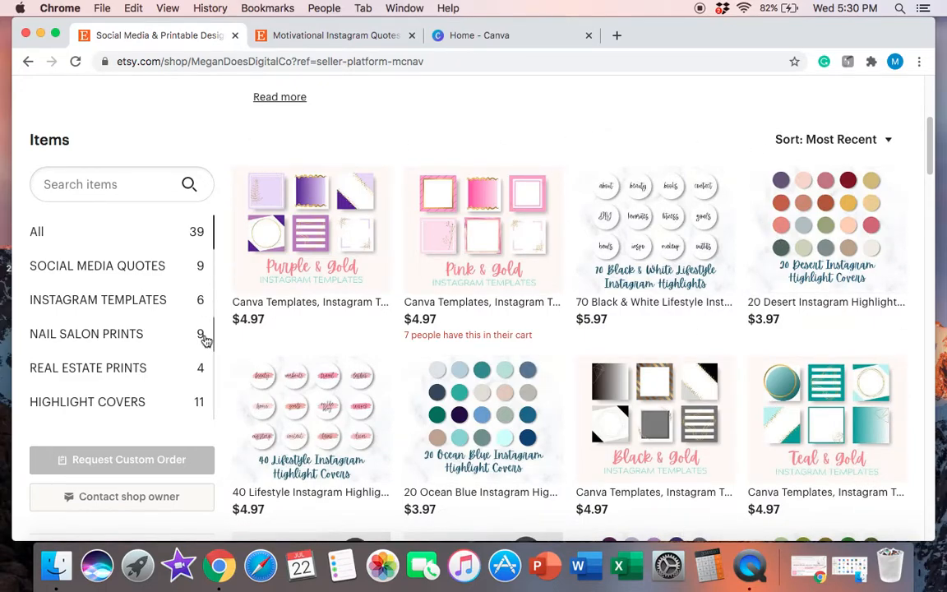
mouse_move(895, 280)
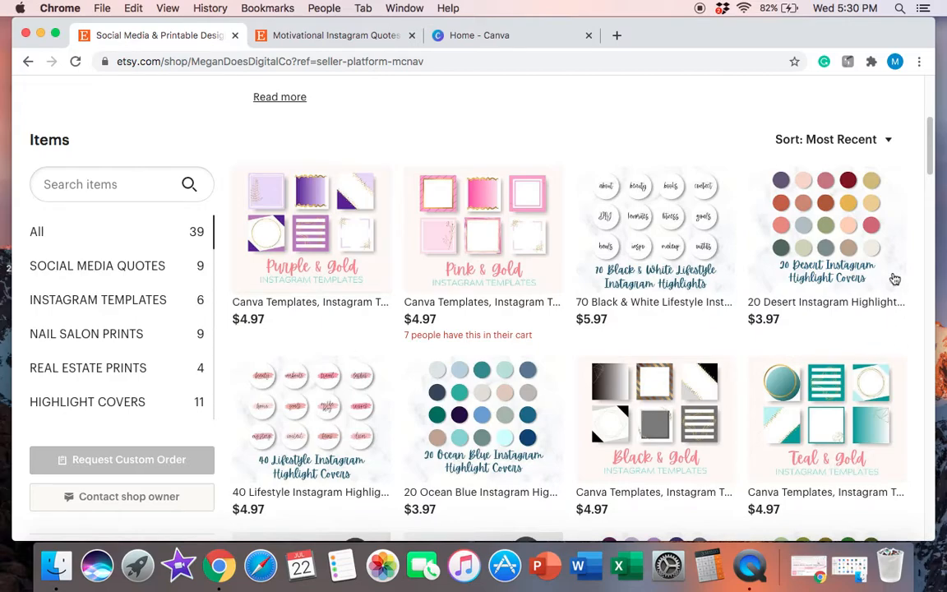
mouse_move(227, 189)
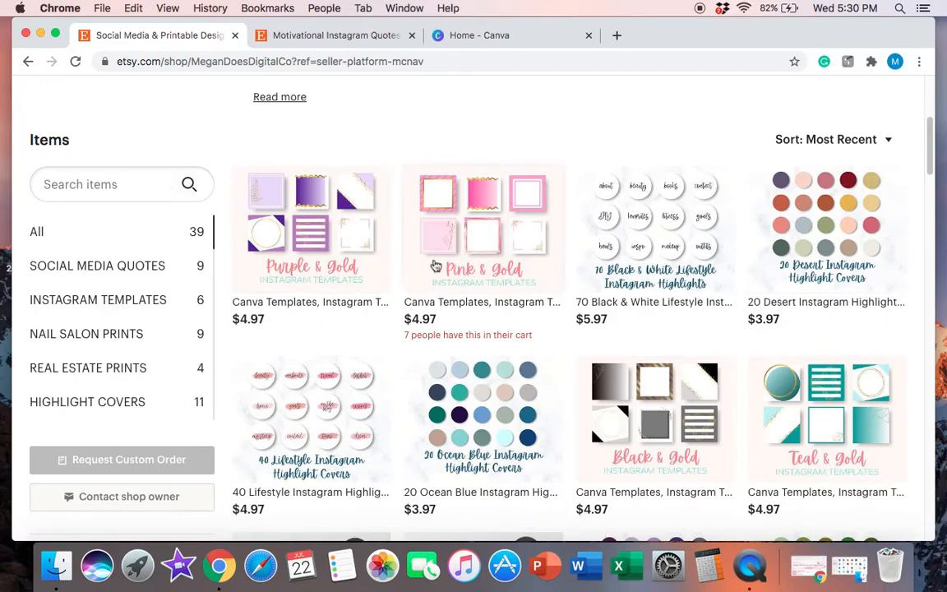
mouse_move(590, 235)
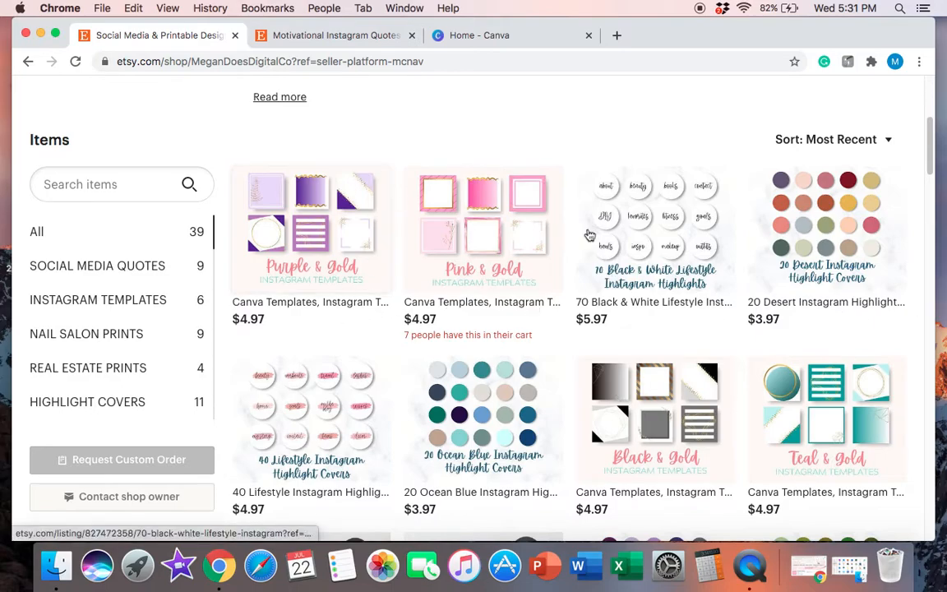
mouse_move(497, 255)
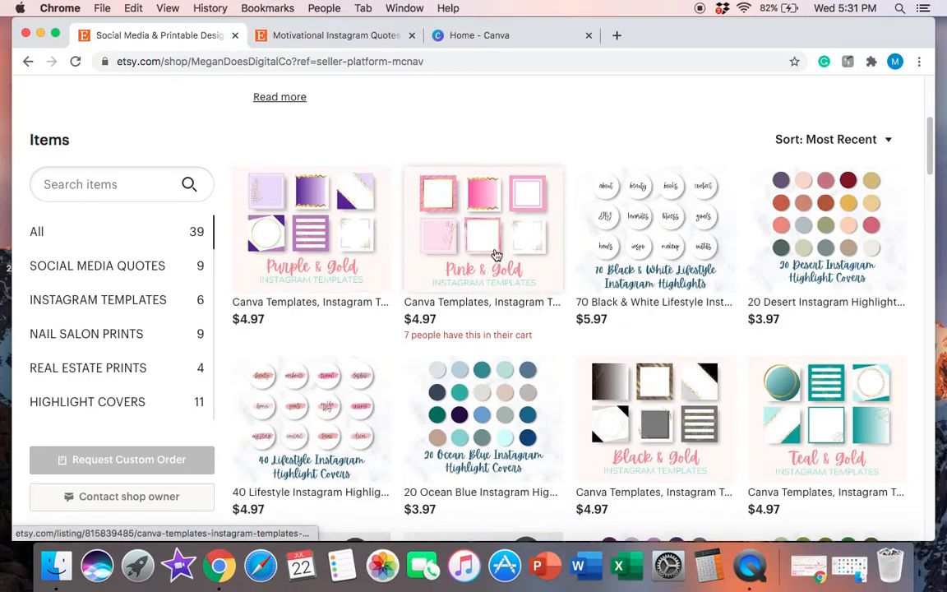
mouse_move(483, 171)
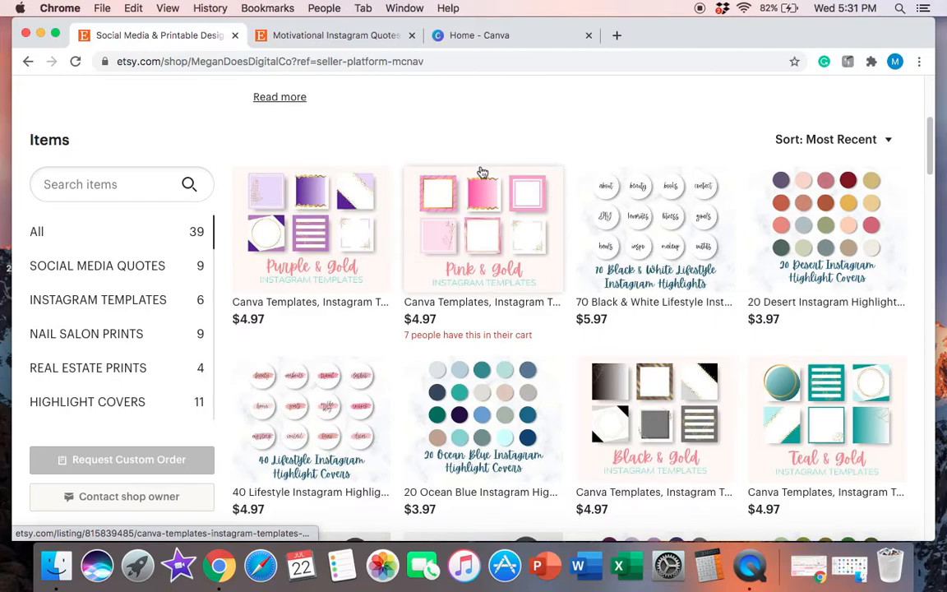
mouse_move(919, 310)
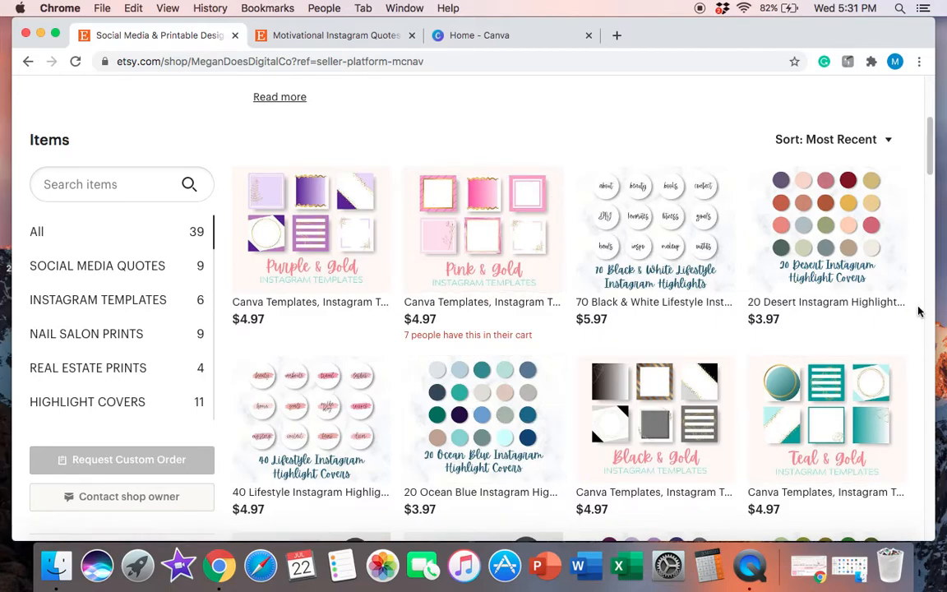
scroll(up, 3)
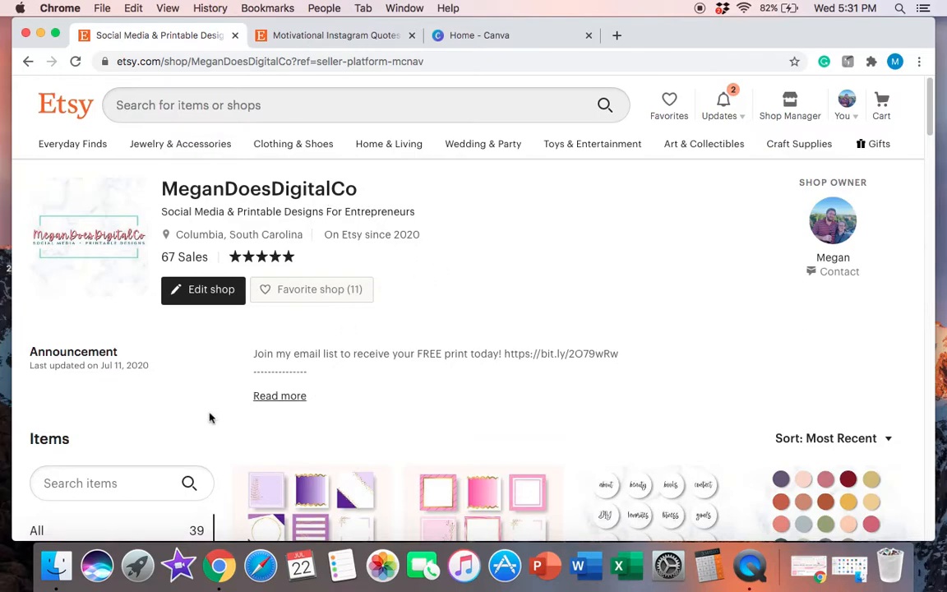
scroll(down, 3)
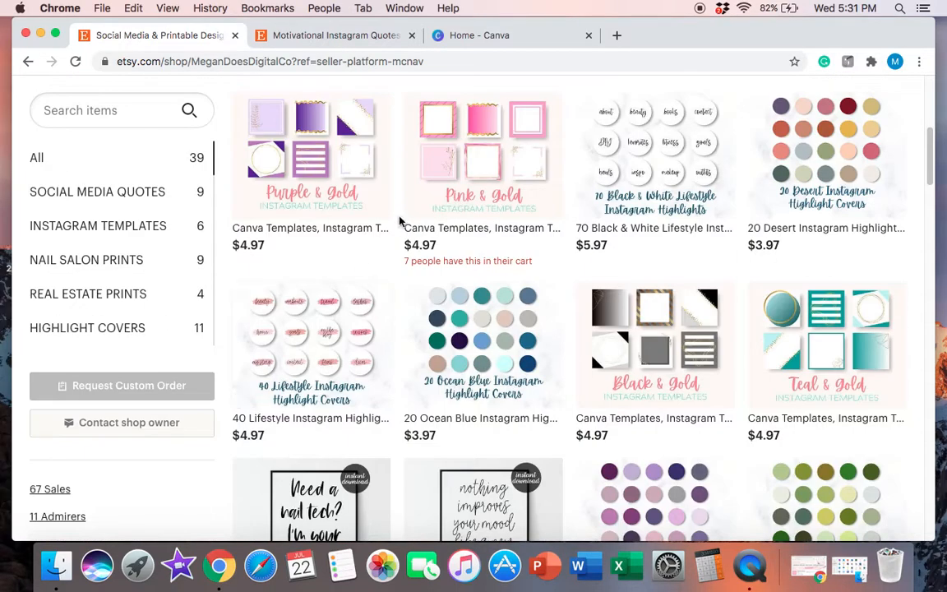
mouse_move(589, 364)
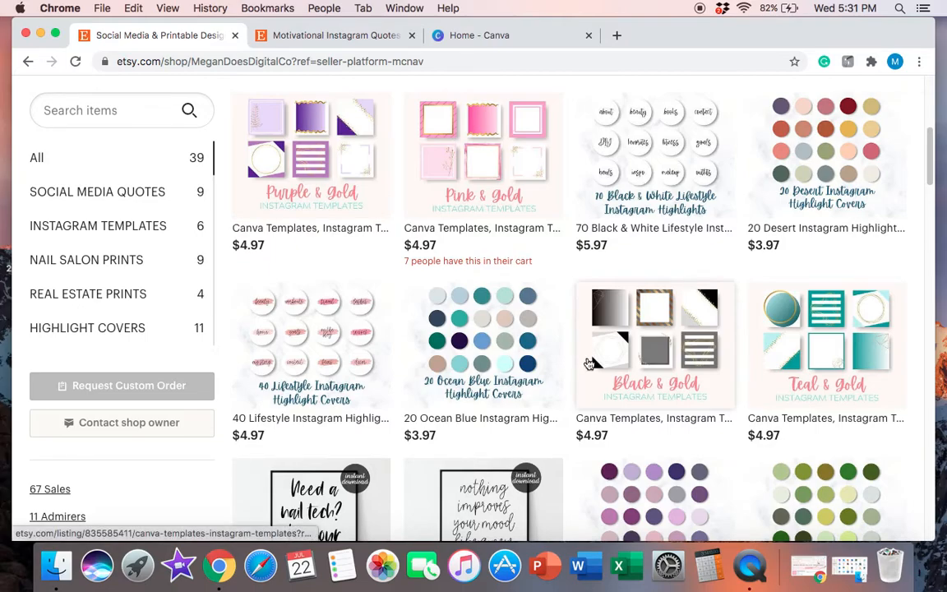
mouse_move(573, 381)
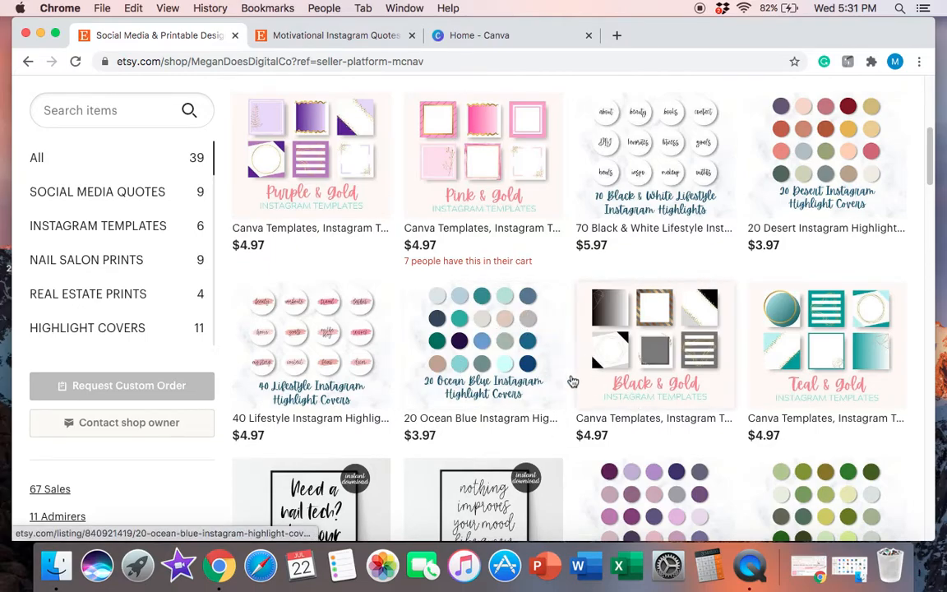
scroll(down, 3)
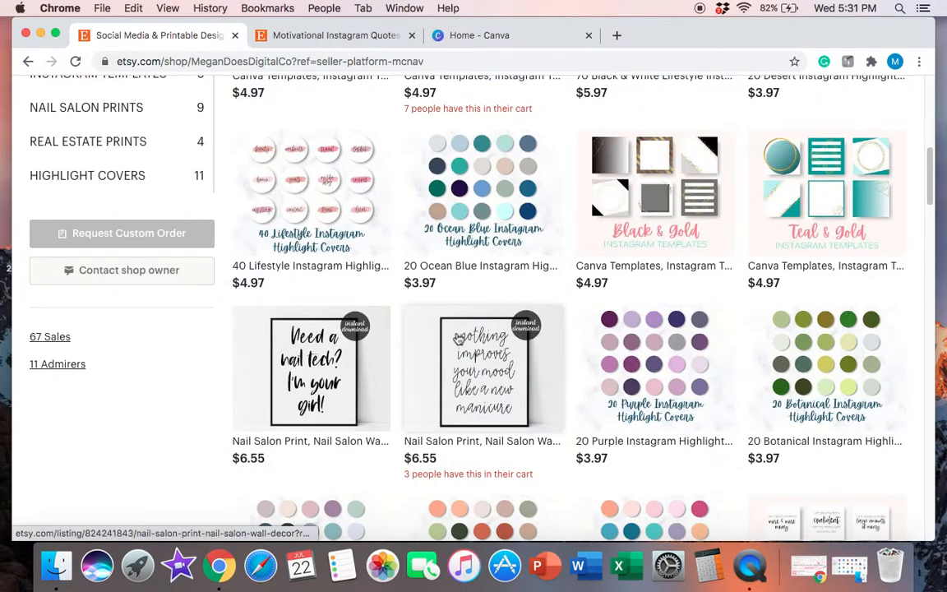
mouse_move(273, 356)
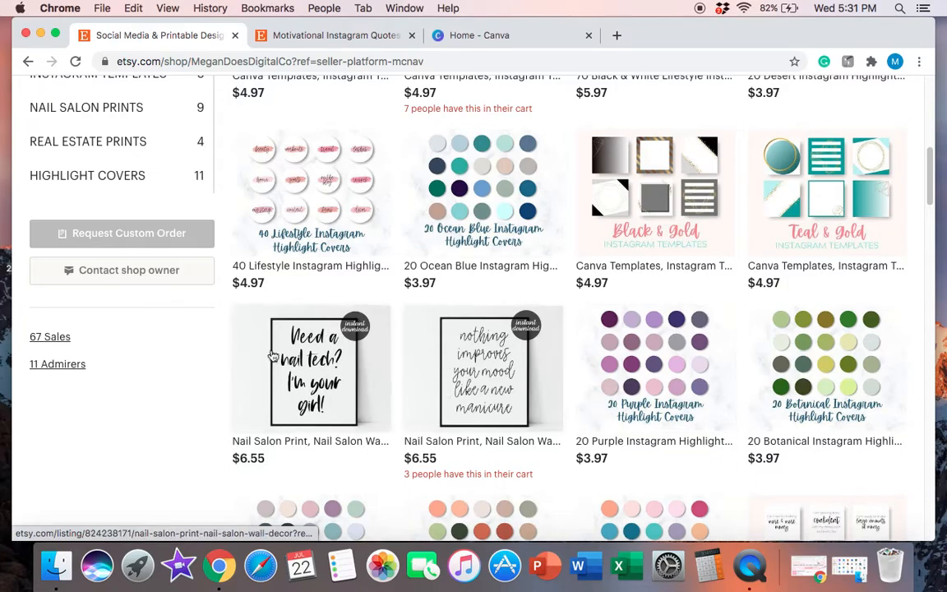
mouse_move(571, 354)
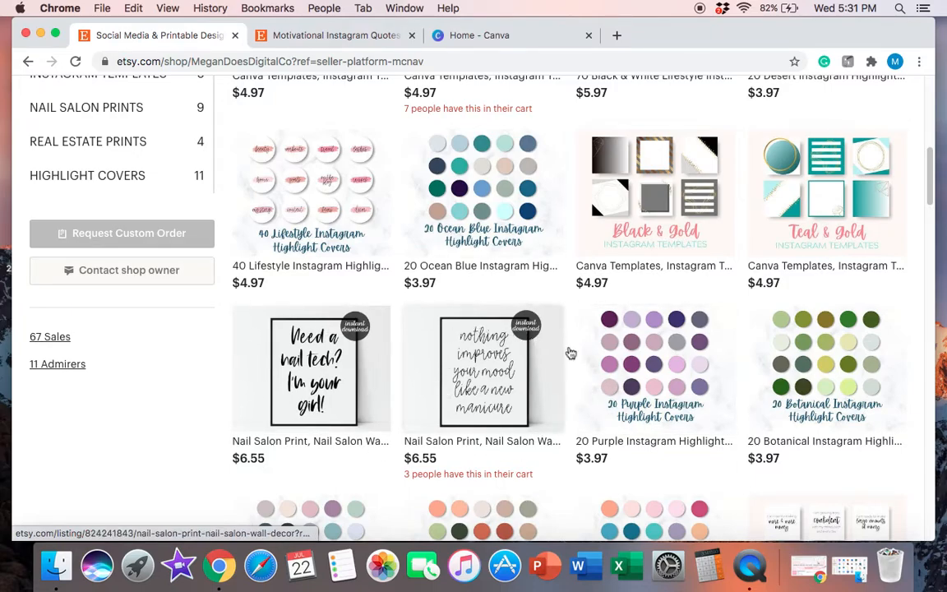
scroll(down, 3)
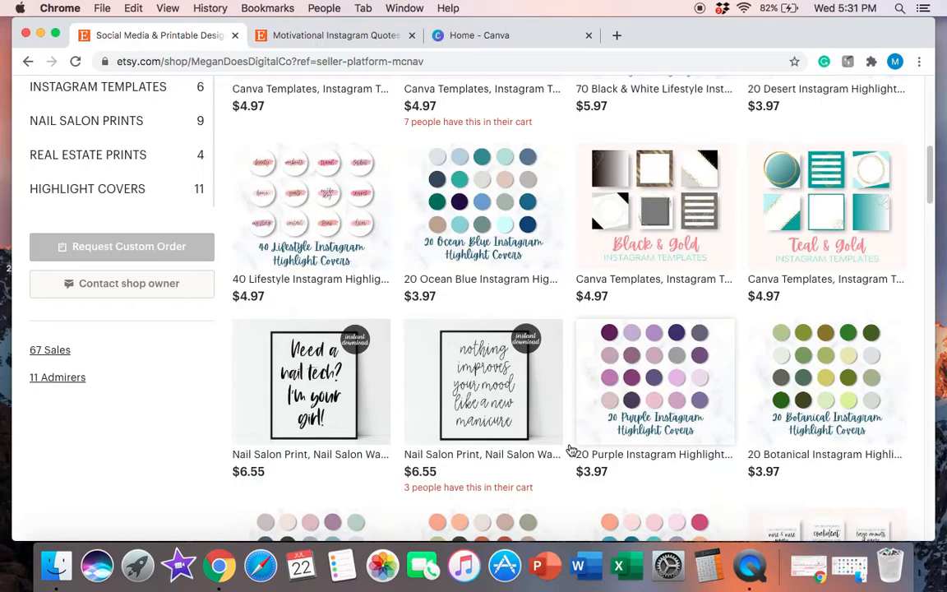
scroll(down, 3)
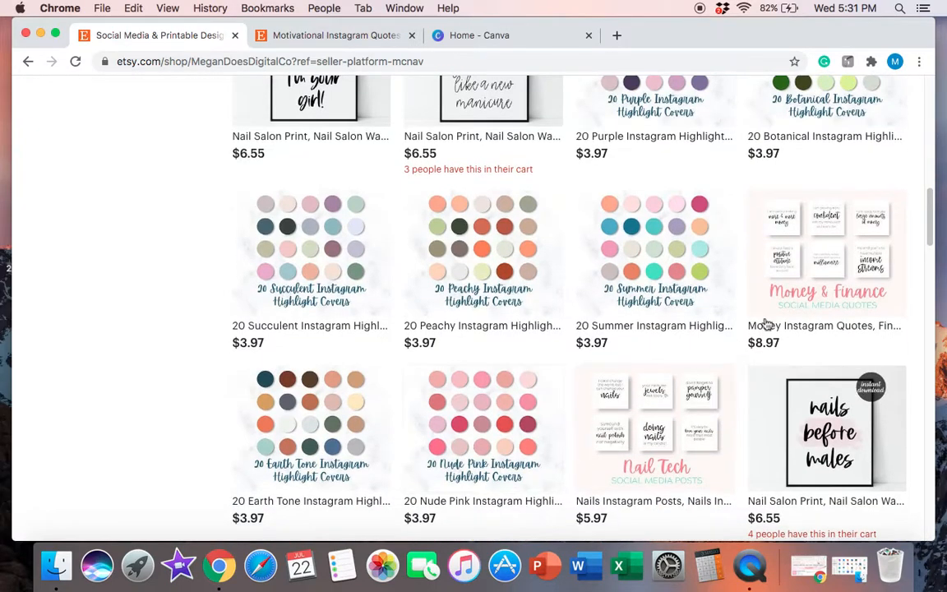
scroll(up, 3)
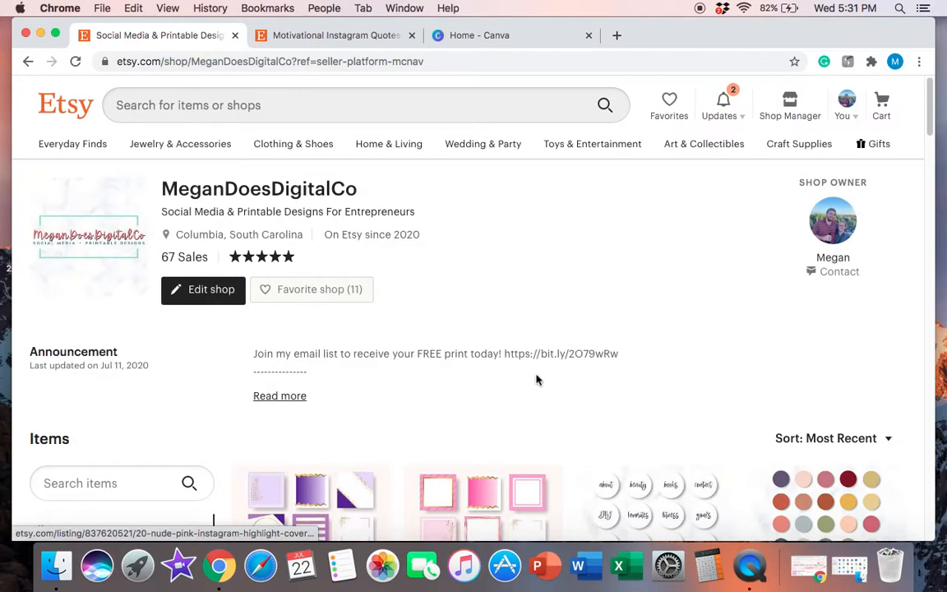
scroll(down, 3)
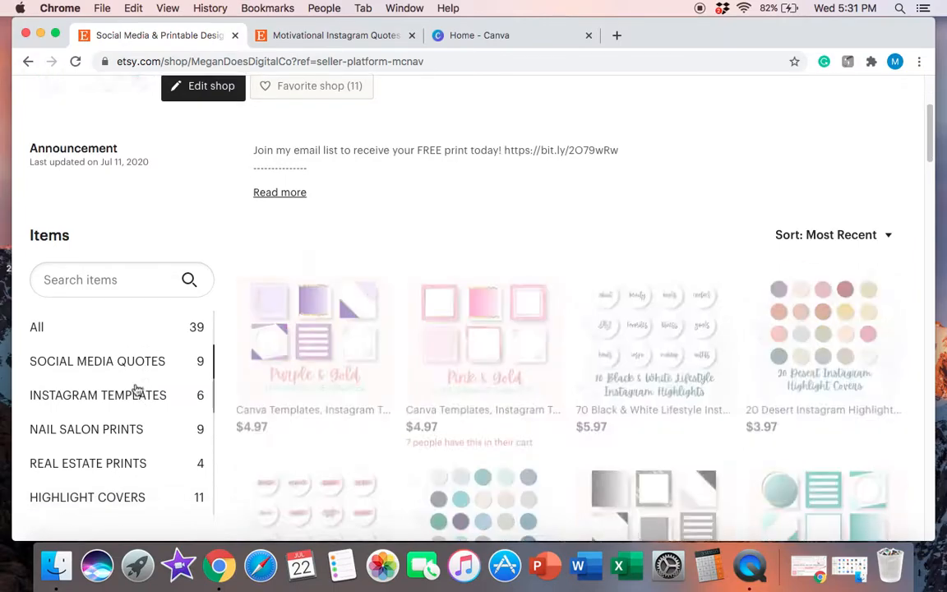
Filter to Social Media Quotes and flip through the Motivational listing's previews, ending on the first
click(97, 361)
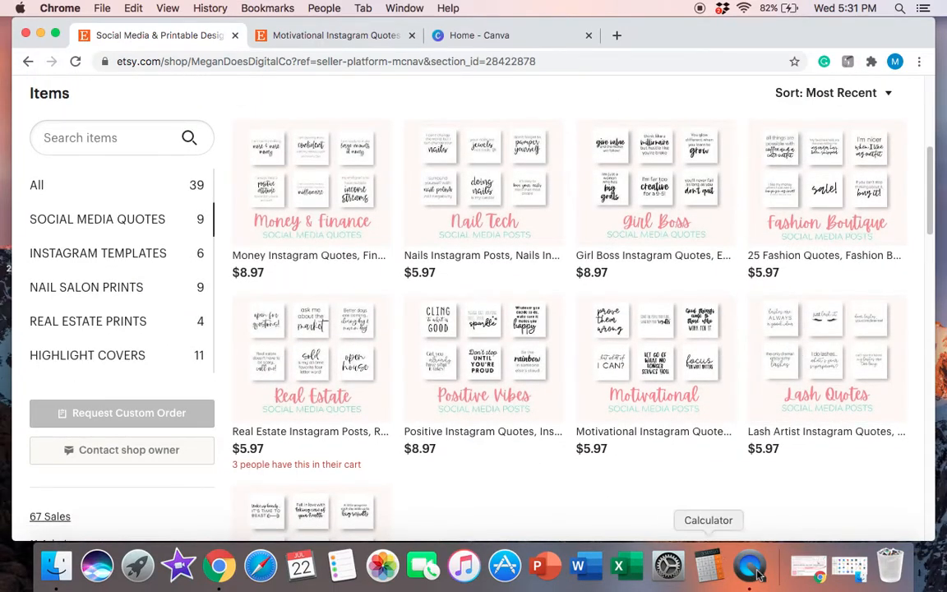
mouse_move(619, 422)
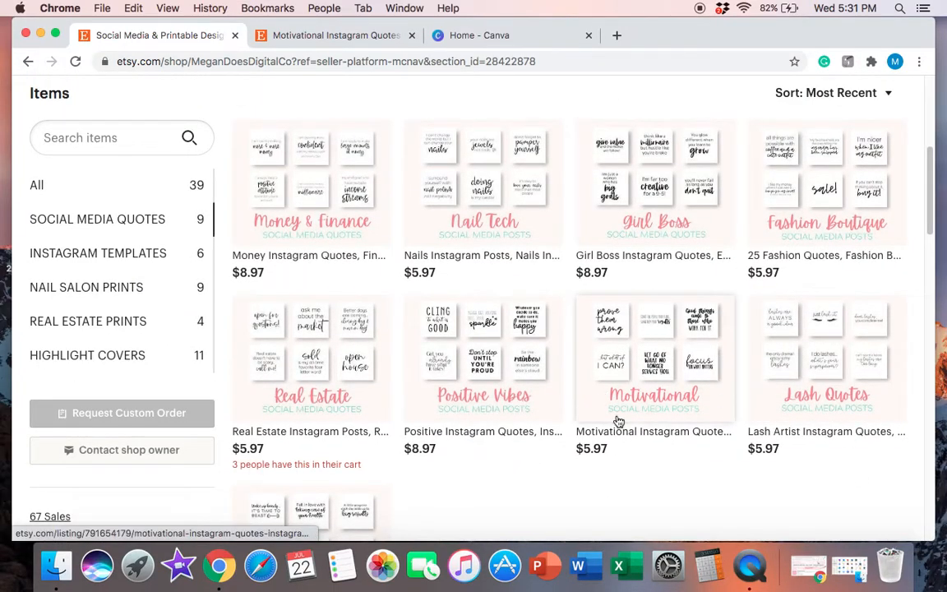
mouse_move(633, 461)
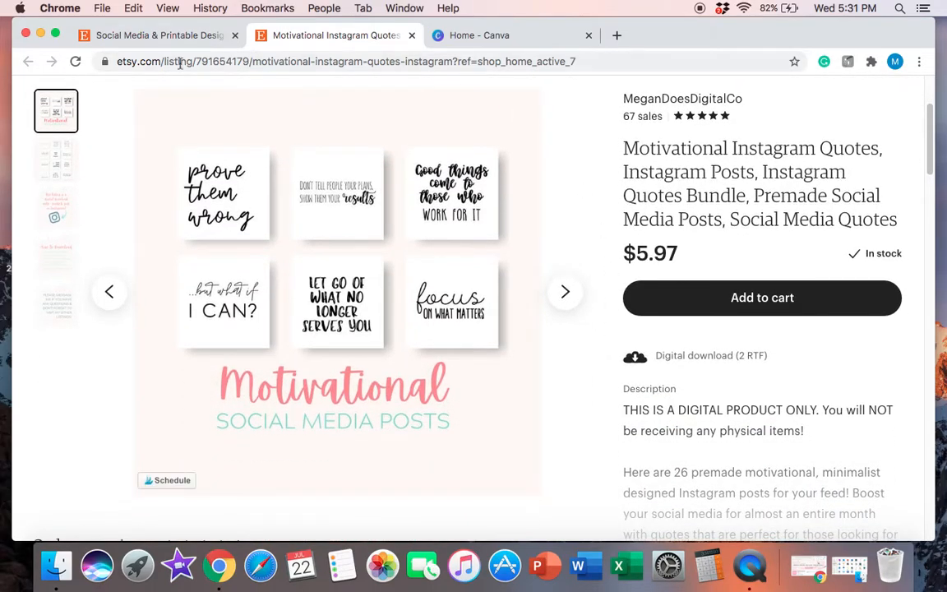
click(565, 291)
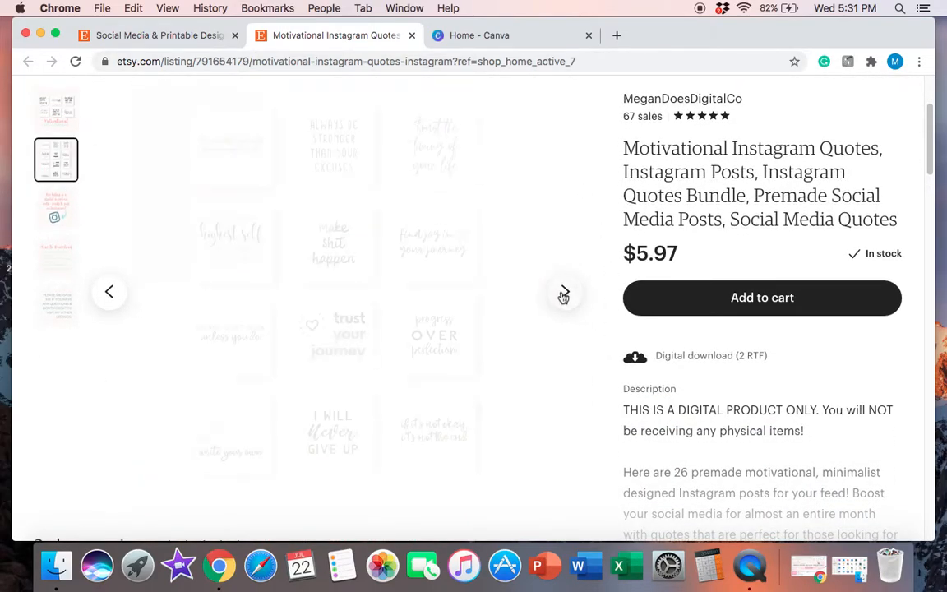
click(565, 292)
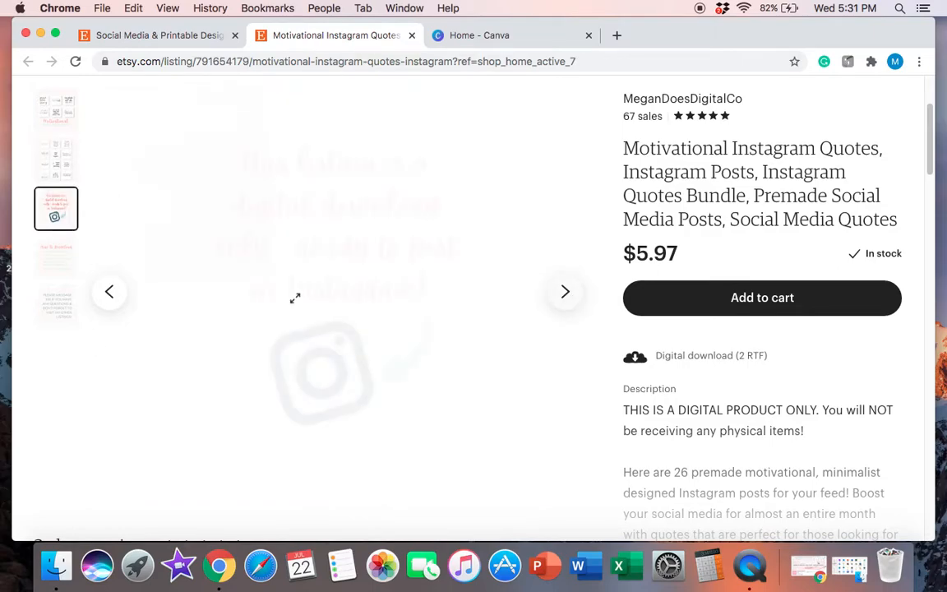
click(110, 292)
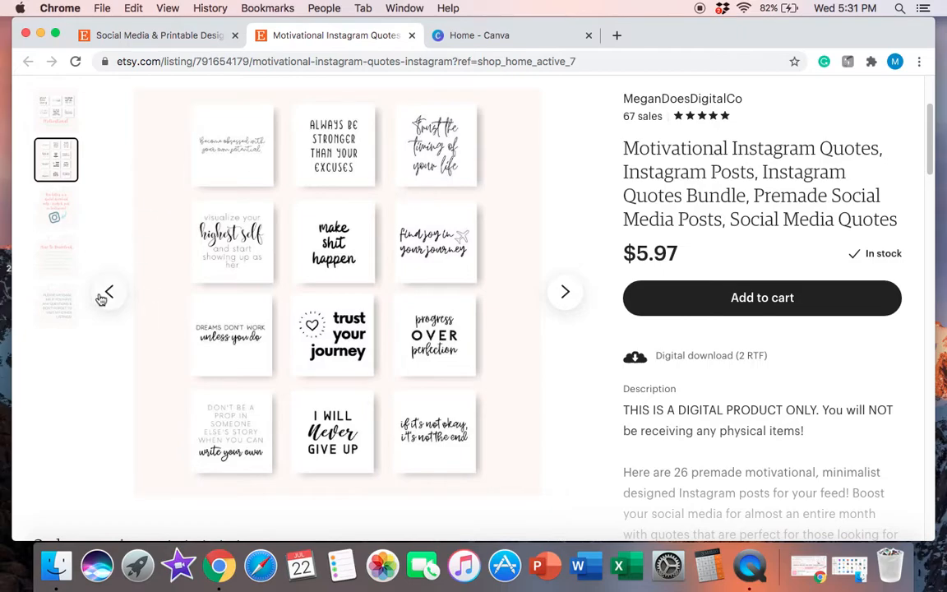
click(108, 291)
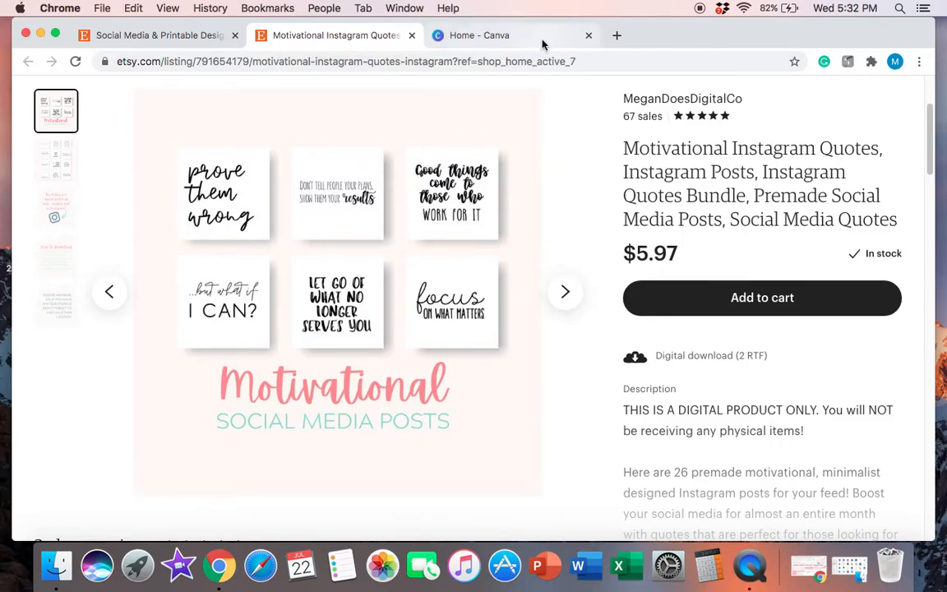
Switch to the Canva Home tab and review design types like Instagram Post and Your Story
click(479, 35)
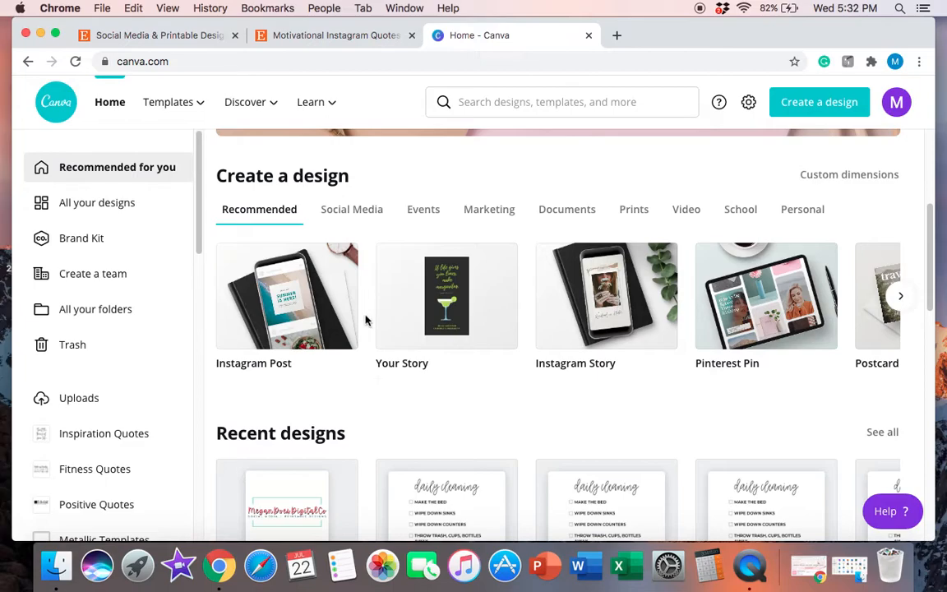
scroll(up, 3)
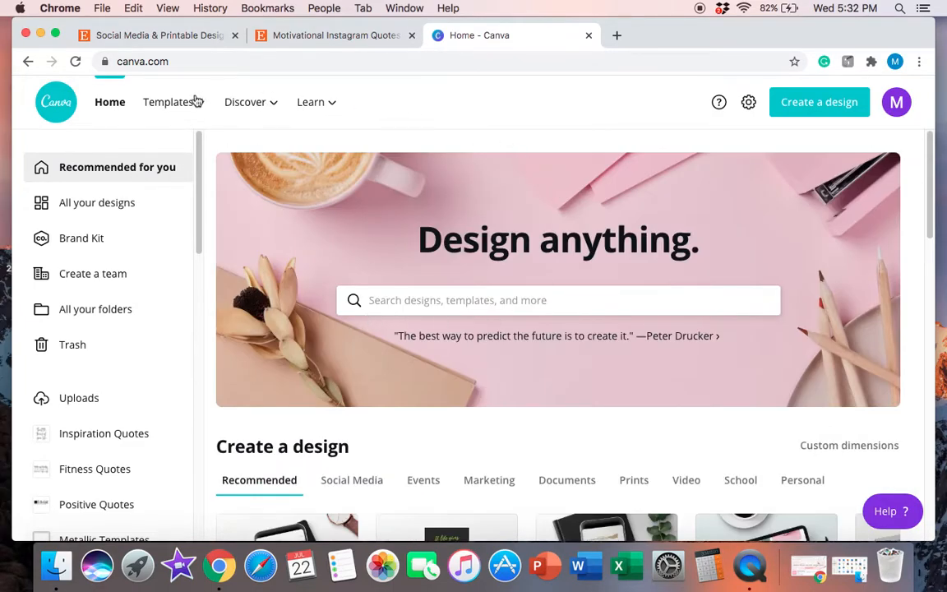
mouse_move(238, 298)
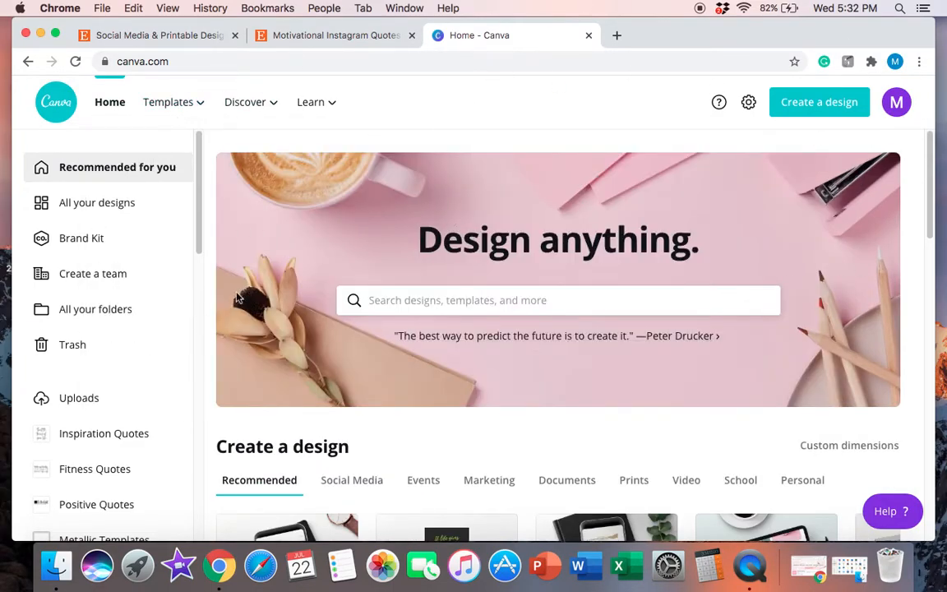
mouse_move(219, 134)
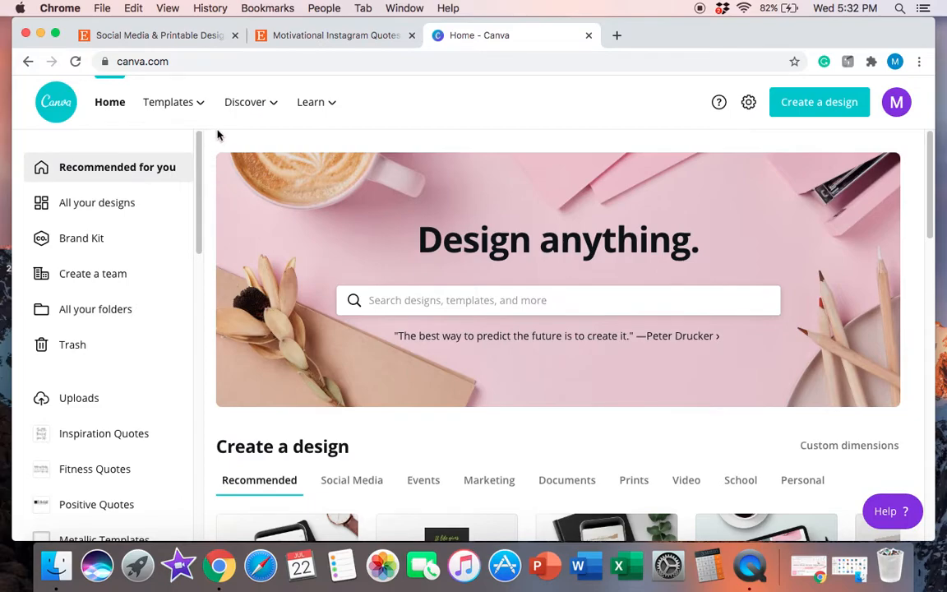
mouse_move(170, 141)
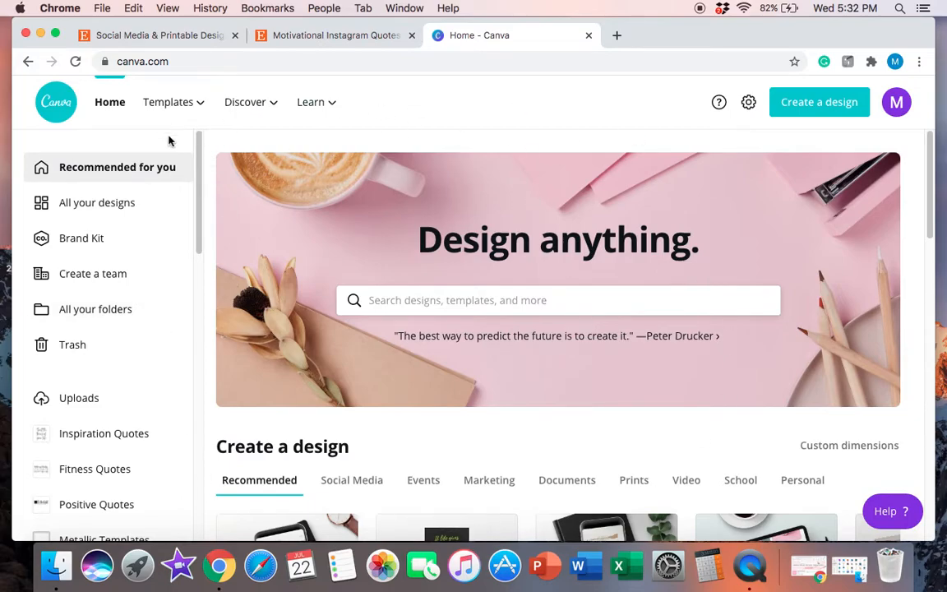
mouse_move(402, 134)
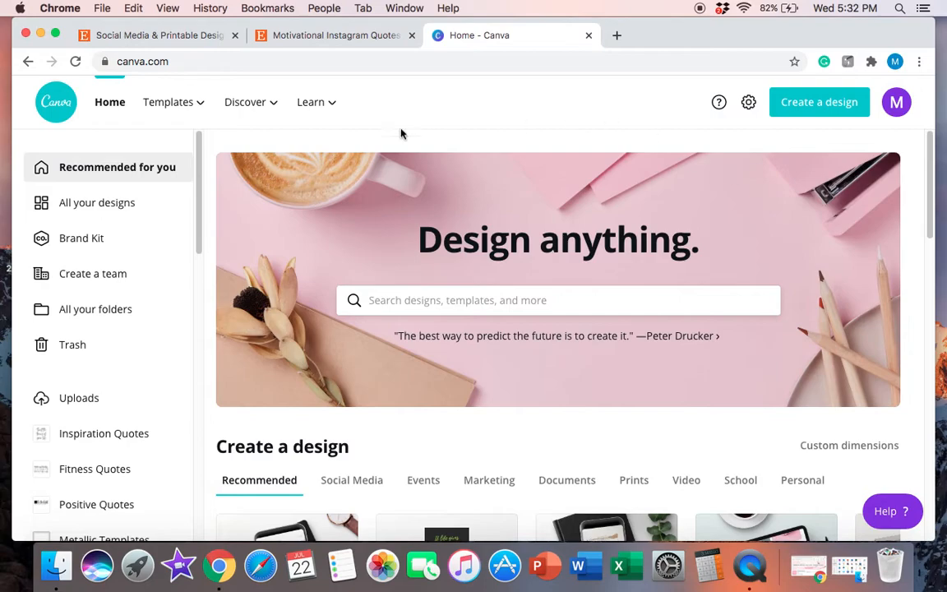
mouse_move(216, 414)
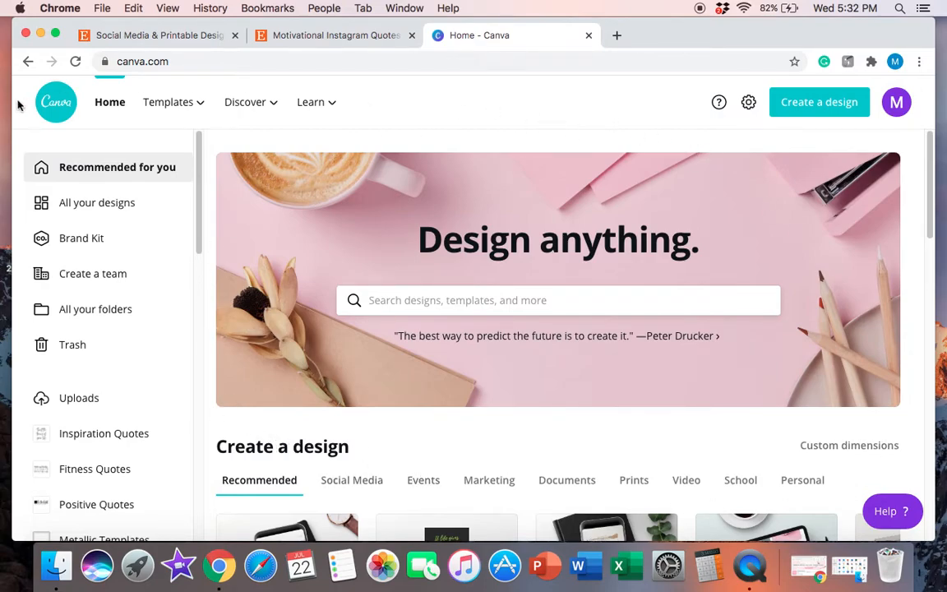
mouse_move(262, 249)
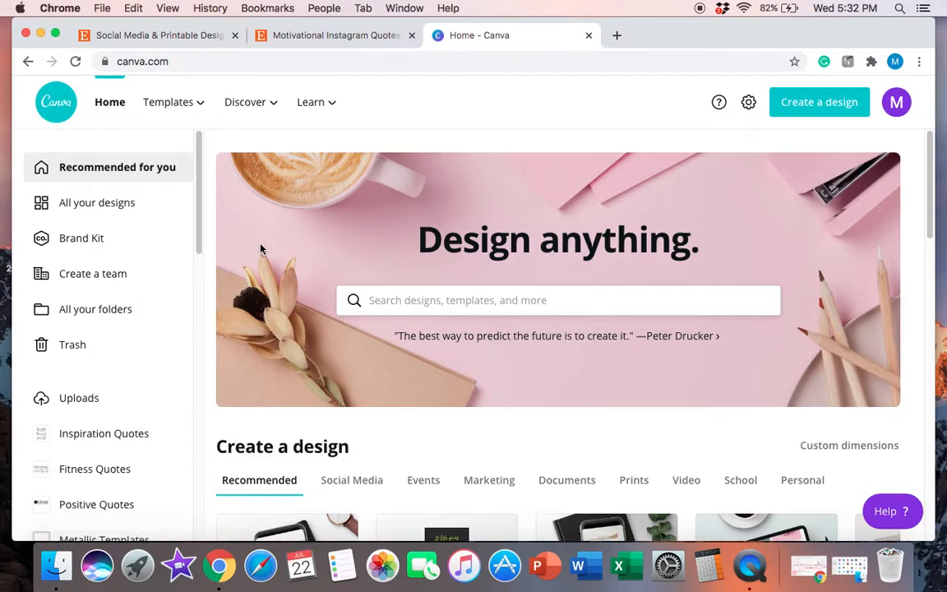
mouse_move(769, 428)
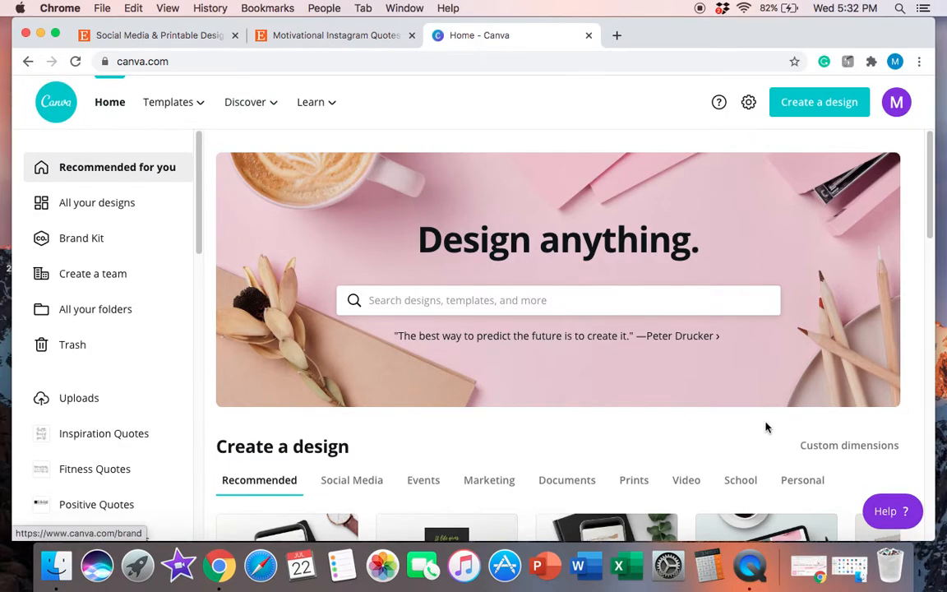
mouse_move(760, 261)
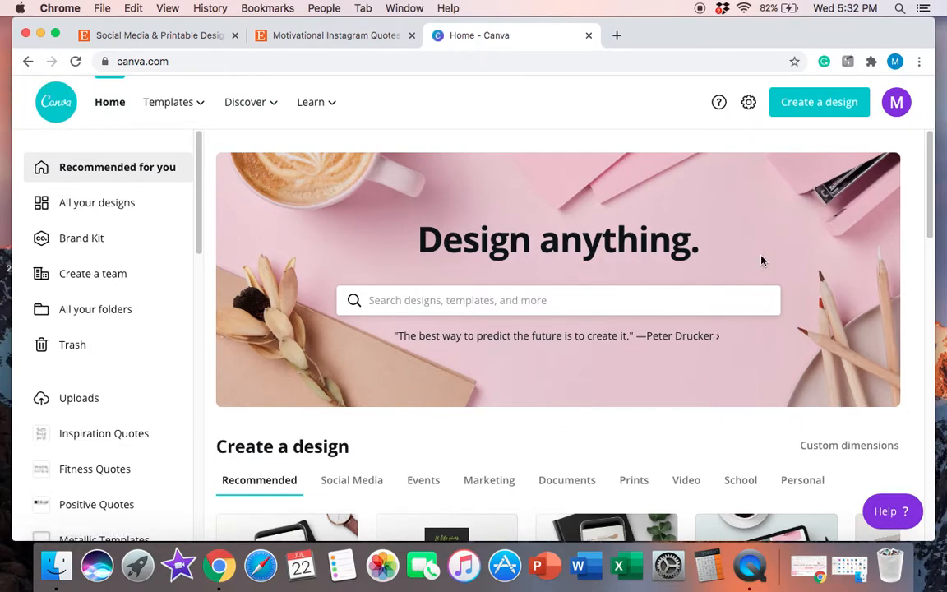
mouse_move(916, 280)
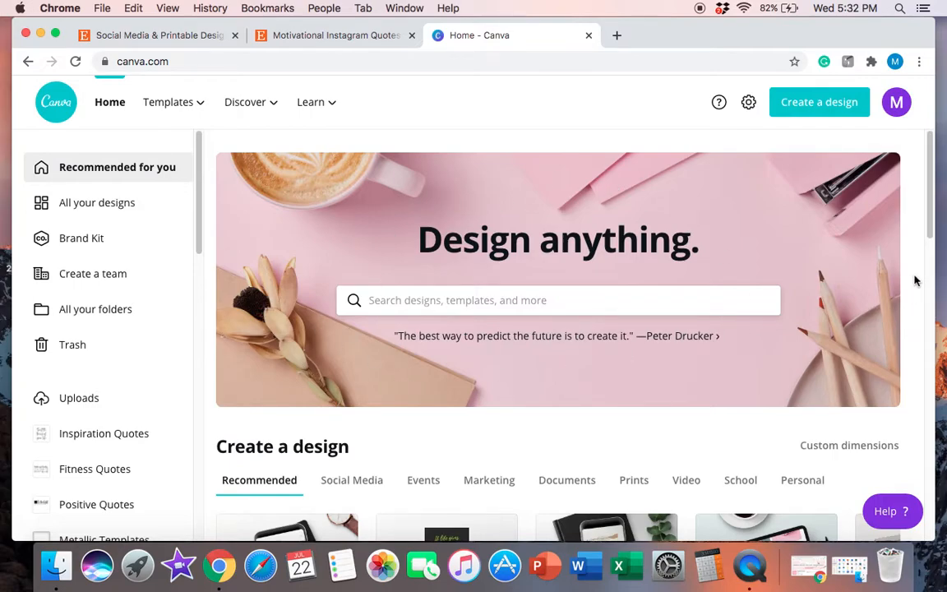
mouse_move(411, 220)
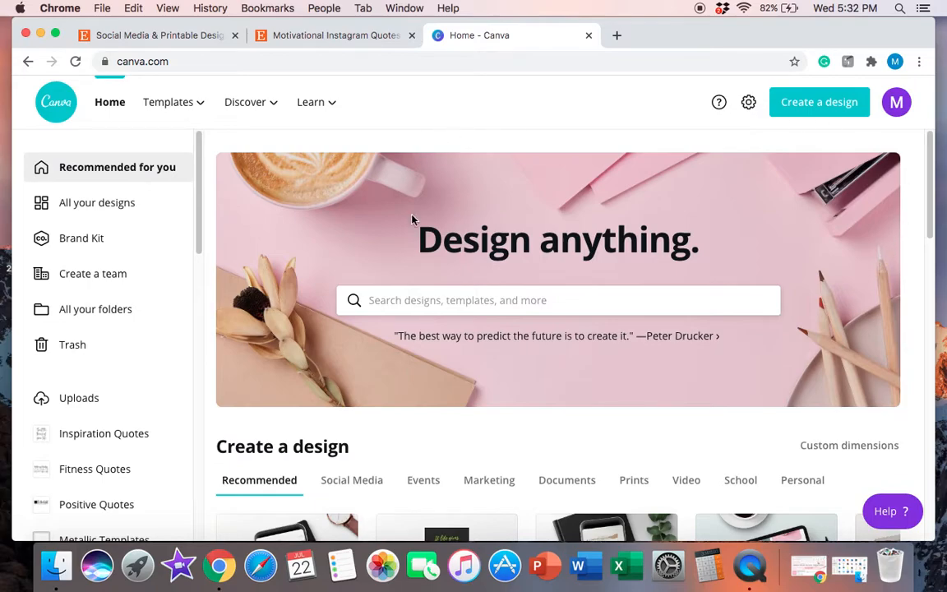
mouse_move(859, 388)
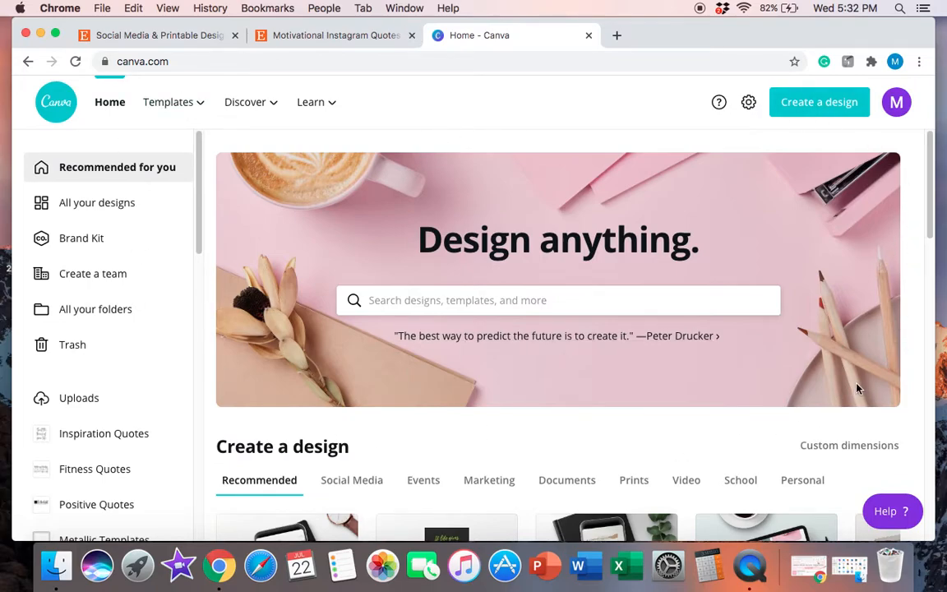
mouse_move(426, 143)
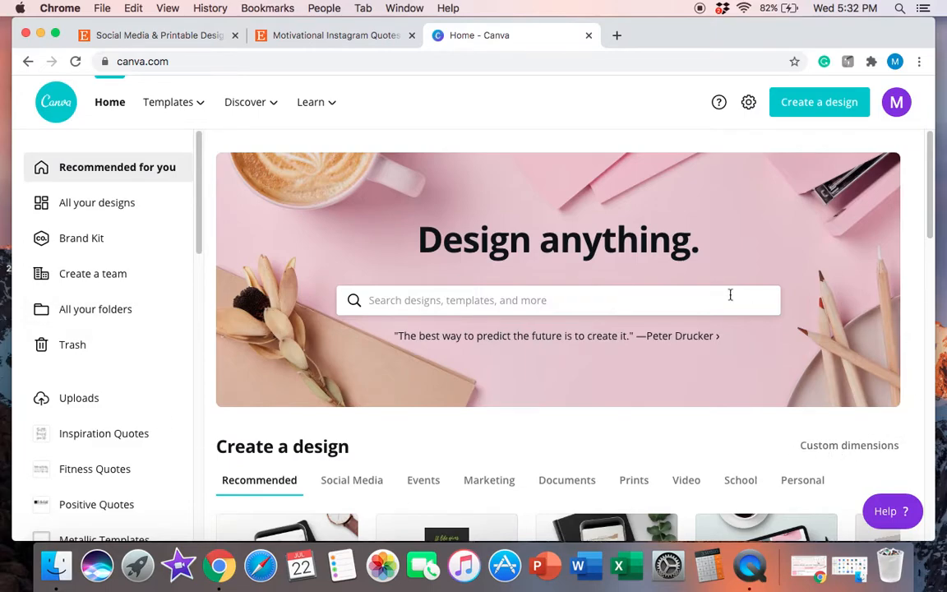
mouse_move(501, 54)
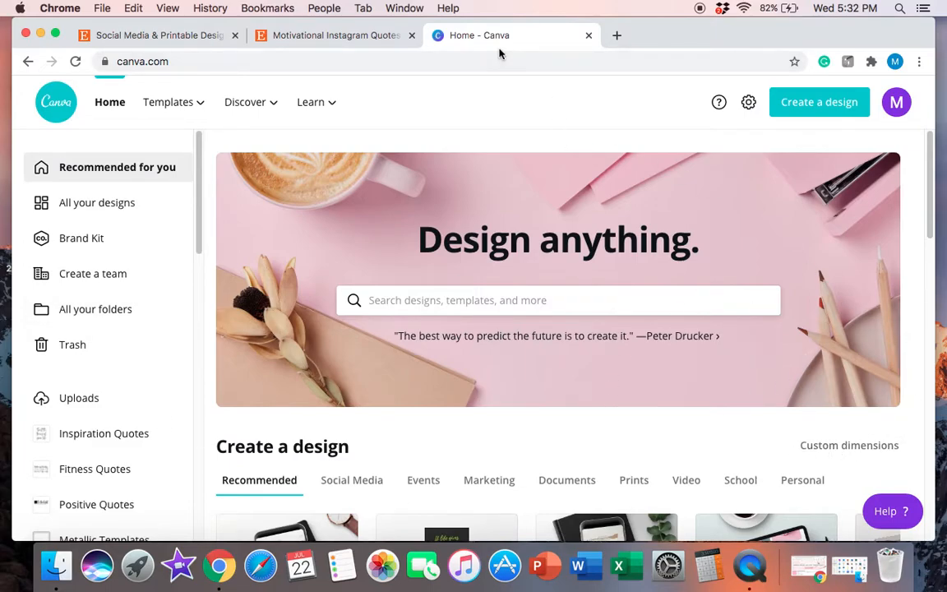
mouse_move(212, 334)
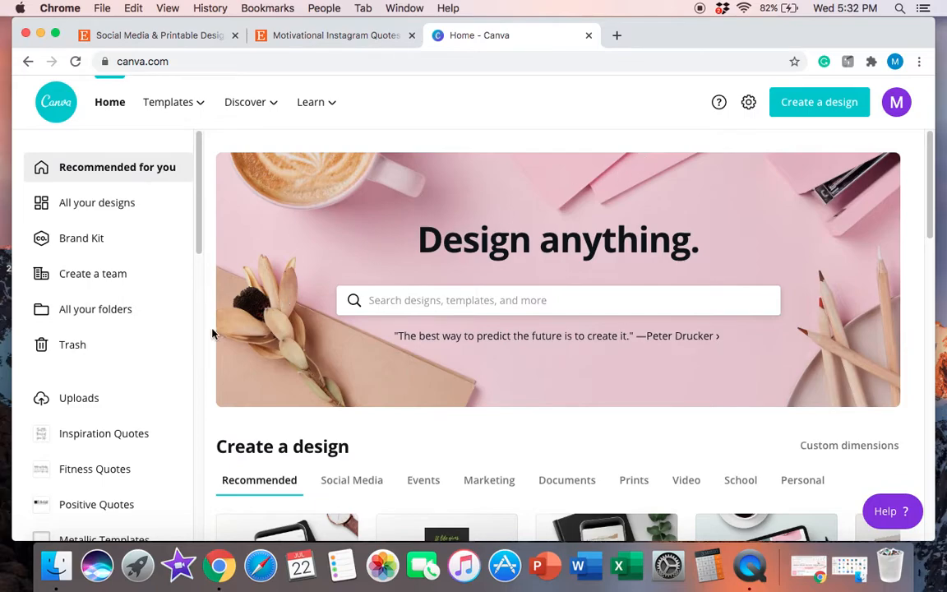
mouse_move(455, 459)
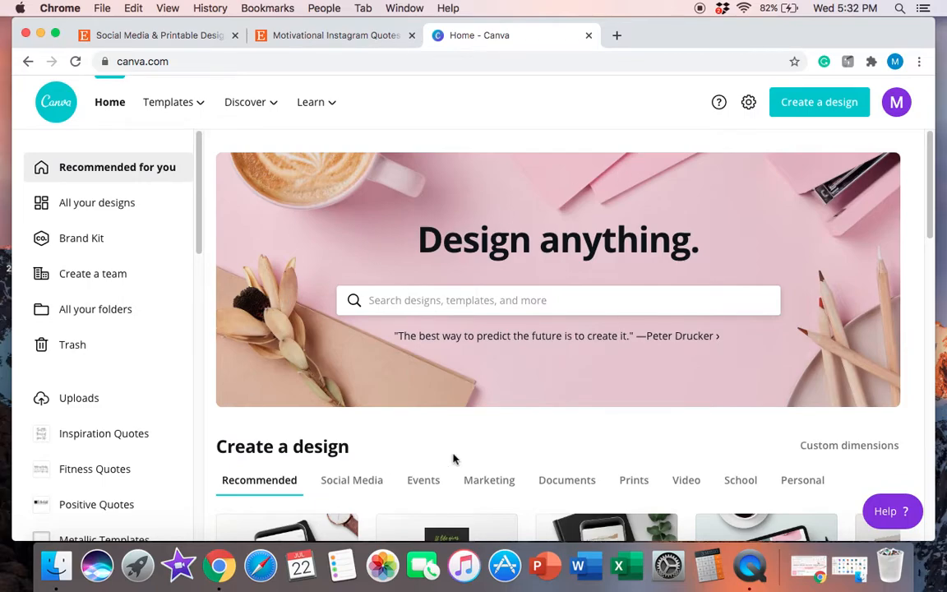
scroll(down, 3)
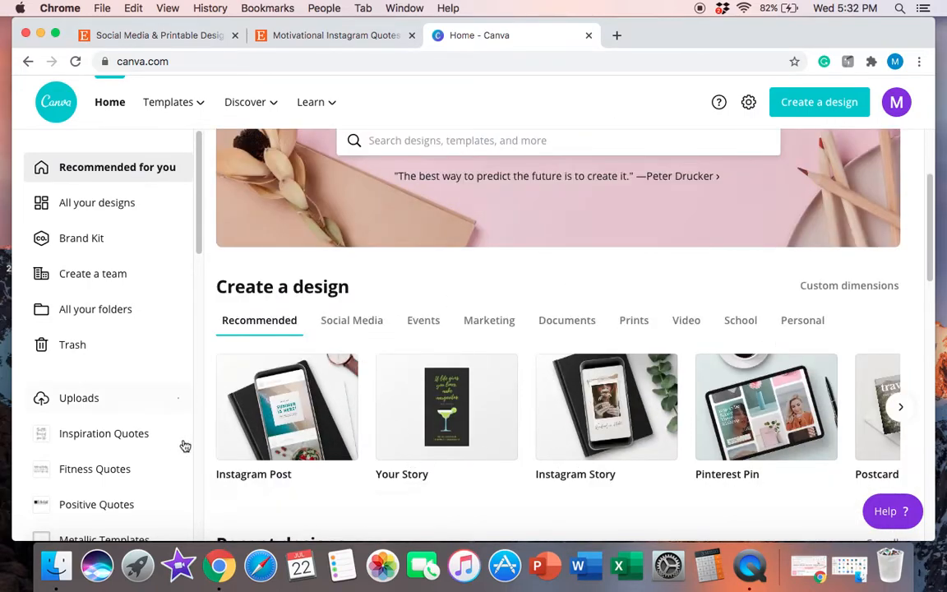
scroll(down, 3)
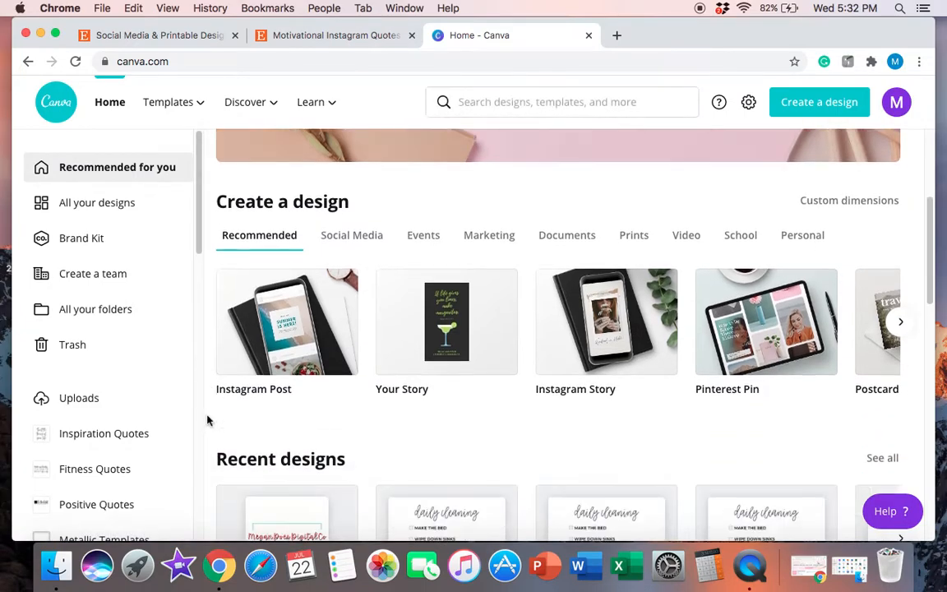
mouse_move(687, 419)
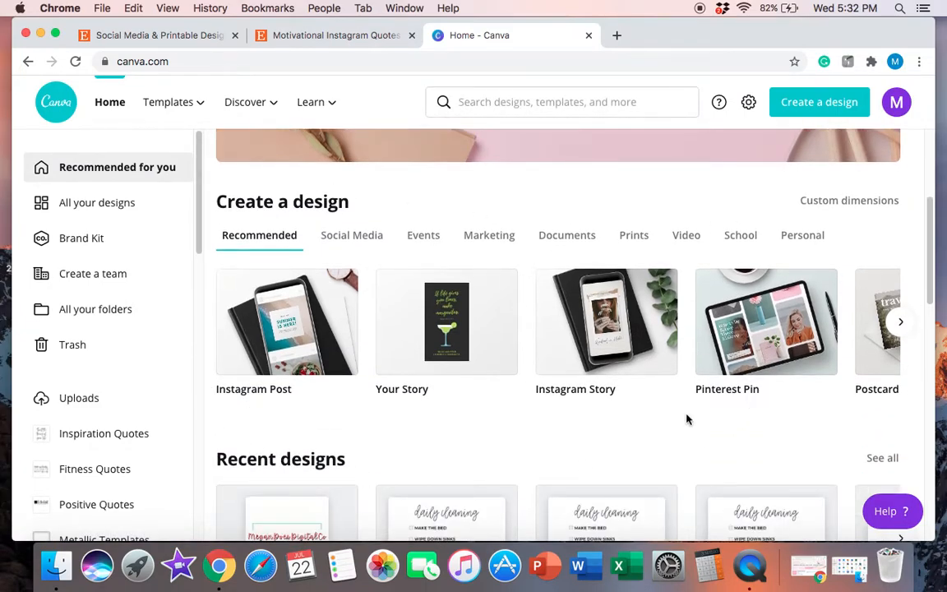
mouse_move(249, 259)
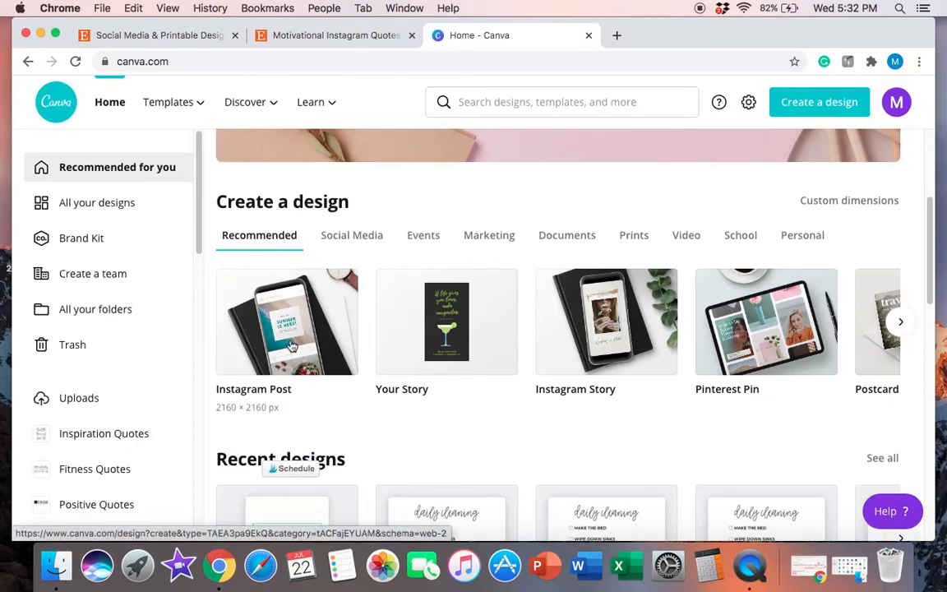
mouse_move(321, 329)
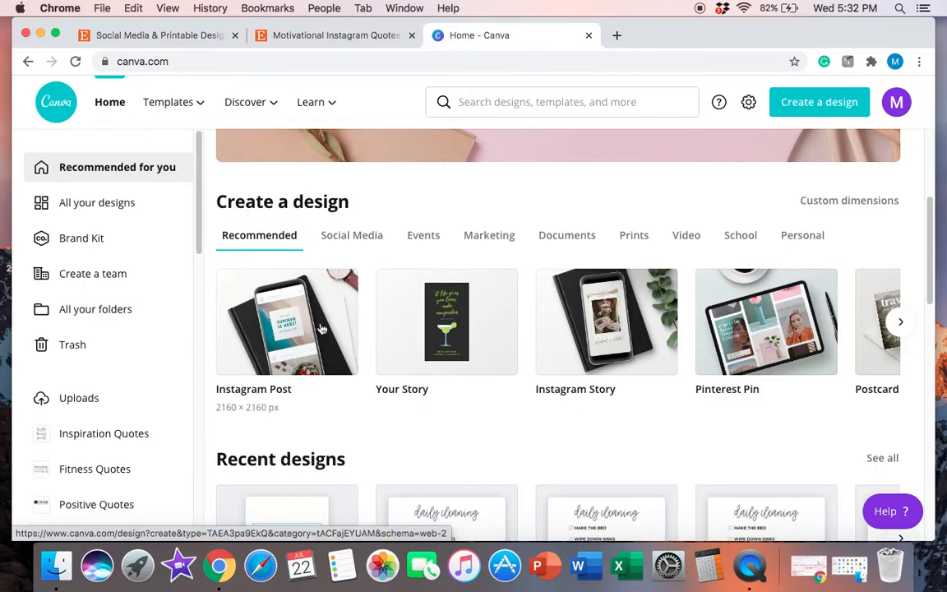
mouse_move(426, 307)
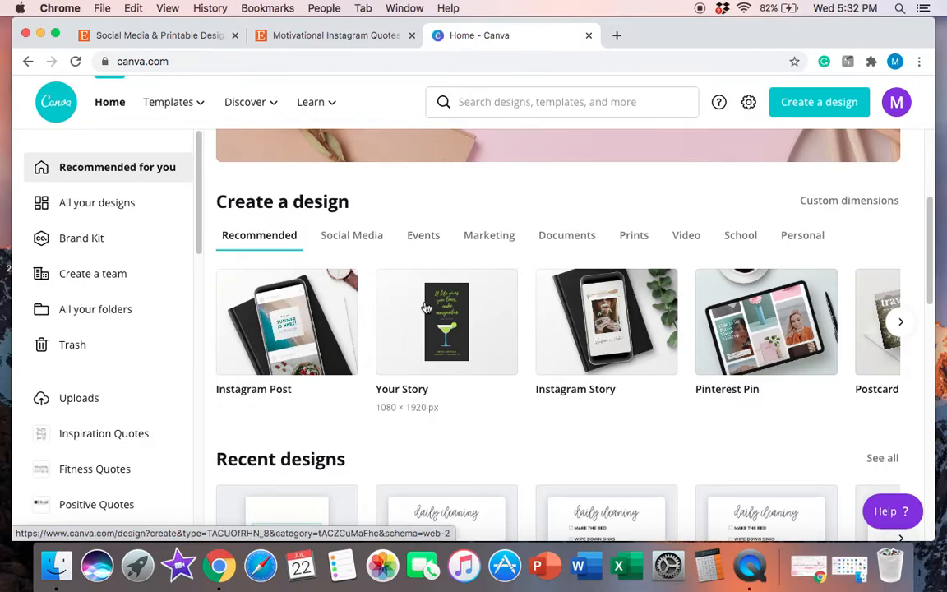
scroll(up, 3)
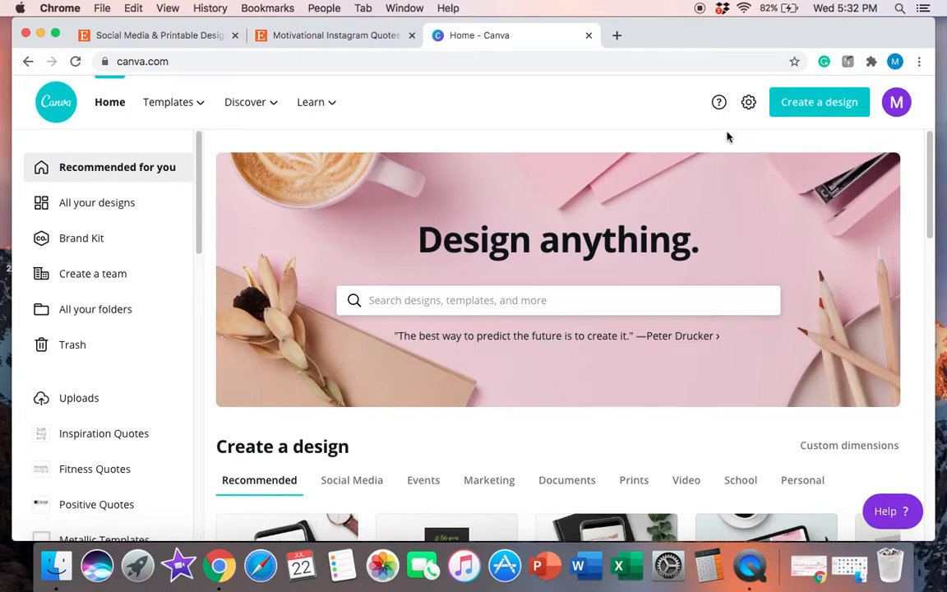
mouse_move(282, 140)
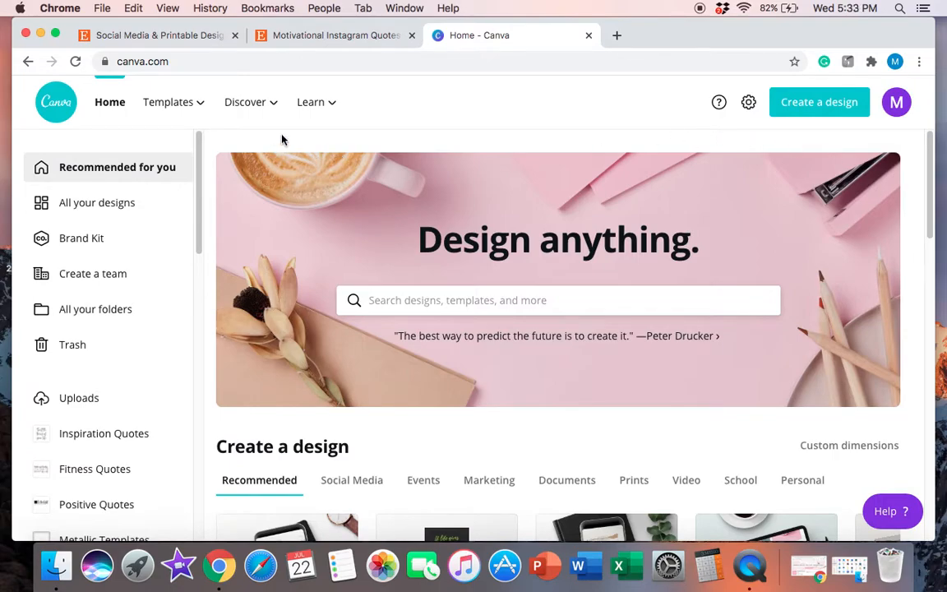
mouse_move(819, 101)
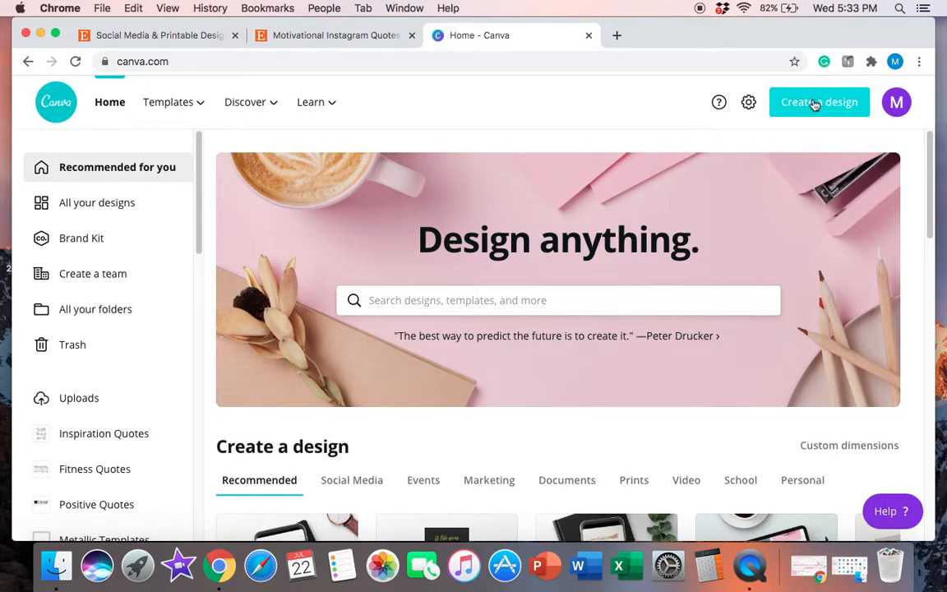
Search 'instagram post' in Create a design, replacing the earlier search
click(819, 102)
text(instagram post)
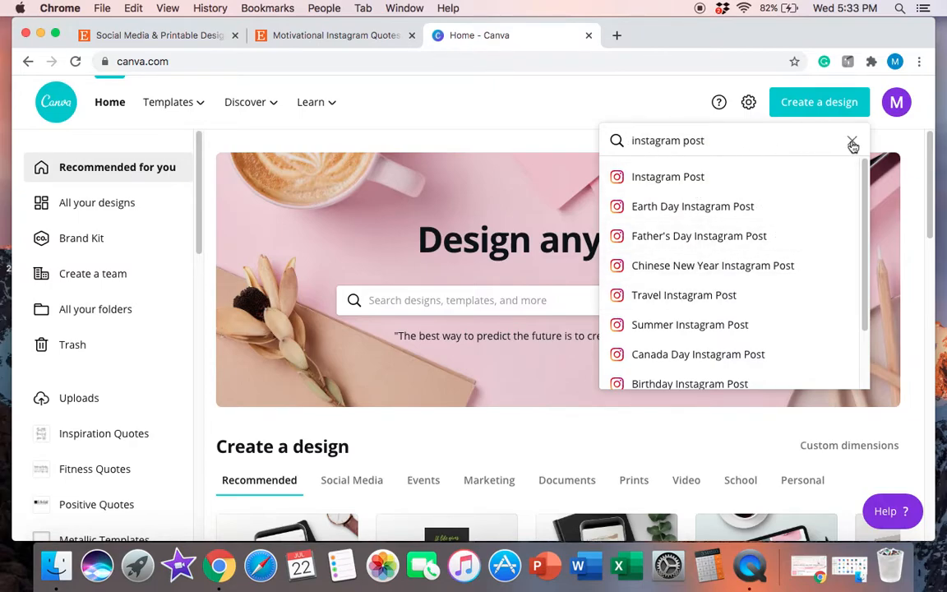
click(853, 141)
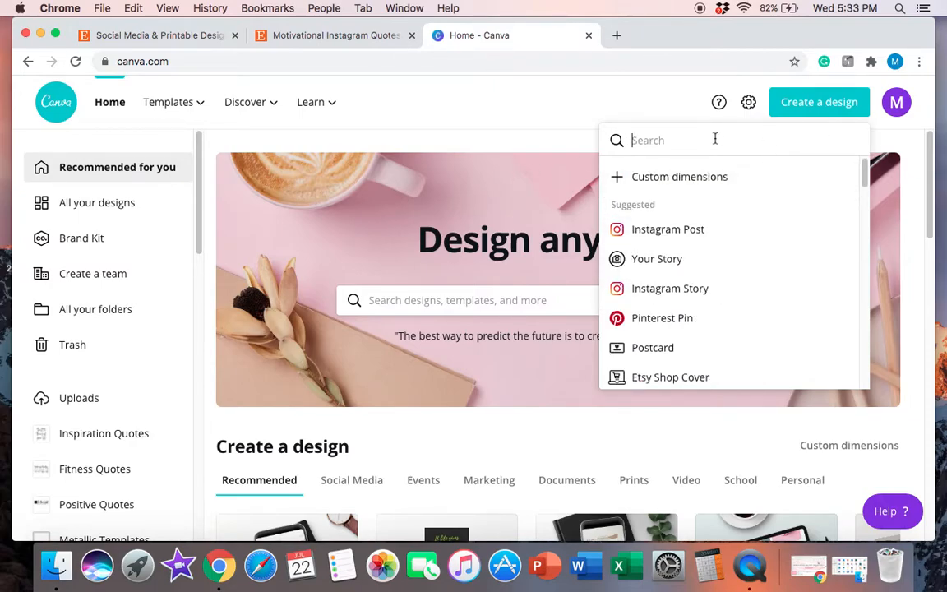
text(instagram post)
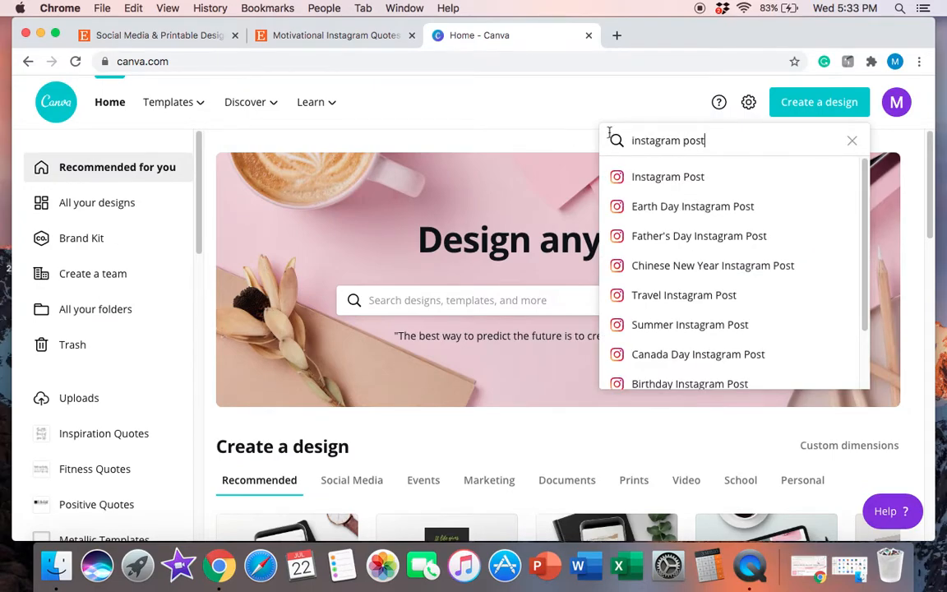
mouse_move(668, 176)
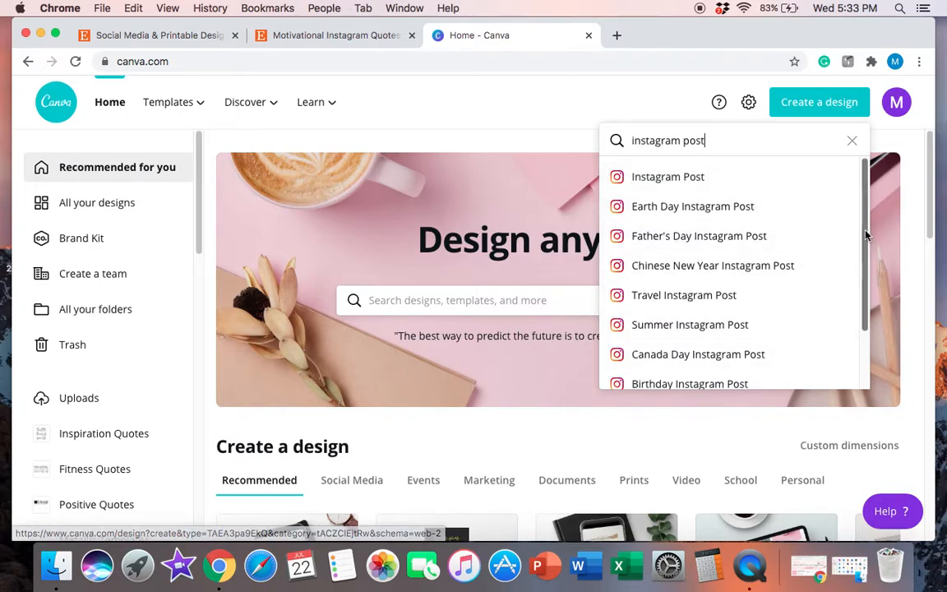
mouse_move(857, 224)
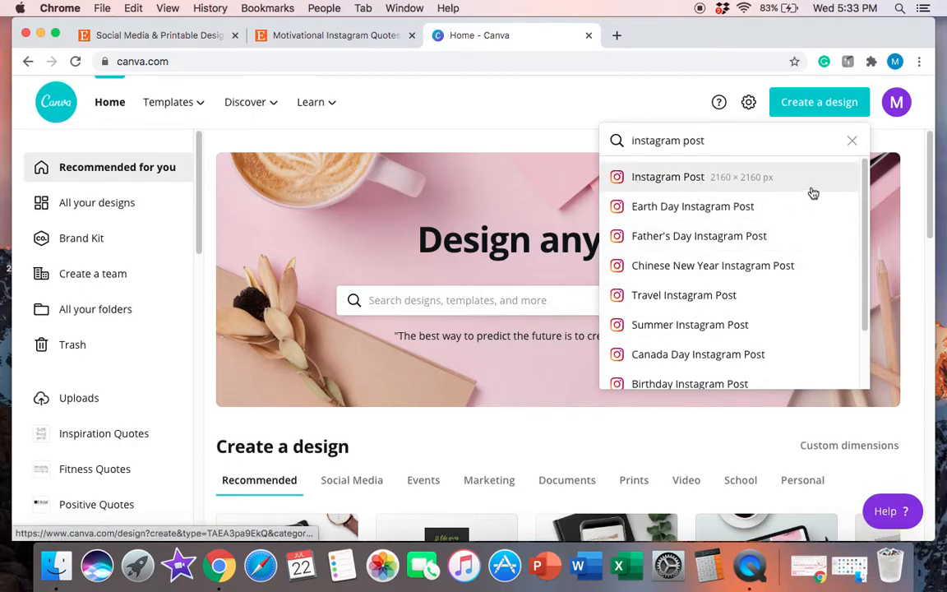
mouse_move(683, 189)
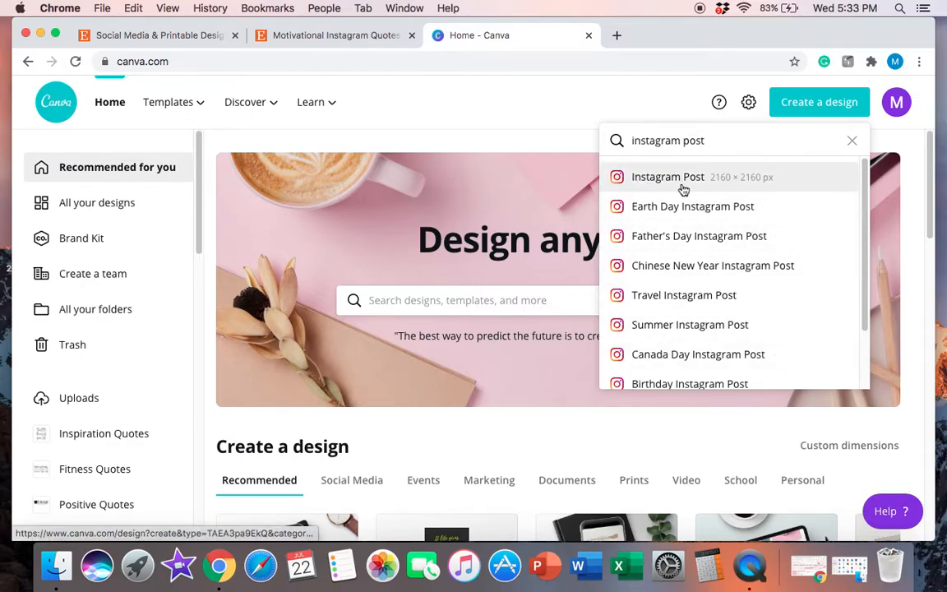
mouse_move(723, 182)
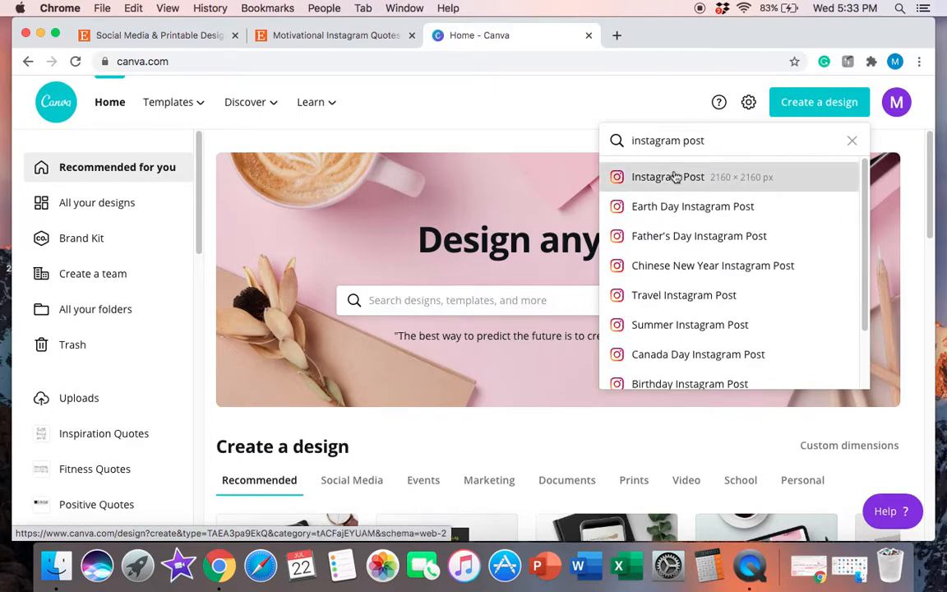
mouse_move(674, 179)
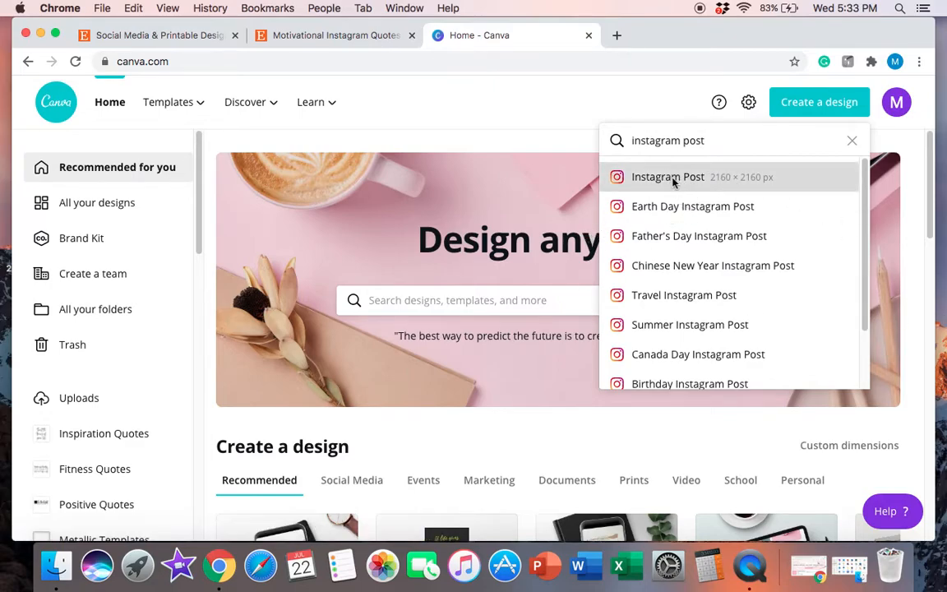
Create a blank Instagram Post (2160 × 2160 px) and browse the template library
click(667, 177)
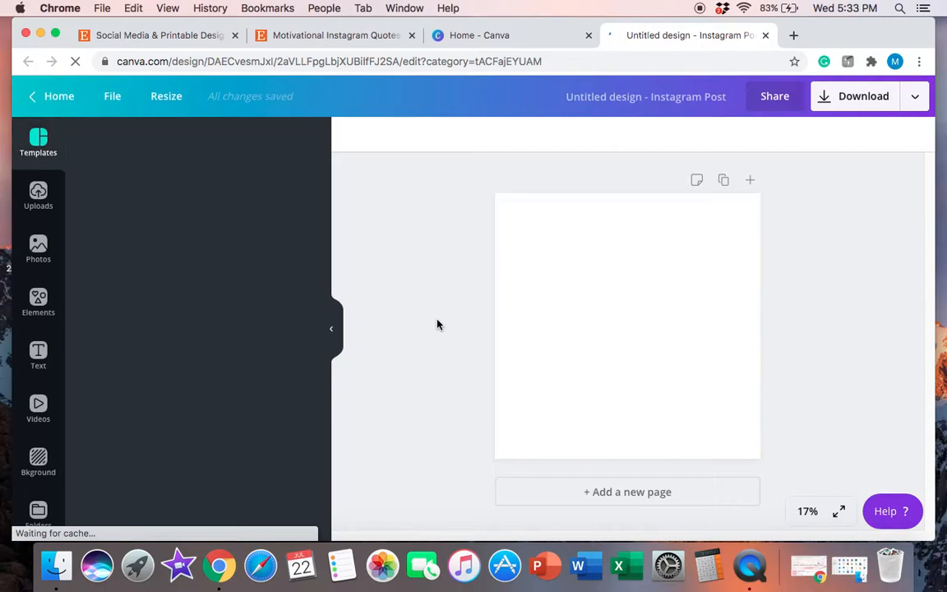
click(38, 139)
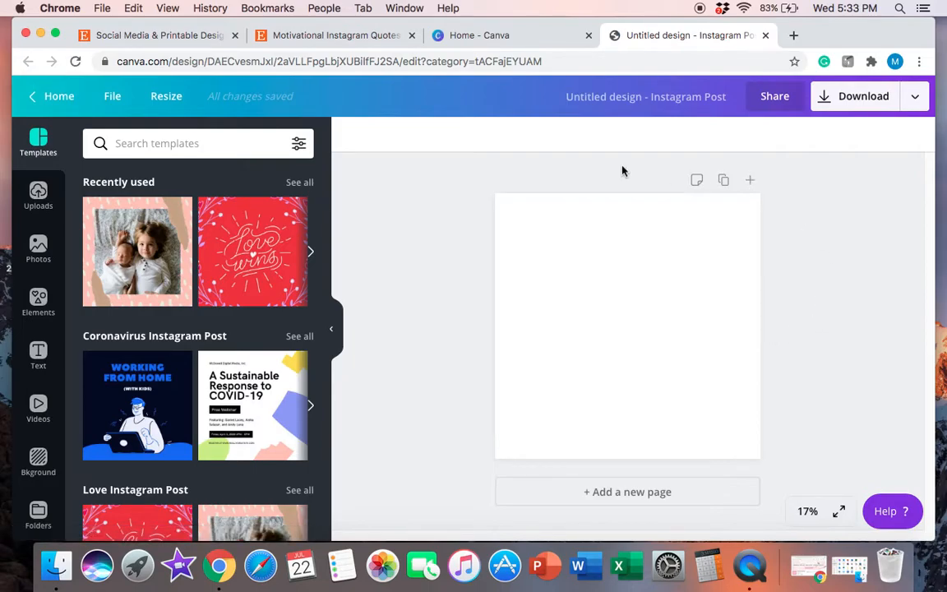
mouse_move(488, 287)
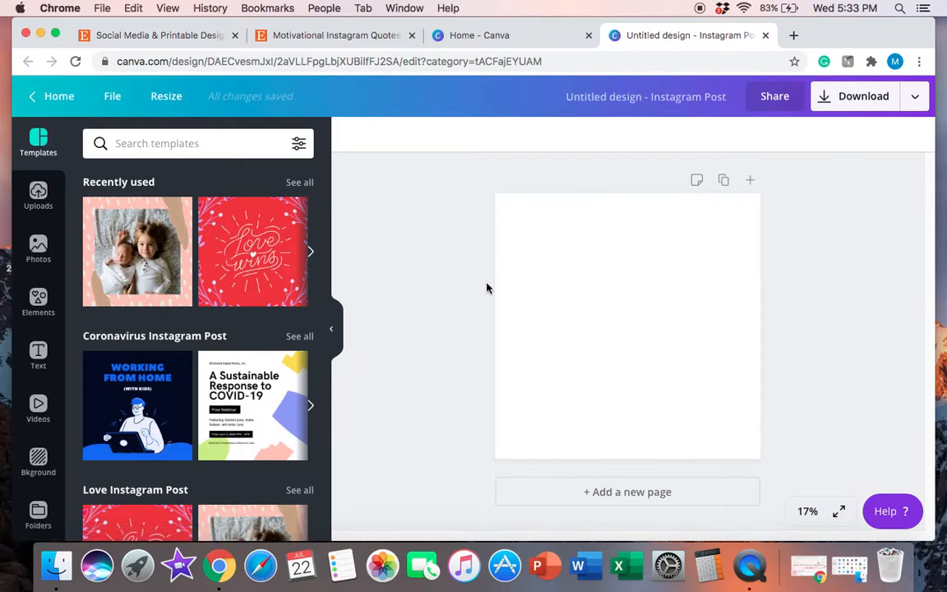
mouse_move(775, 257)
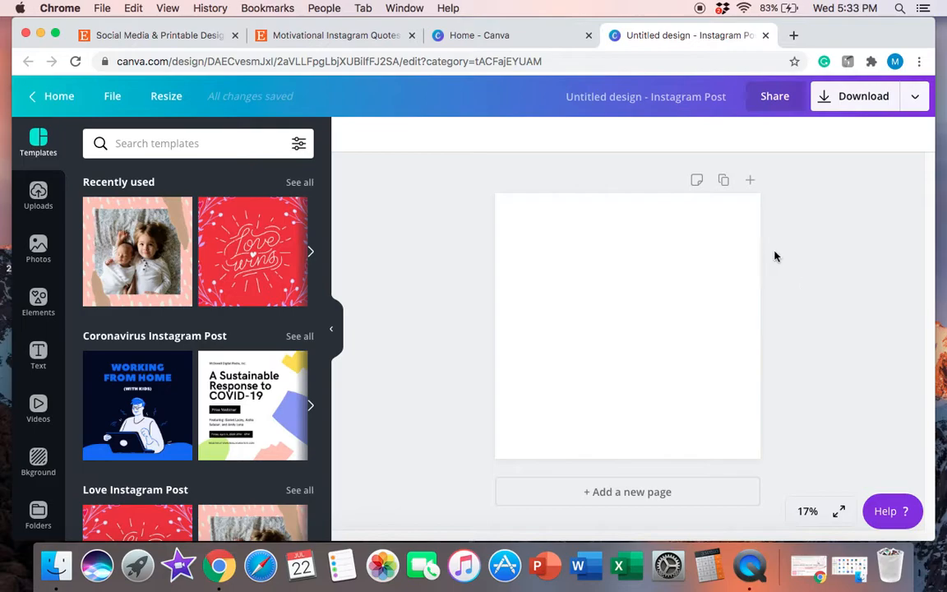
mouse_move(732, 341)
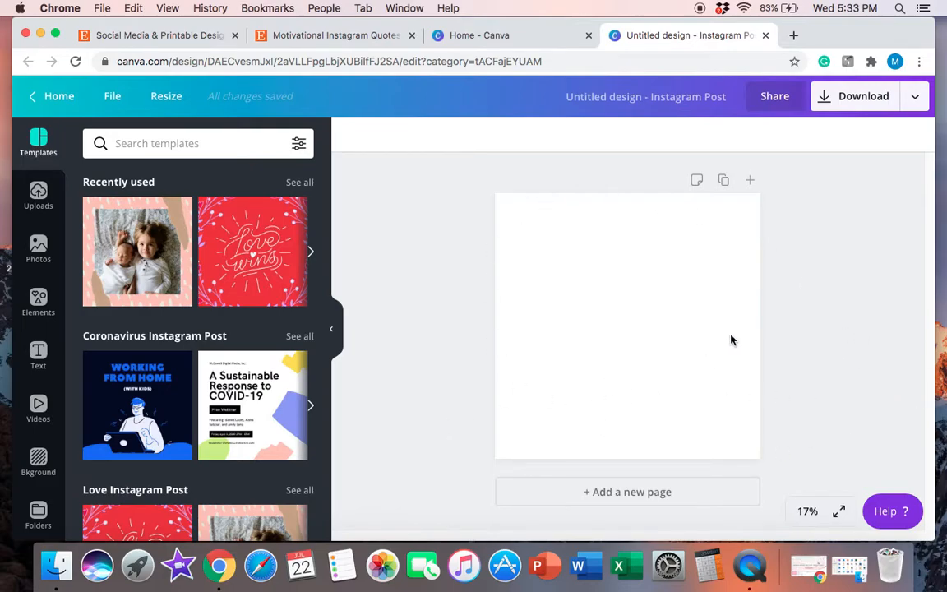
mouse_move(50, 250)
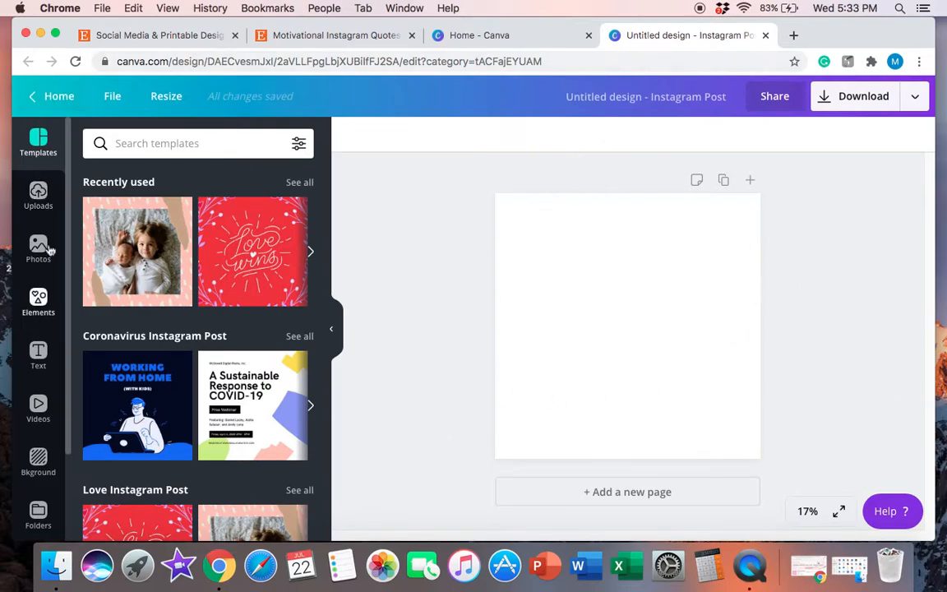
mouse_move(60, 421)
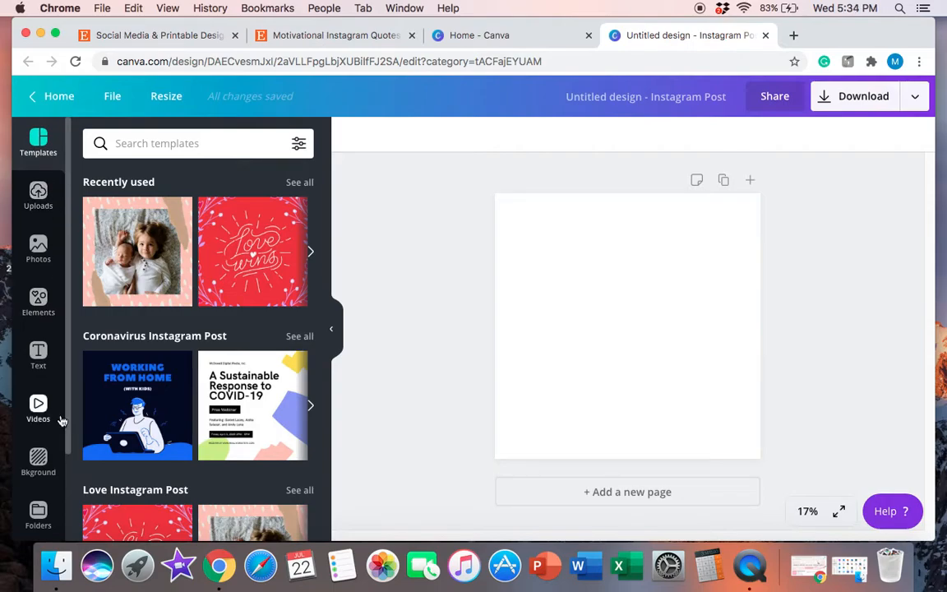
mouse_move(60, 181)
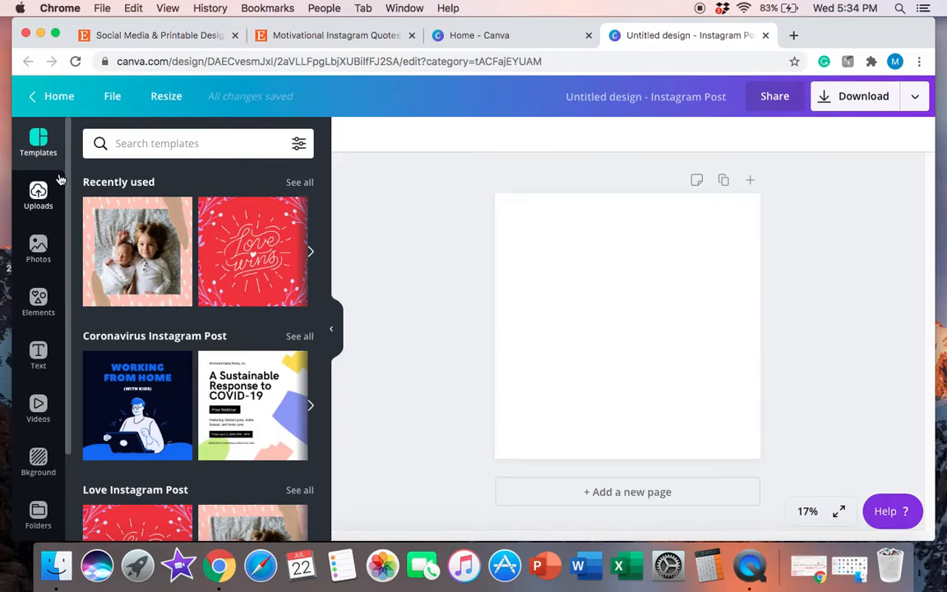
scroll(down, 3)
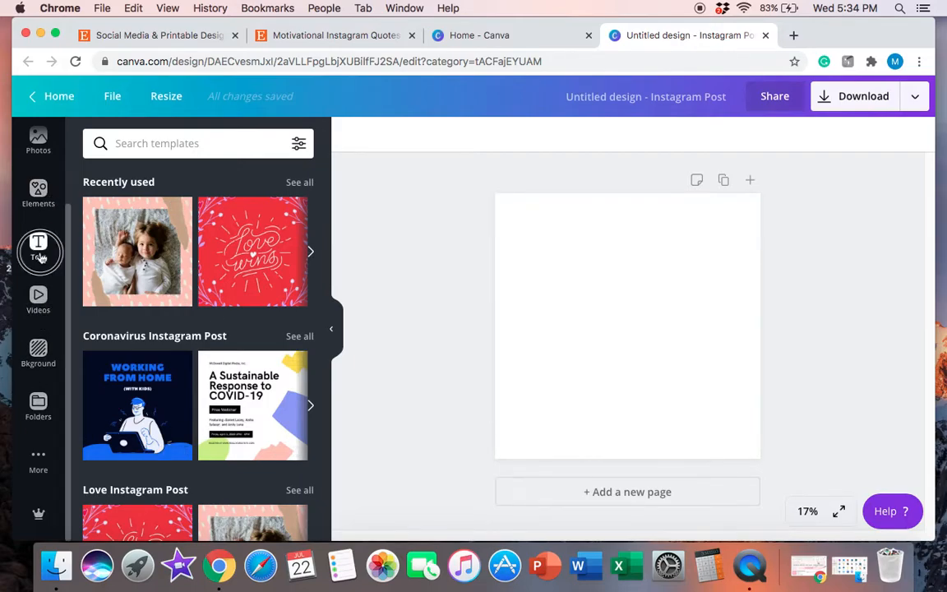
Open the Text panel and scroll to the Font combinations presets
click(38, 246)
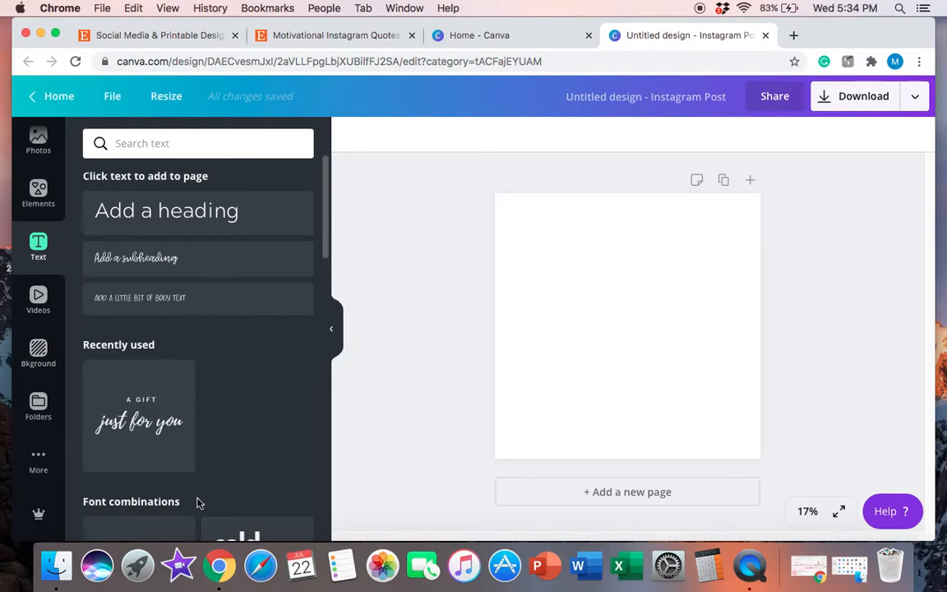
mouse_move(187, 210)
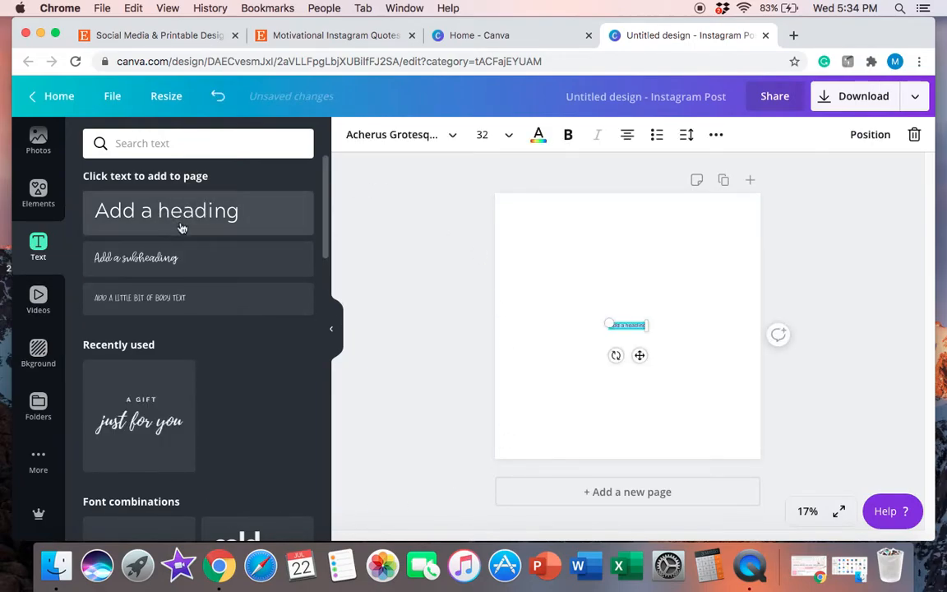
mouse_move(230, 215)
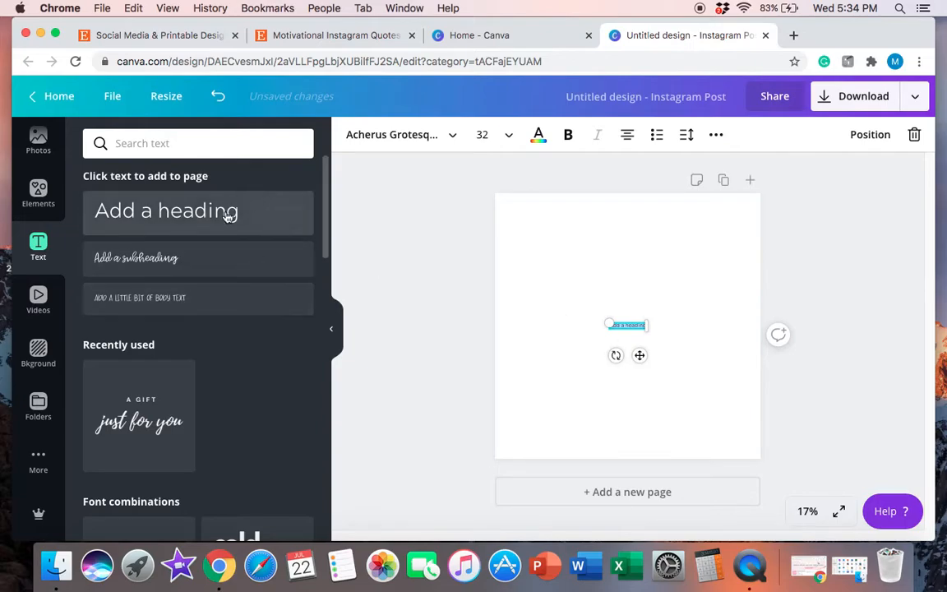
mouse_move(327, 222)
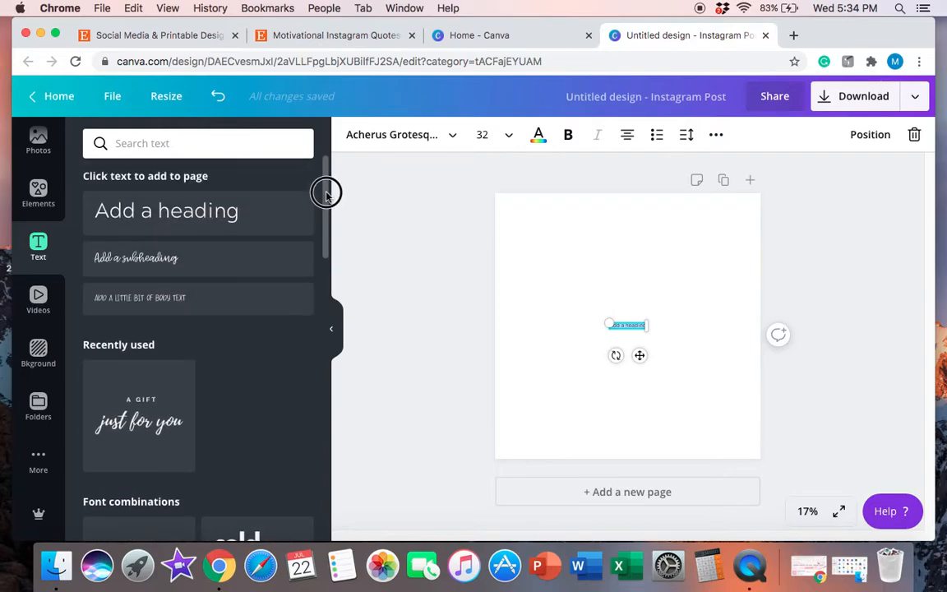
scroll(down, 3)
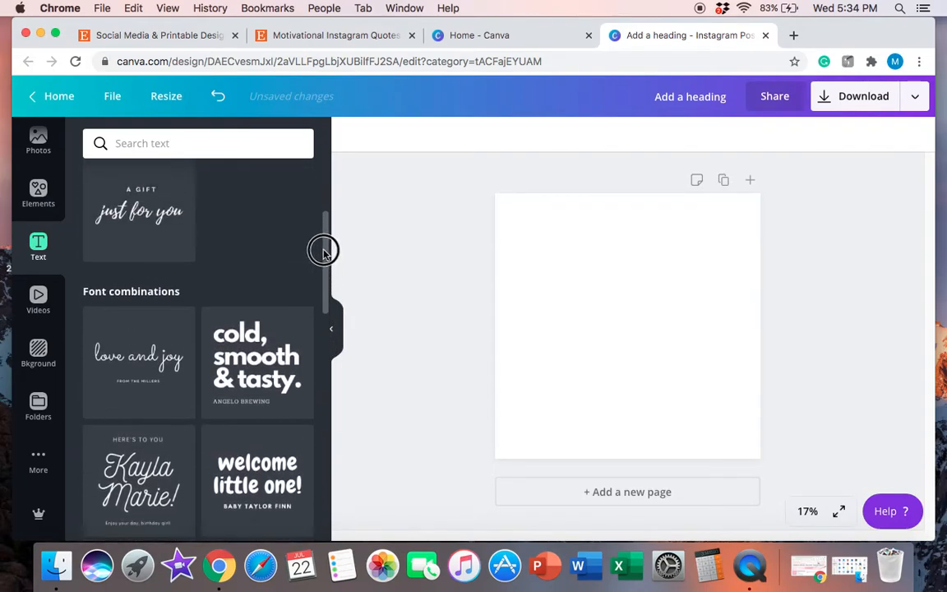
scroll(up, 3)
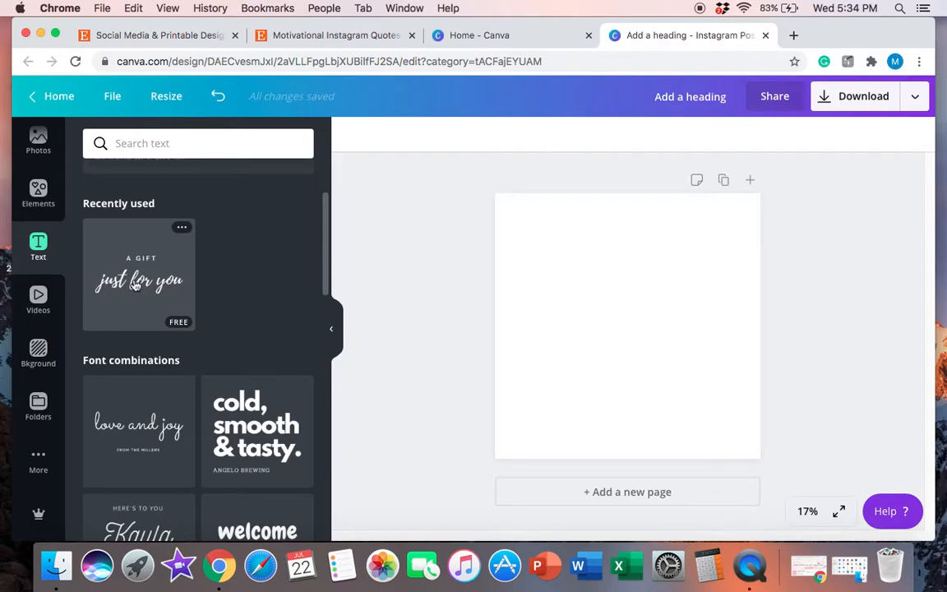
scroll(down, 3)
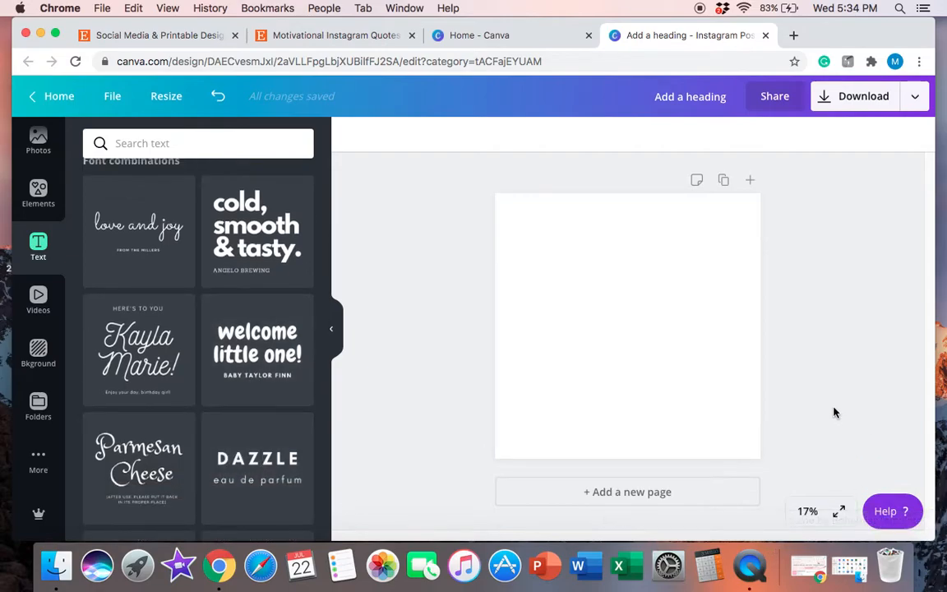
Add the DAZZLE font combination and set its heading in Playlist Script
click(257, 458)
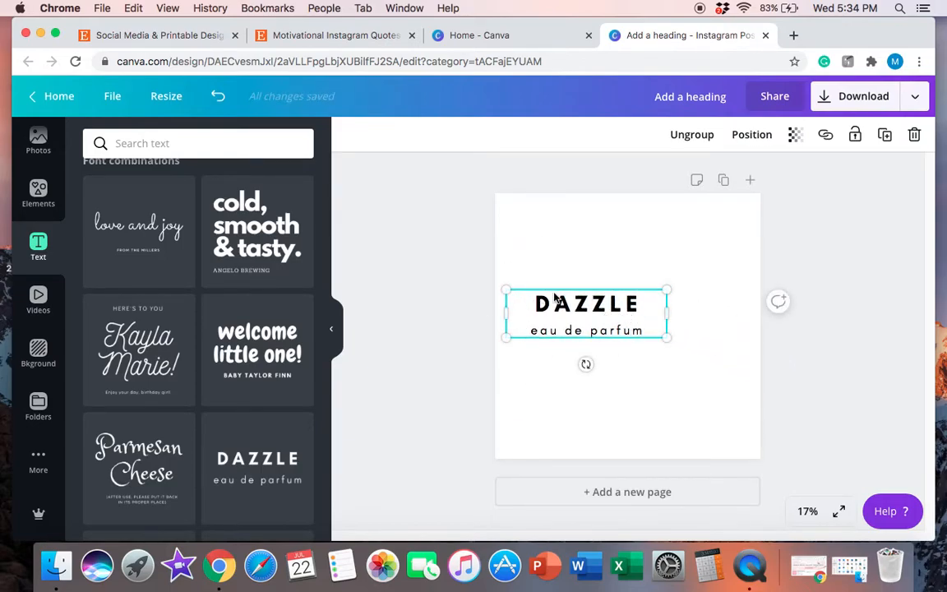
mouse_move(683, 359)
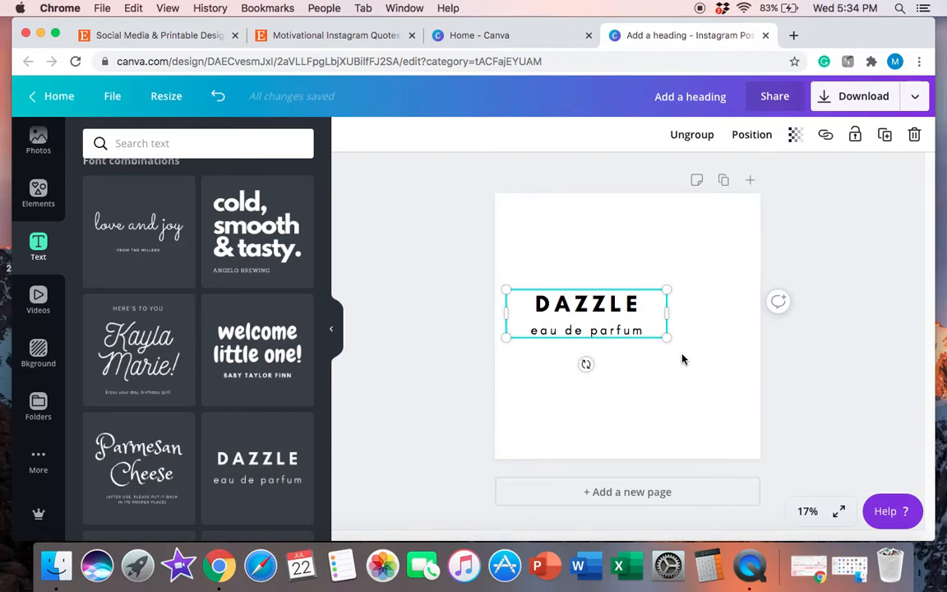
mouse_move(313, 306)
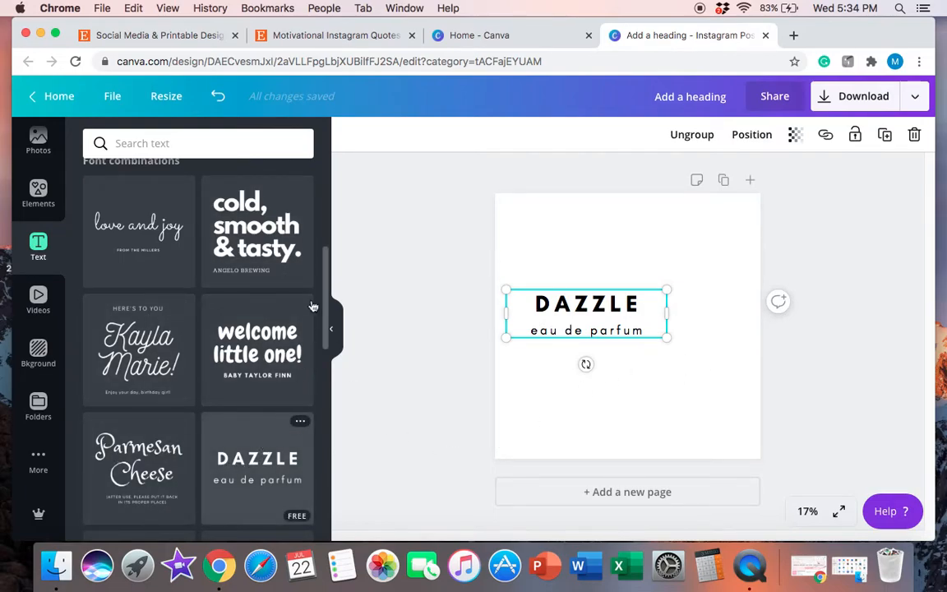
mouse_move(744, 259)
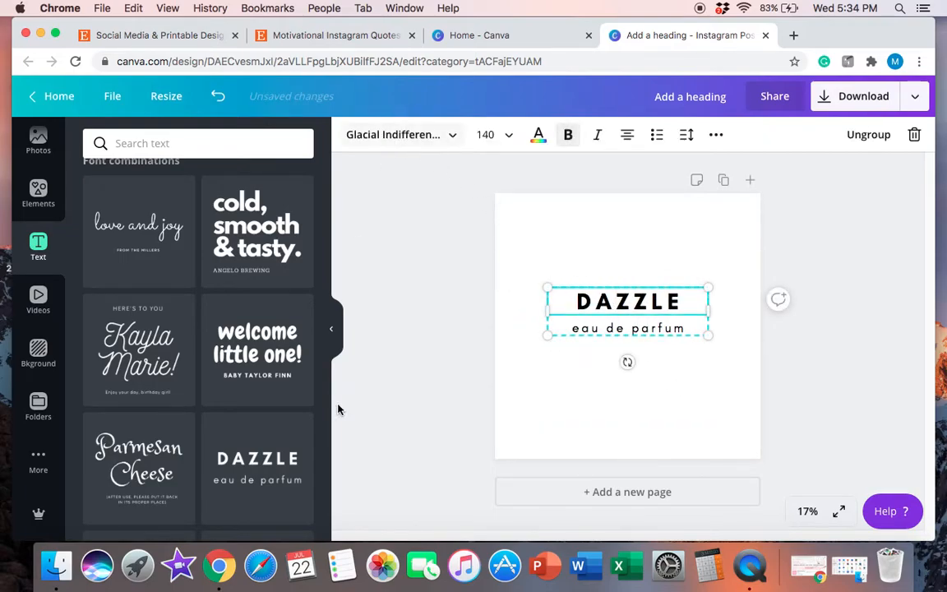
click(395, 134)
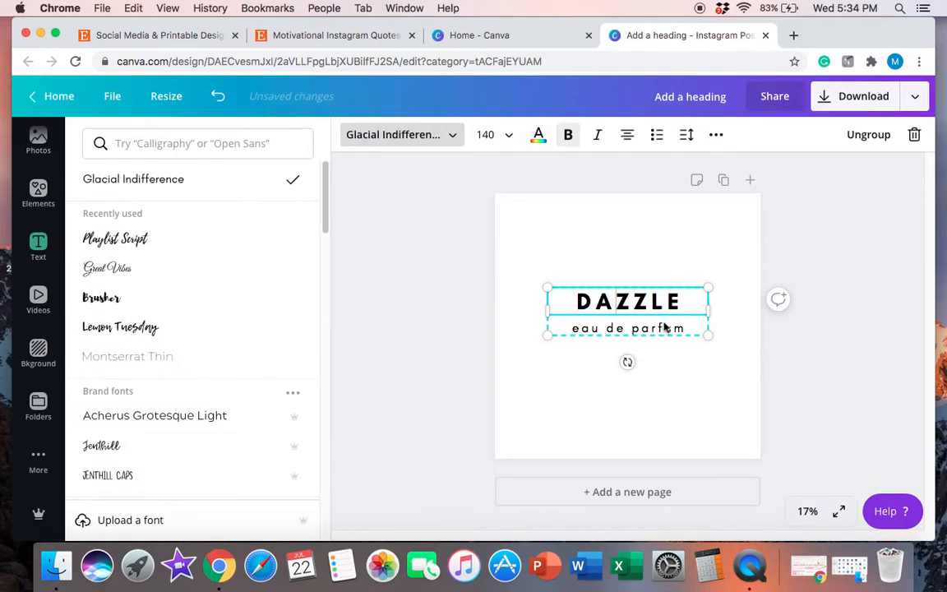
click(116, 238)
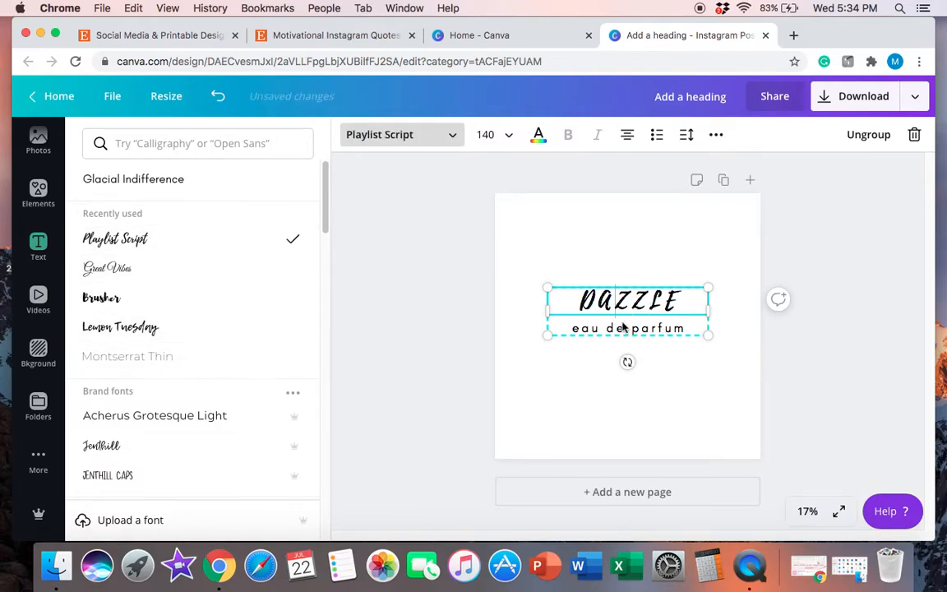
Set the 'eau de parfum' subtitle in Montserrat Thin, preview, then select the group
click(133, 179)
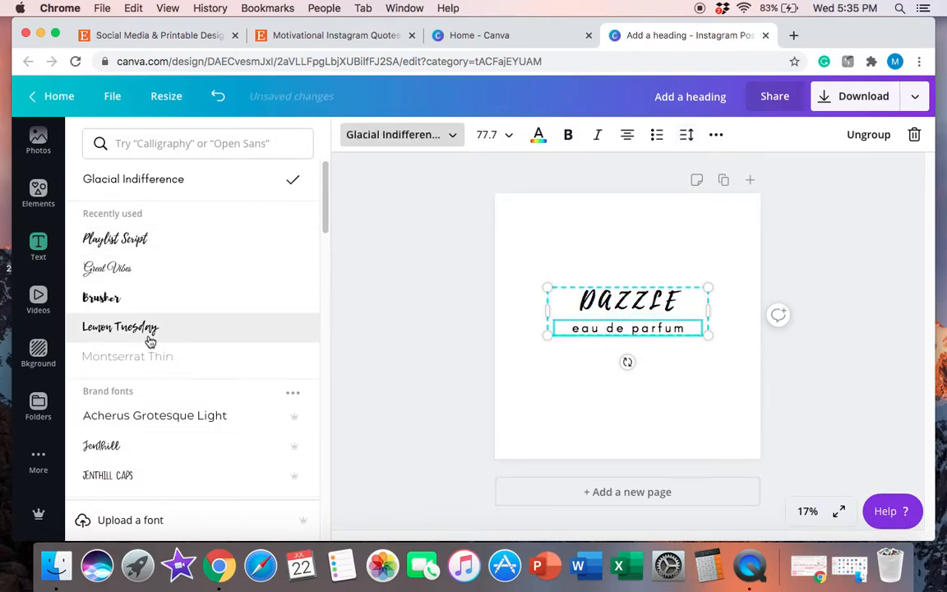
mouse_move(197, 165)
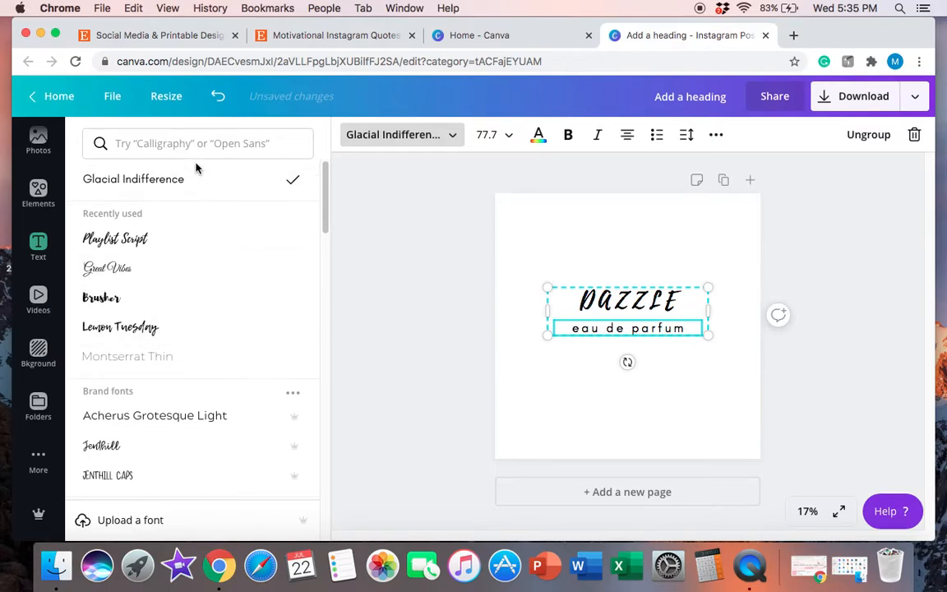
click(127, 356)
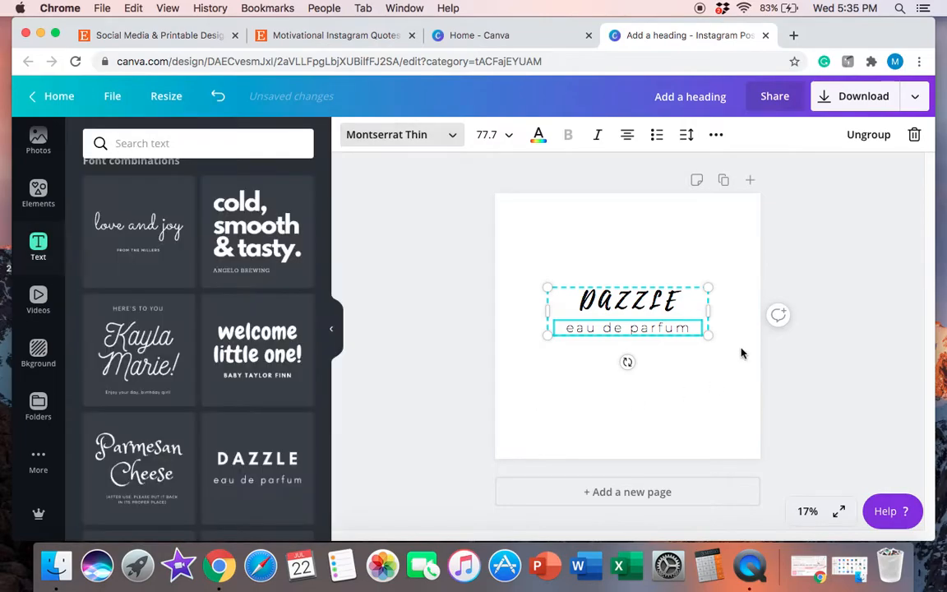
click(627, 402)
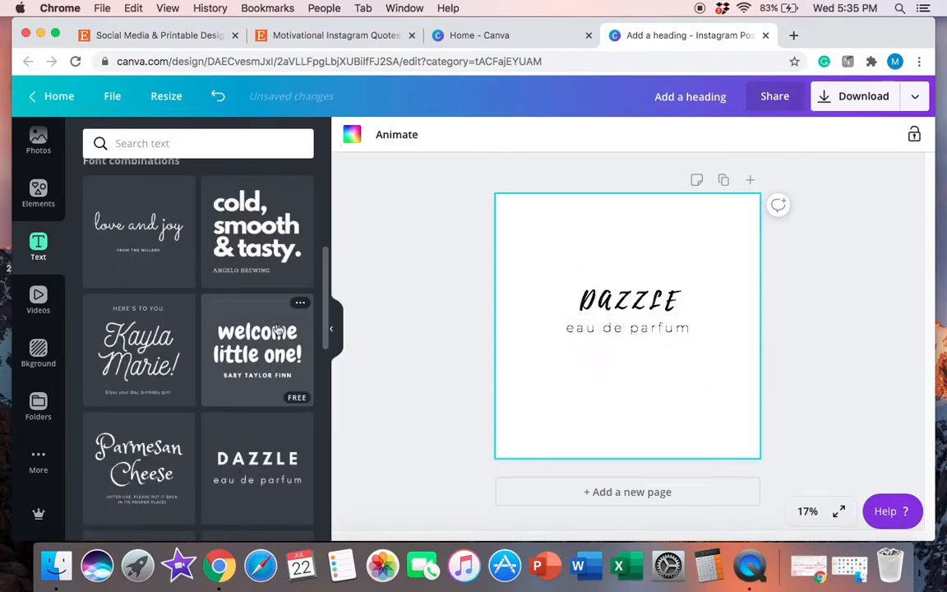
click(627, 300)
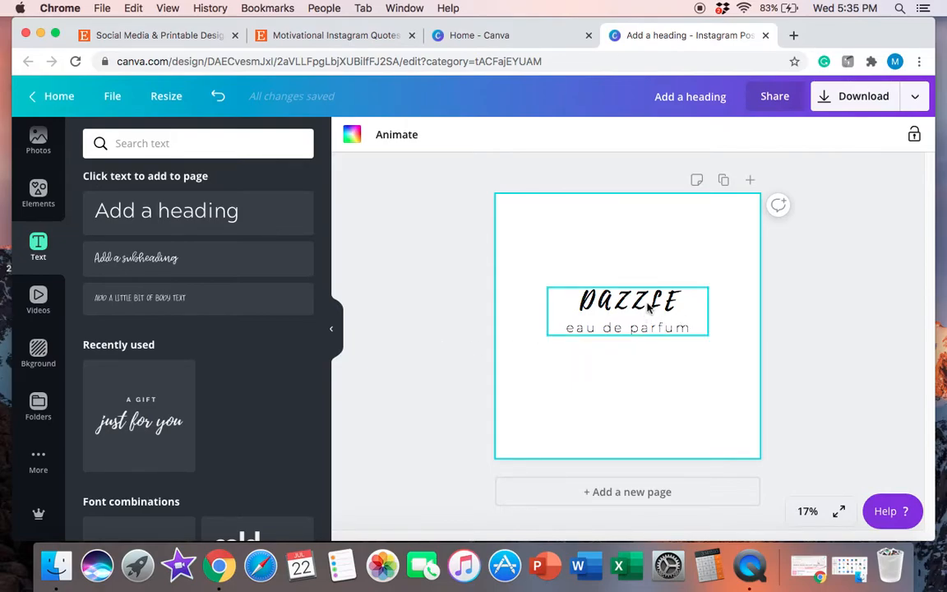
Delete the Dazzle group, type 'make today a great day', narrow and centre it
key(Delete)
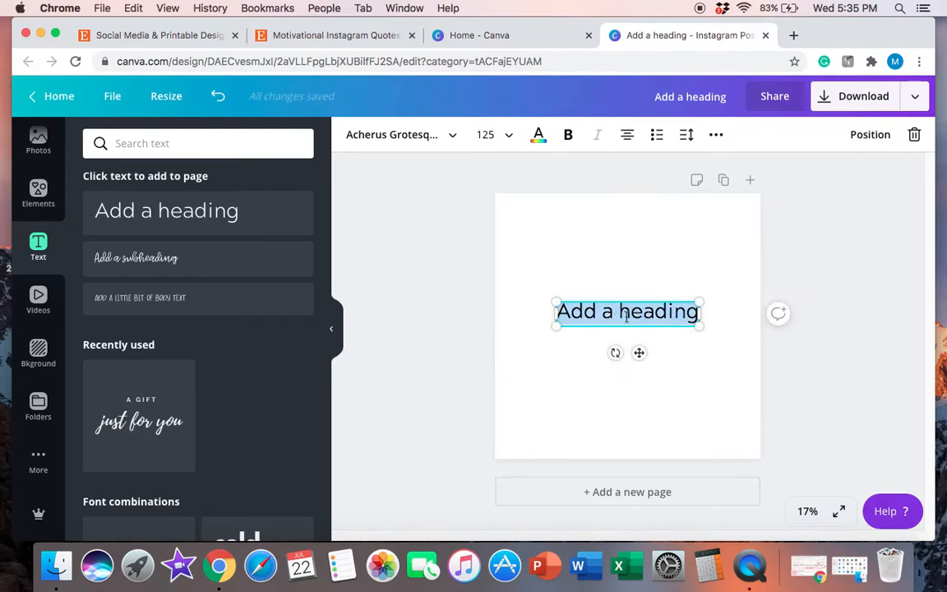
text(make toda)
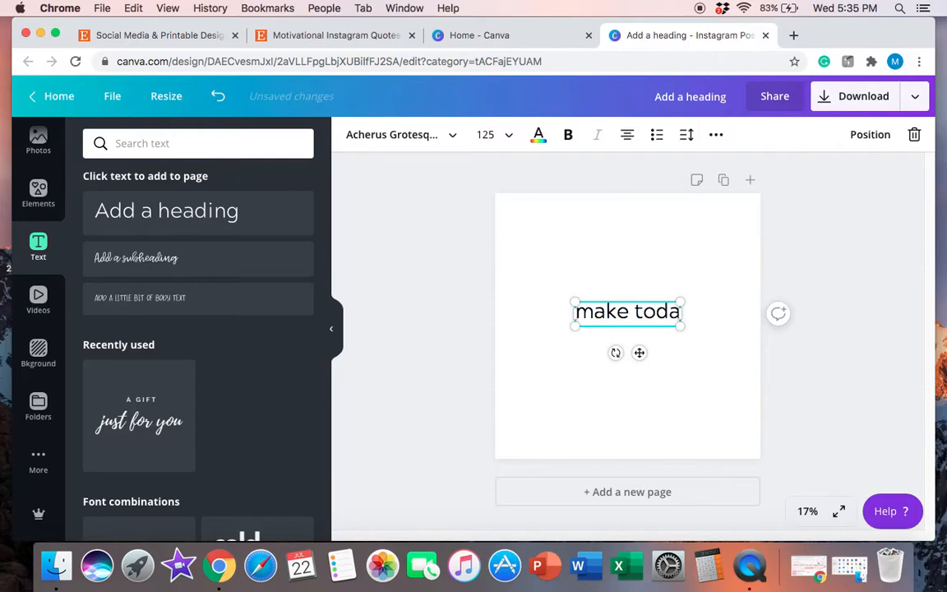
text(y a great day)
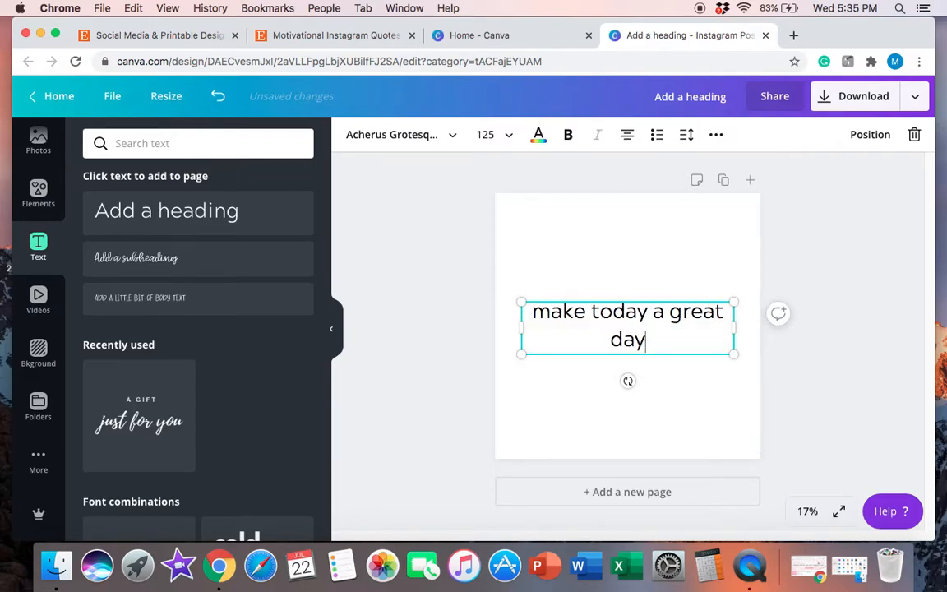
mouse_move(734, 328)
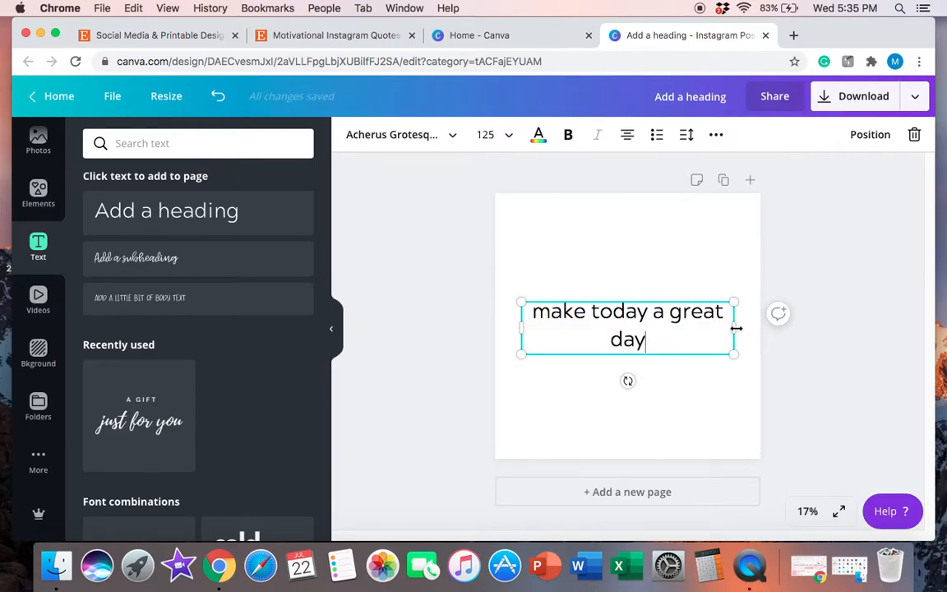
drag(733, 328, 624, 322)
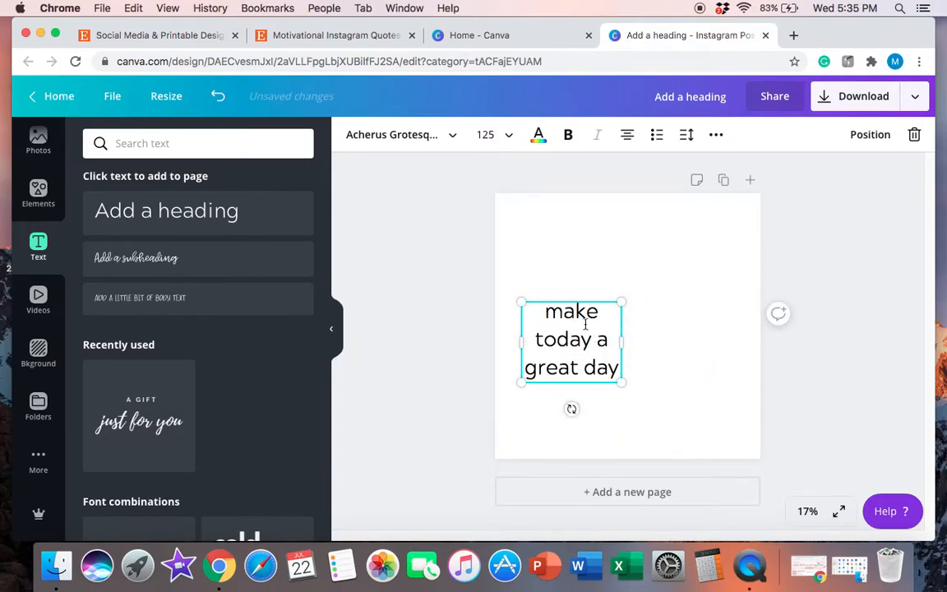
drag(571, 338, 631, 322)
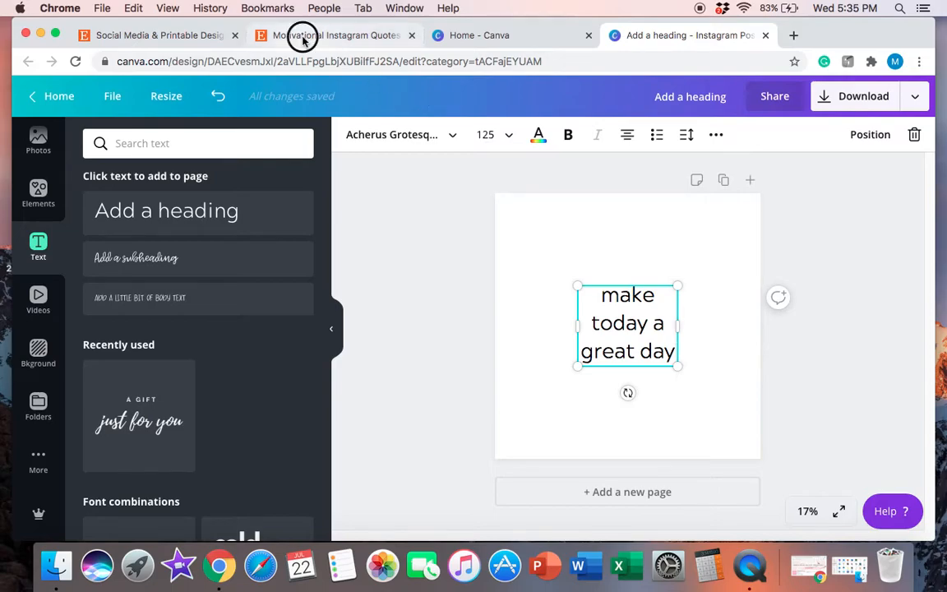
click(335, 35)
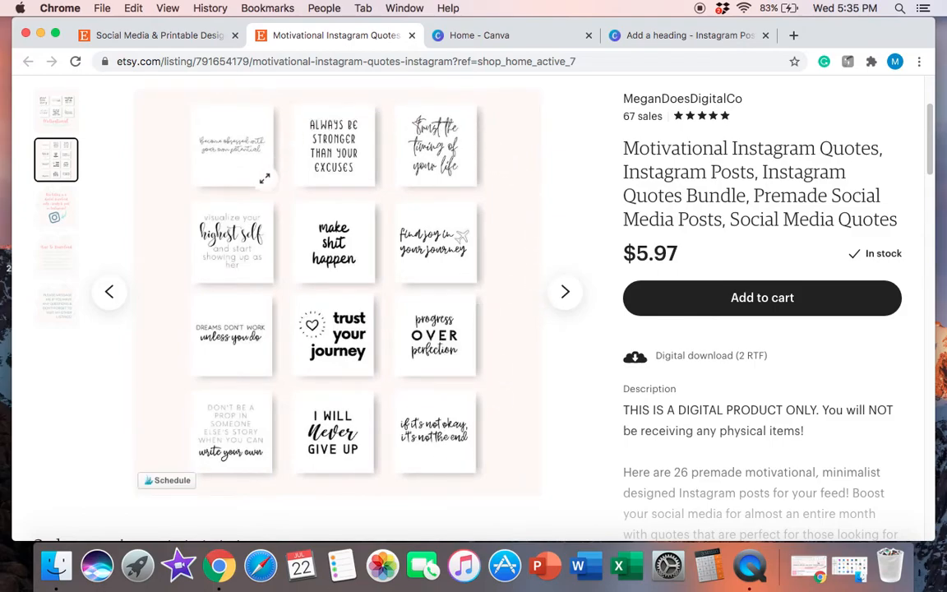
mouse_move(397, 384)
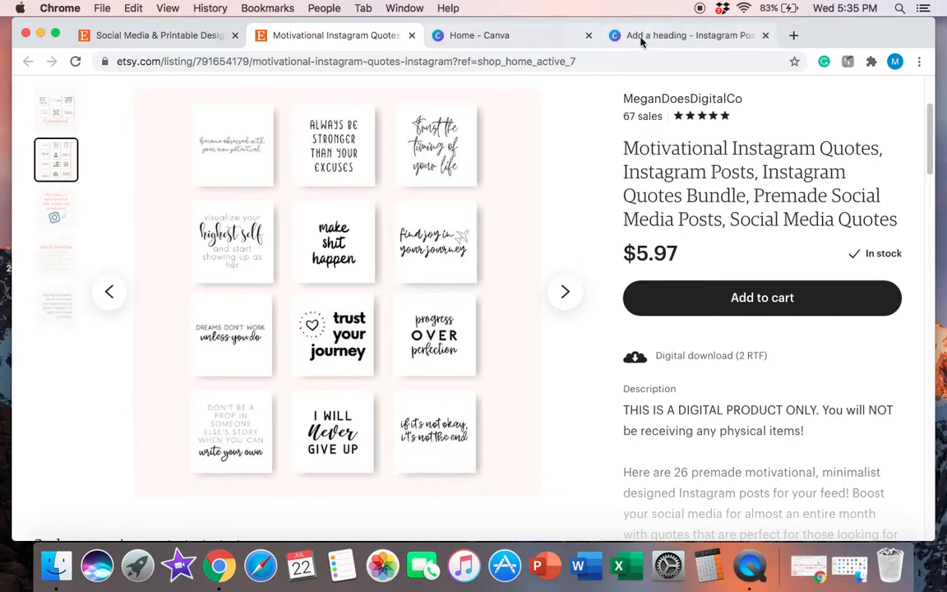
click(689, 35)
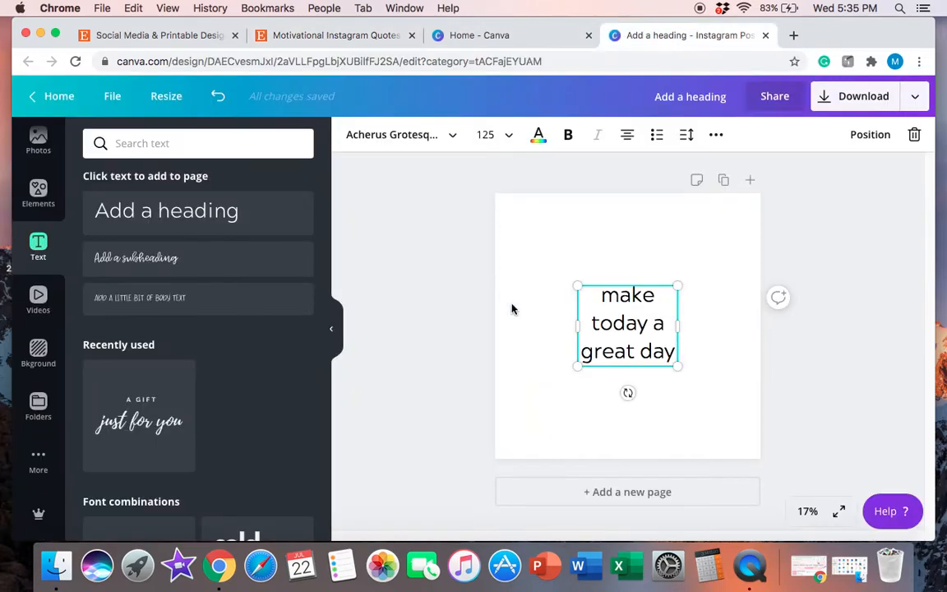
Search Calligraphy fonts, try Brusher, then set the quote in Playlist Script
click(394, 134)
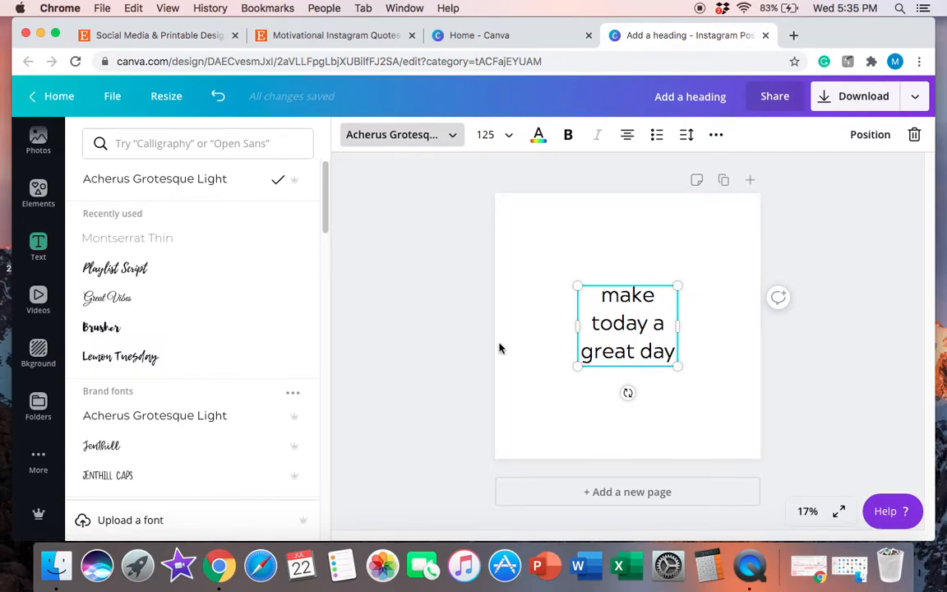
mouse_move(381, 267)
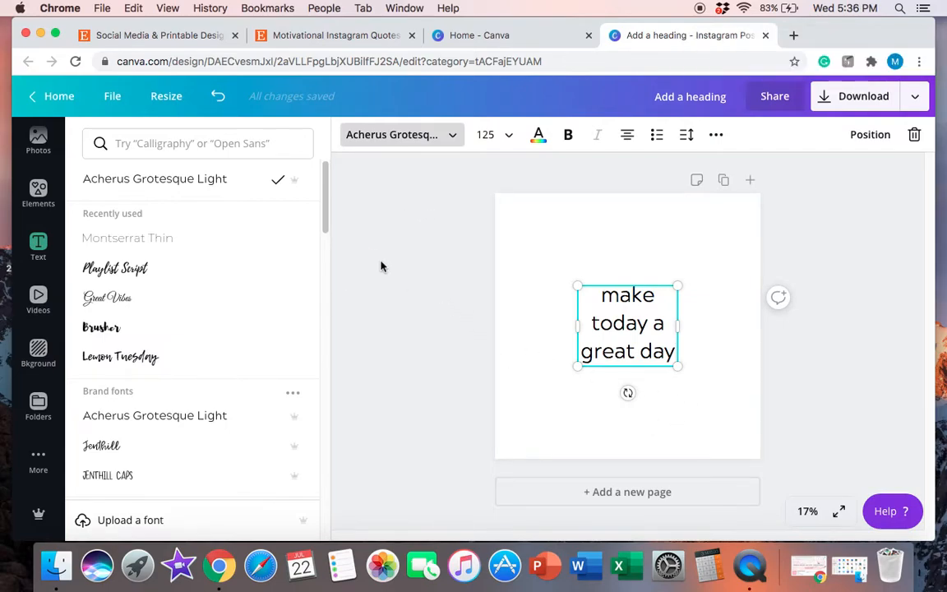
scroll(down, 3)
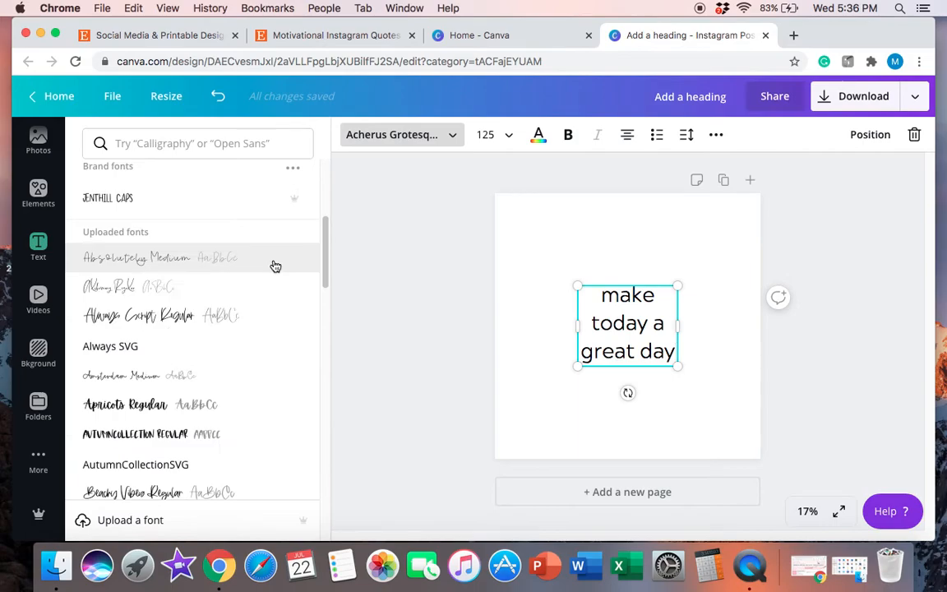
scroll(down, 3)
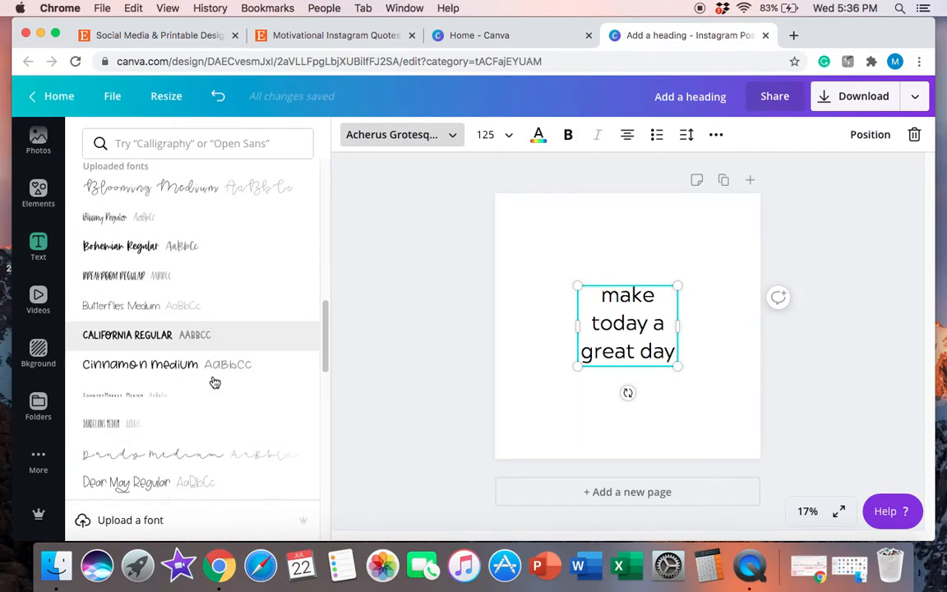
scroll(down, 3)
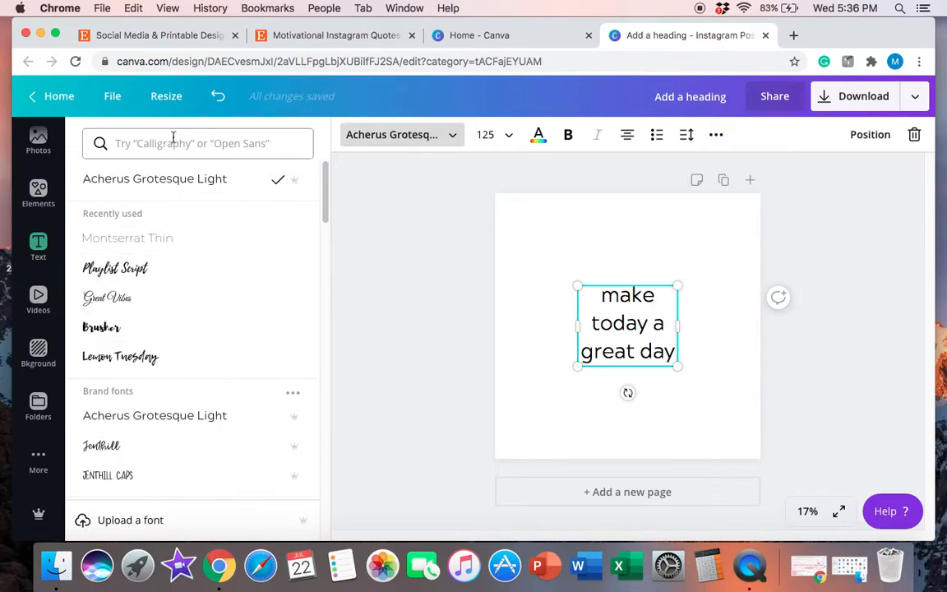
click(197, 143)
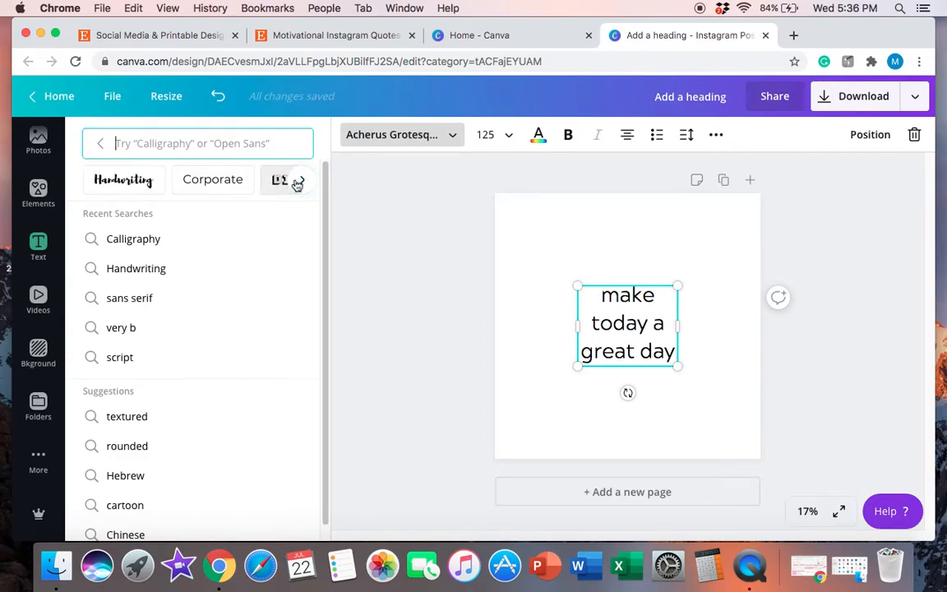
click(298, 181)
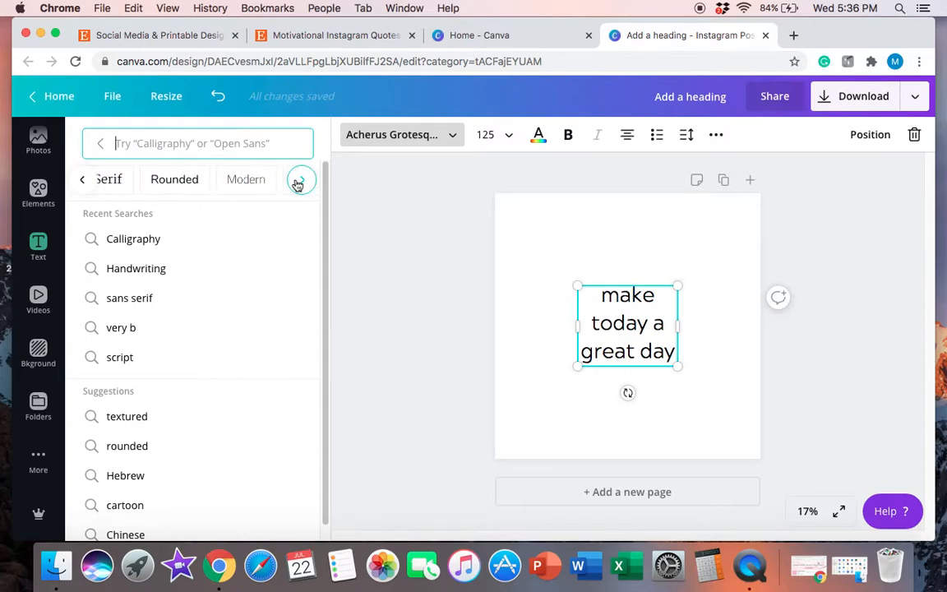
click(301, 179)
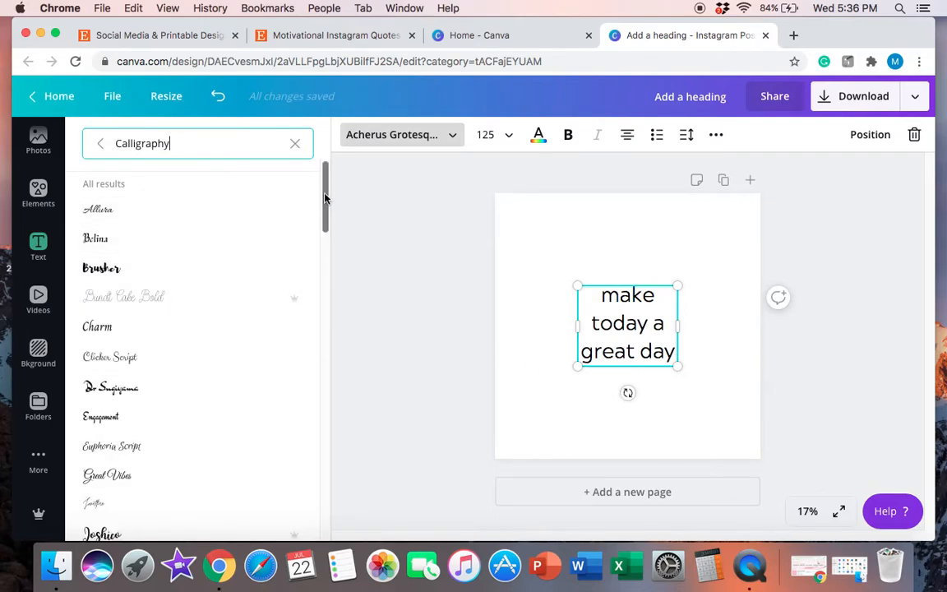
mouse_move(294, 309)
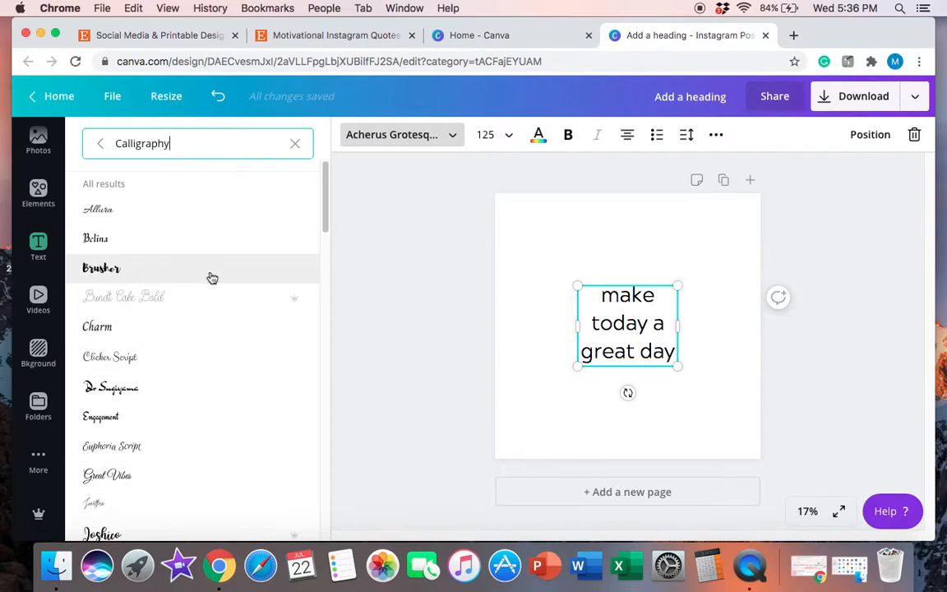
click(102, 269)
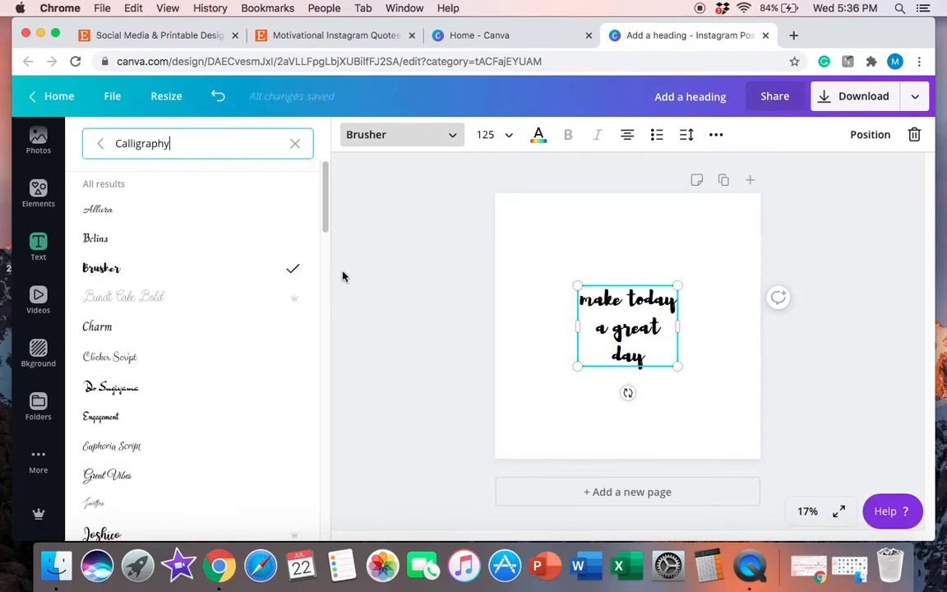
mouse_move(131, 274)
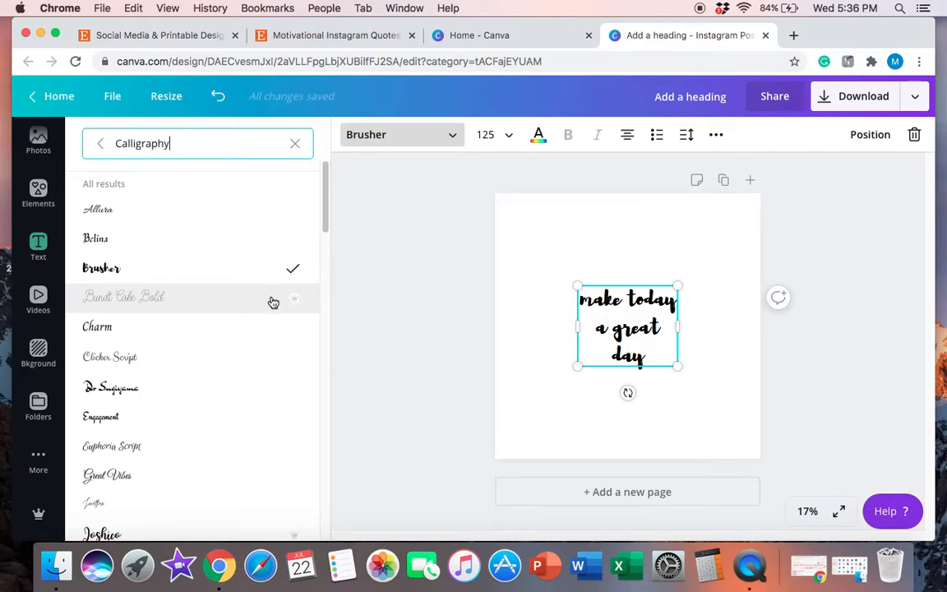
mouse_move(199, 310)
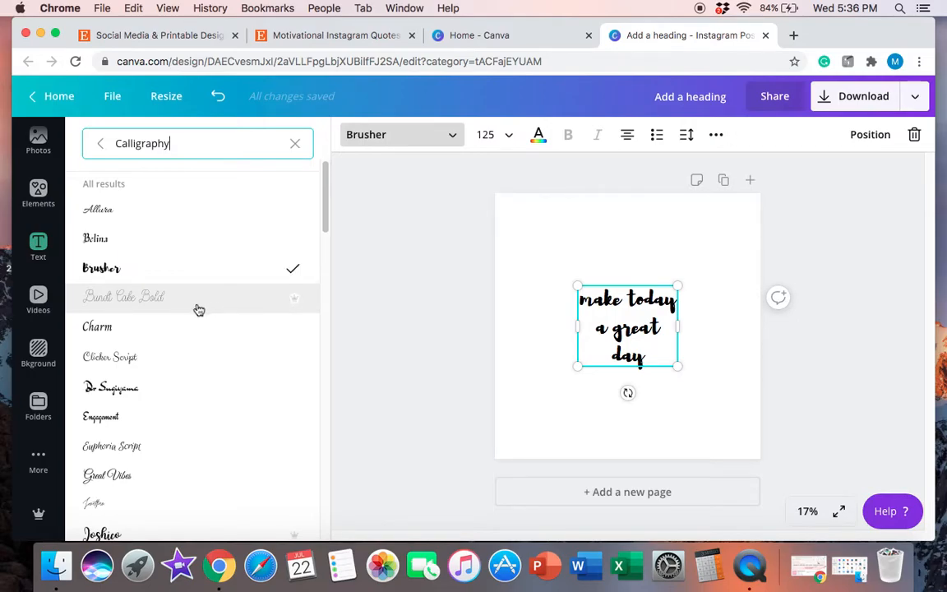
mouse_move(194, 306)
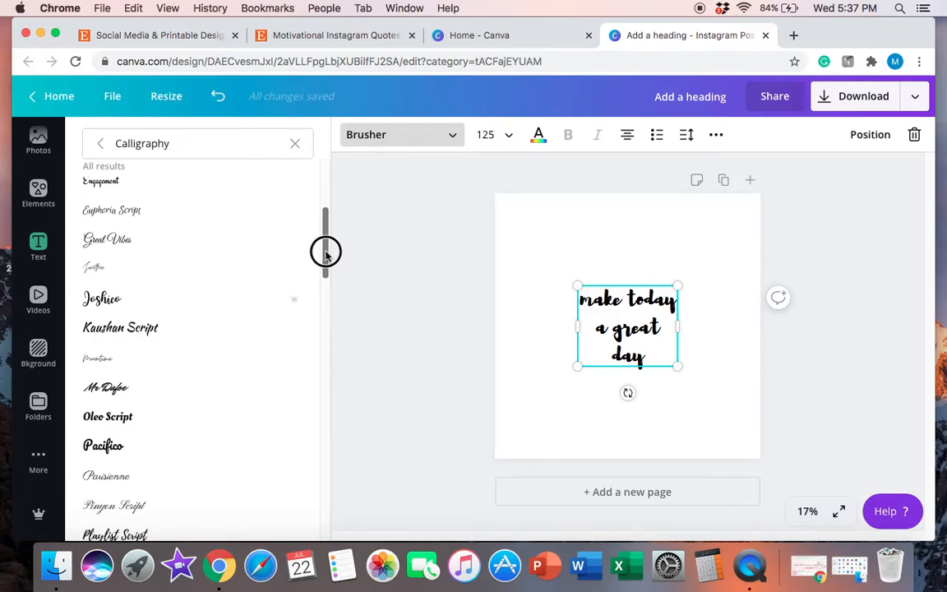
scroll(down, 3)
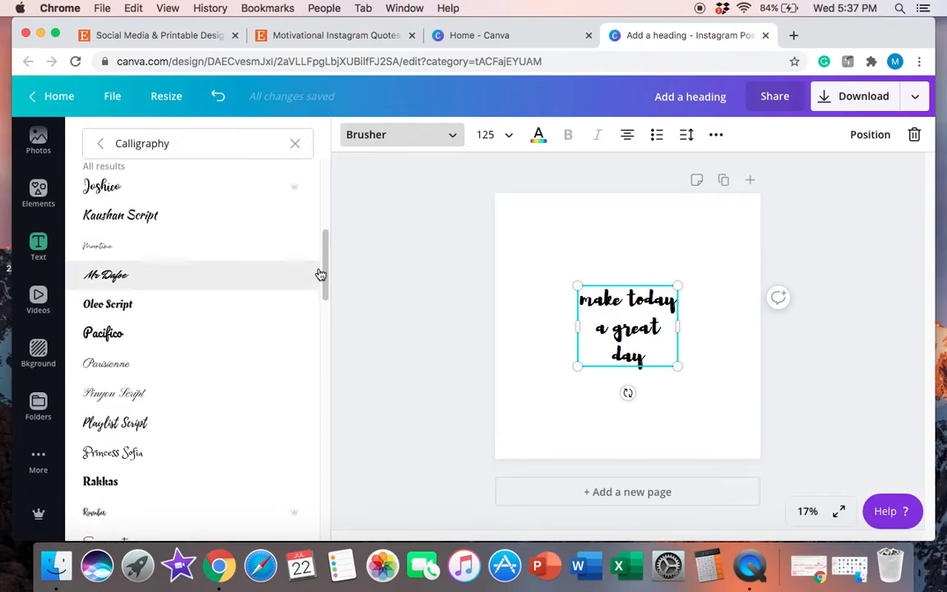
click(115, 423)
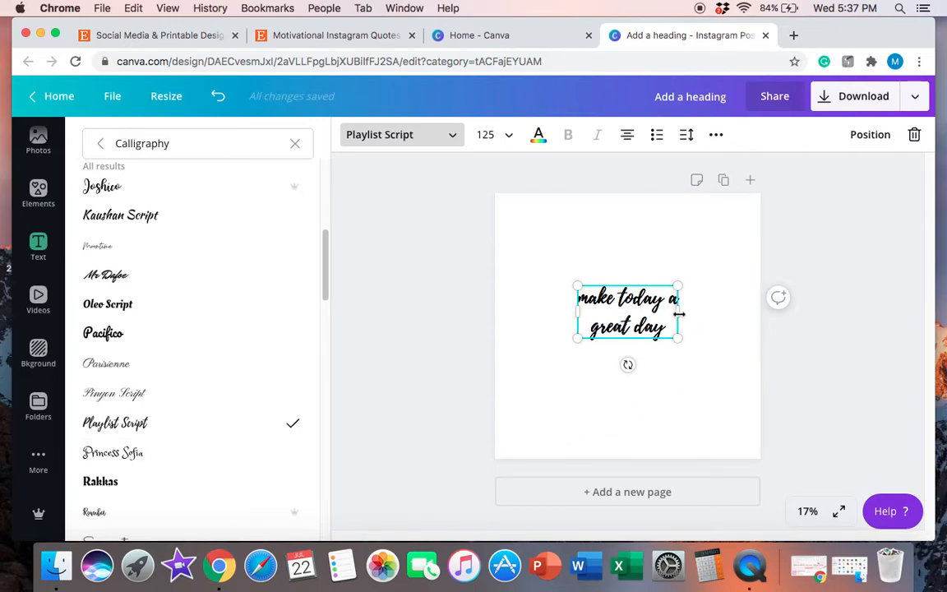
Adjust the text box width until the quote wraps as make / today a / great day
drag(677, 314, 655, 316)
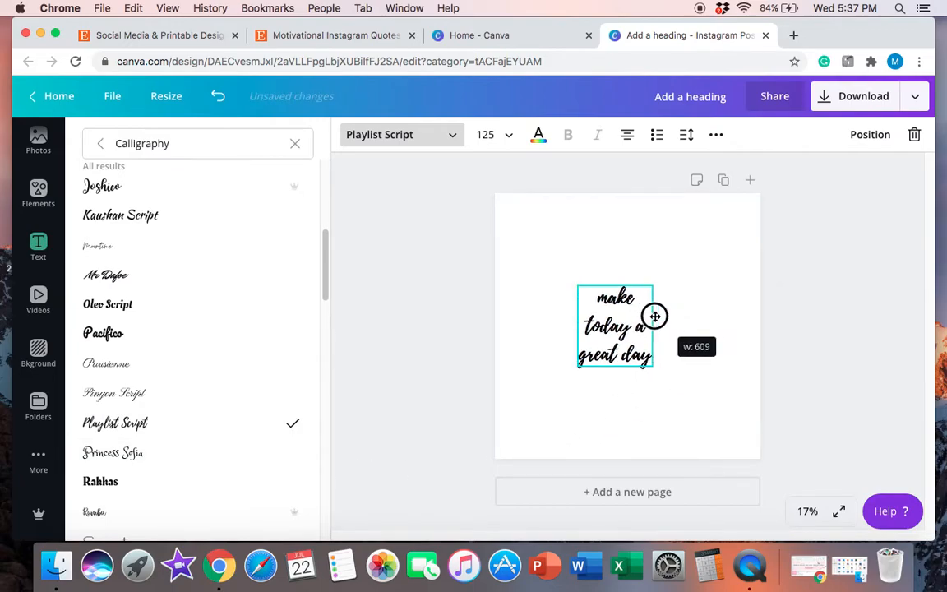
drag(655, 316, 687, 315)
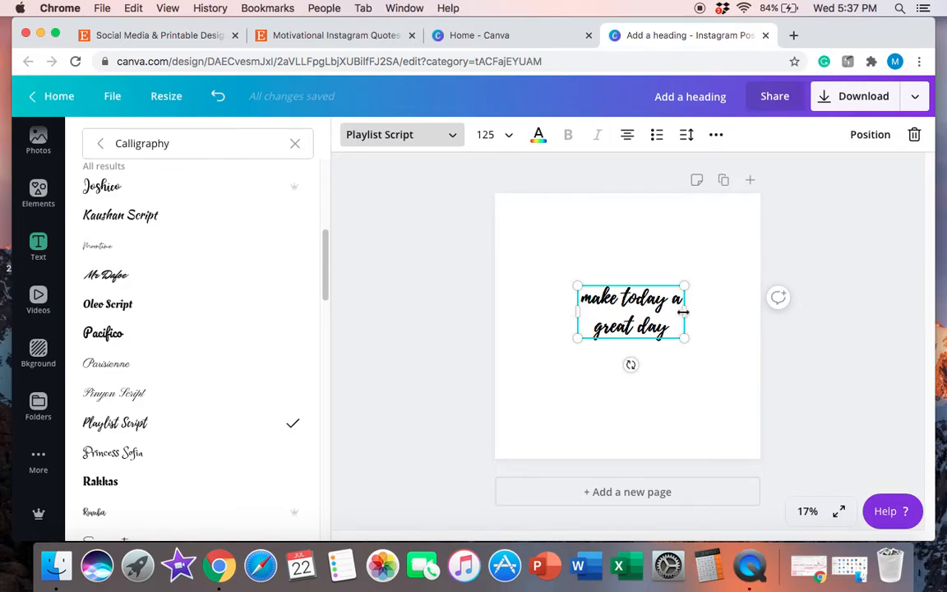
drag(686, 314, 762, 316)
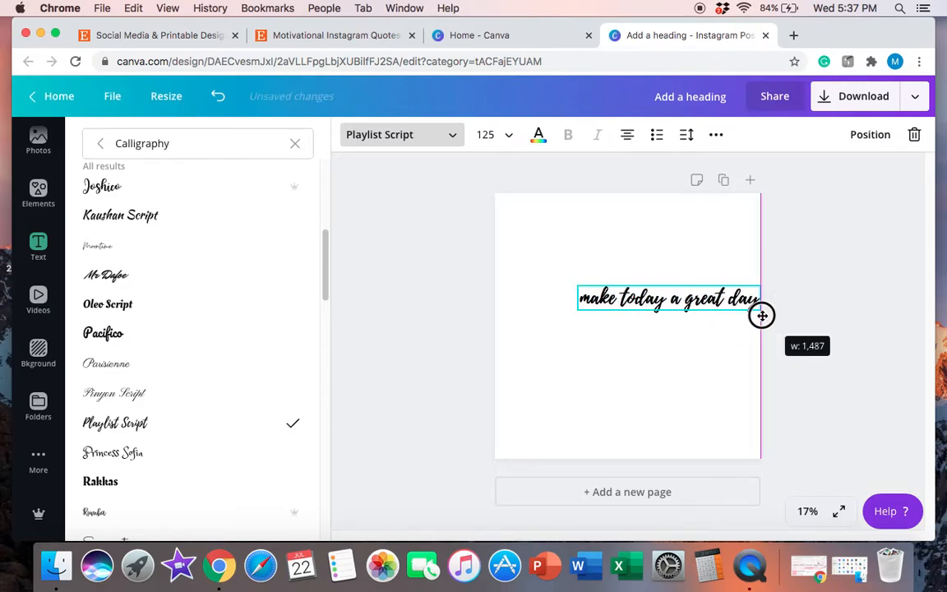
drag(761, 316, 717, 314)
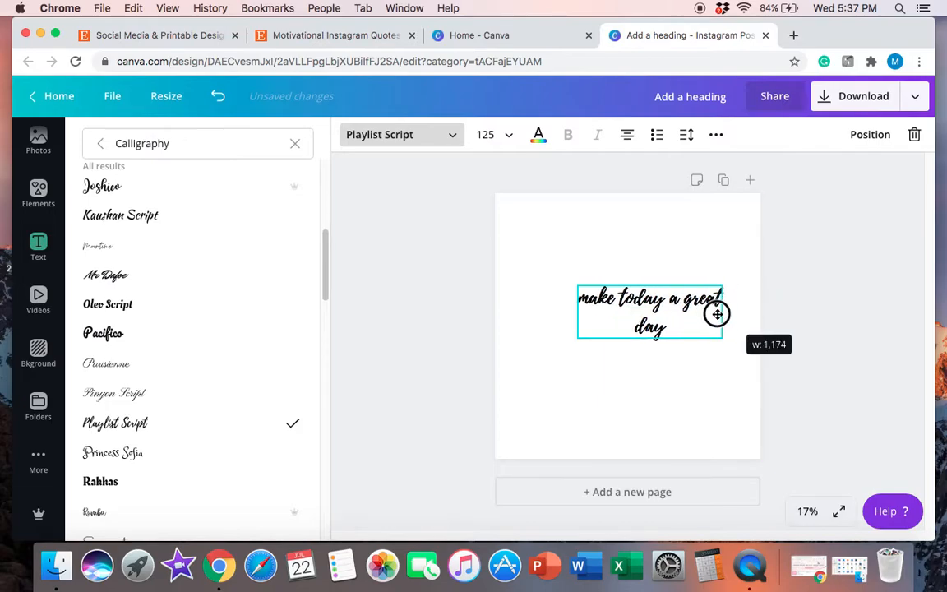
drag(717, 314, 623, 304)
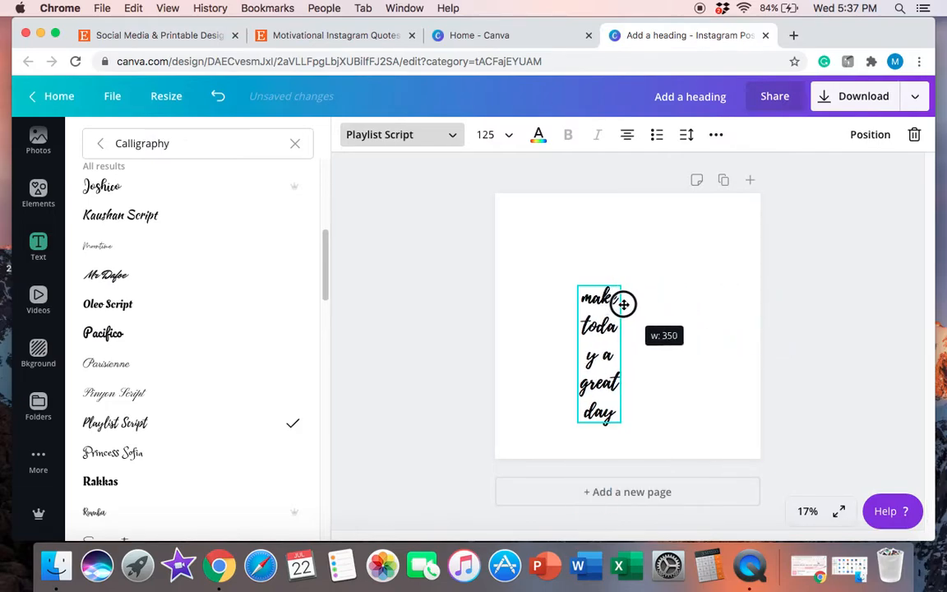
drag(623, 305, 650, 306)
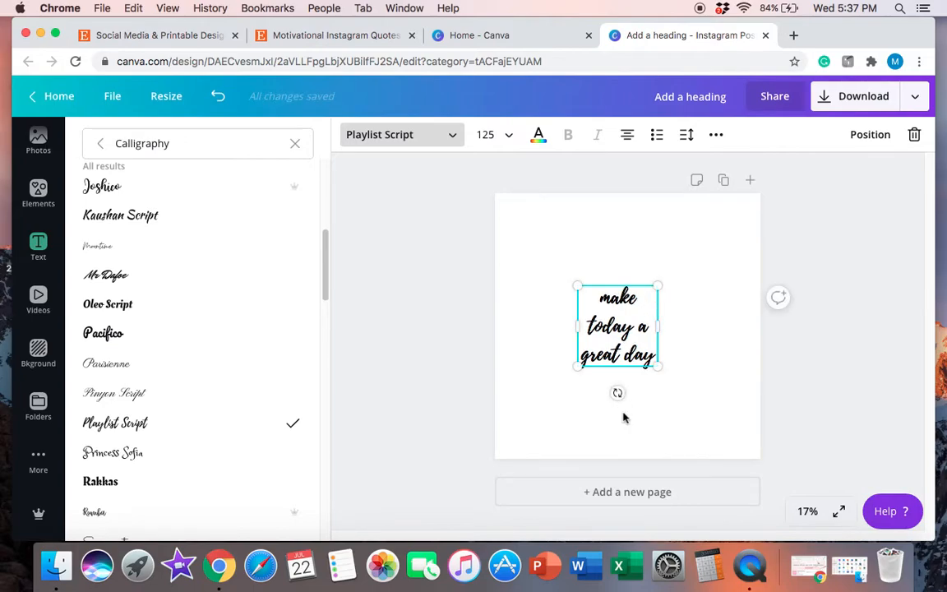
mouse_move(657, 286)
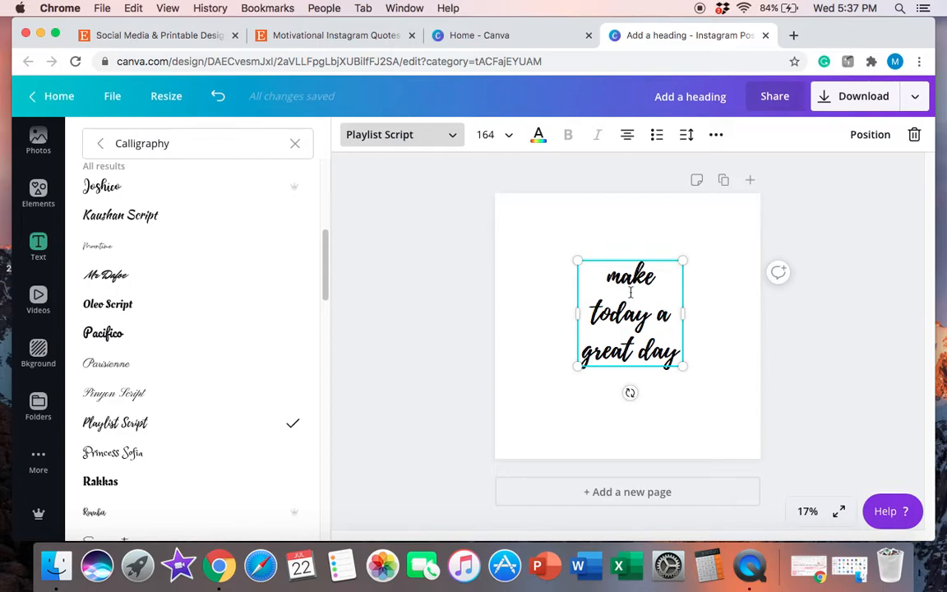
mouse_move(665, 297)
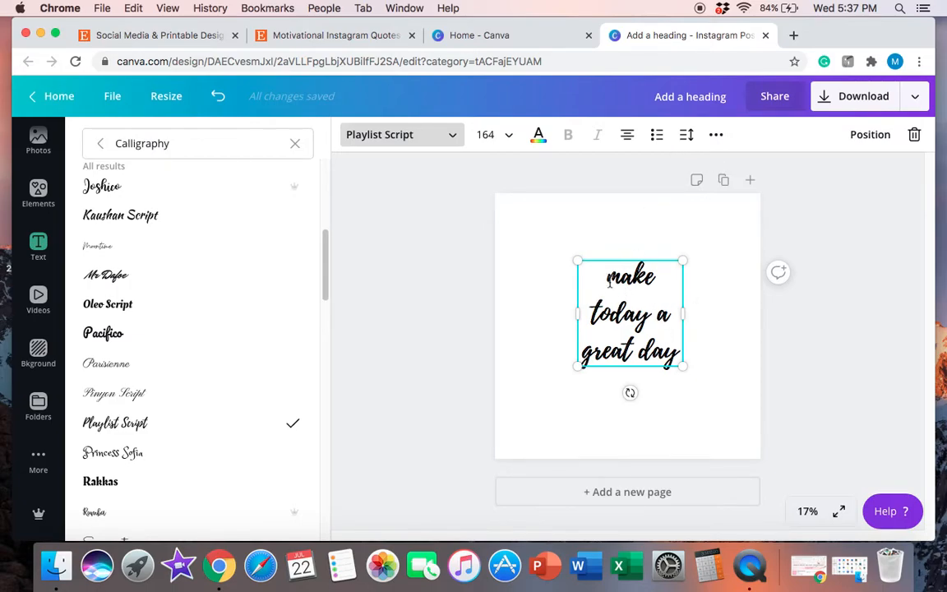
mouse_move(884, 252)
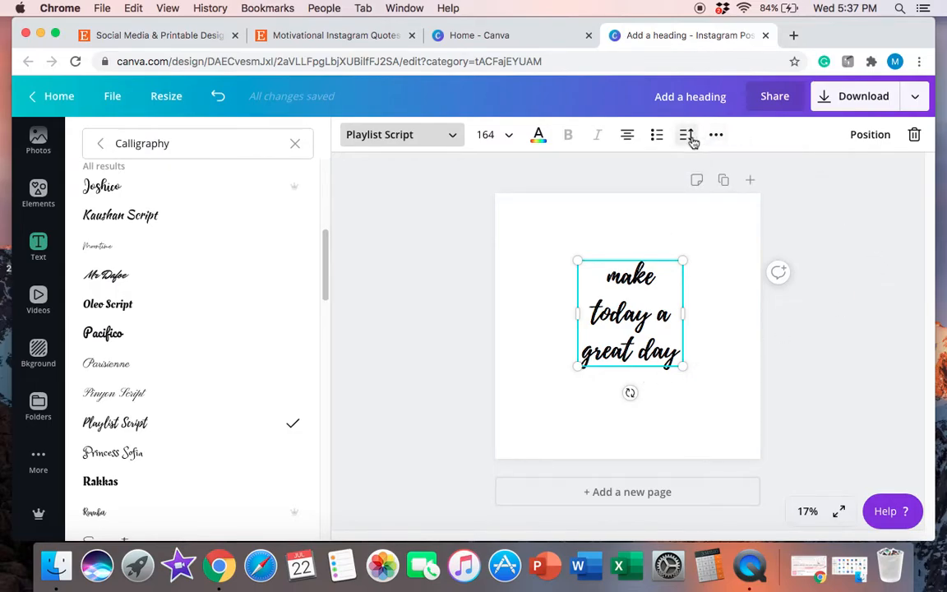
Try wider letter spacing on the quote, then reset it to 0
click(687, 135)
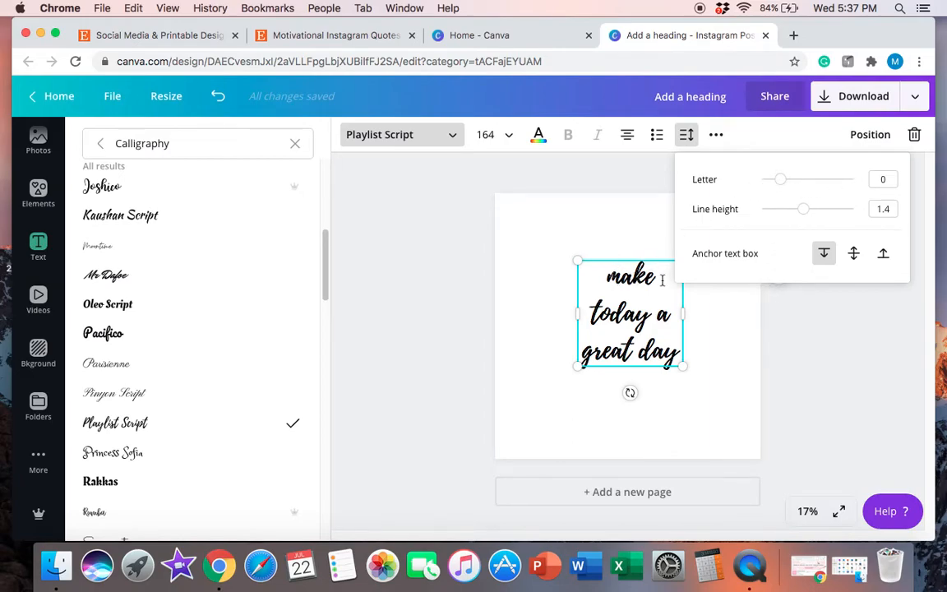
drag(780, 179, 808, 179)
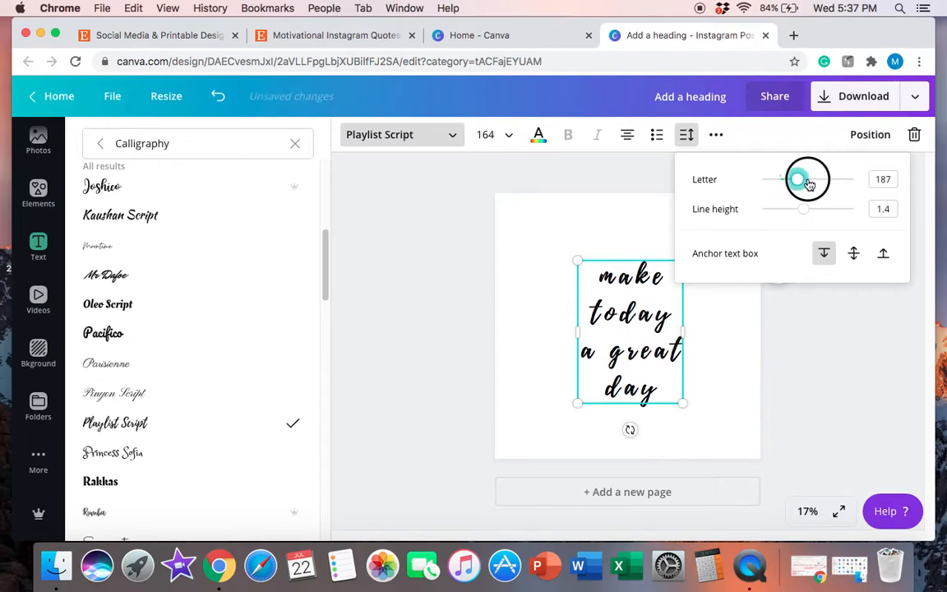
drag(796, 180, 814, 180)
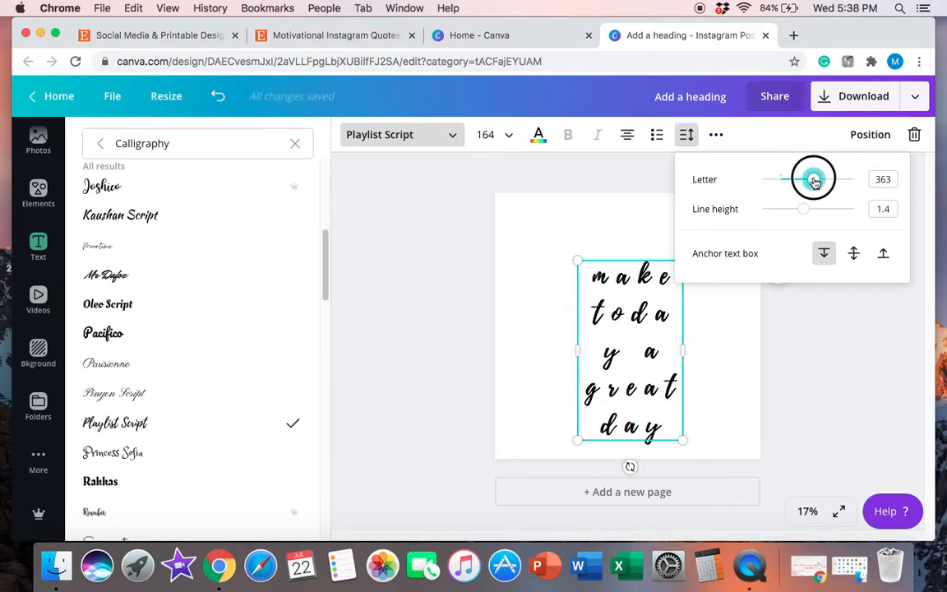
drag(815, 178, 806, 178)
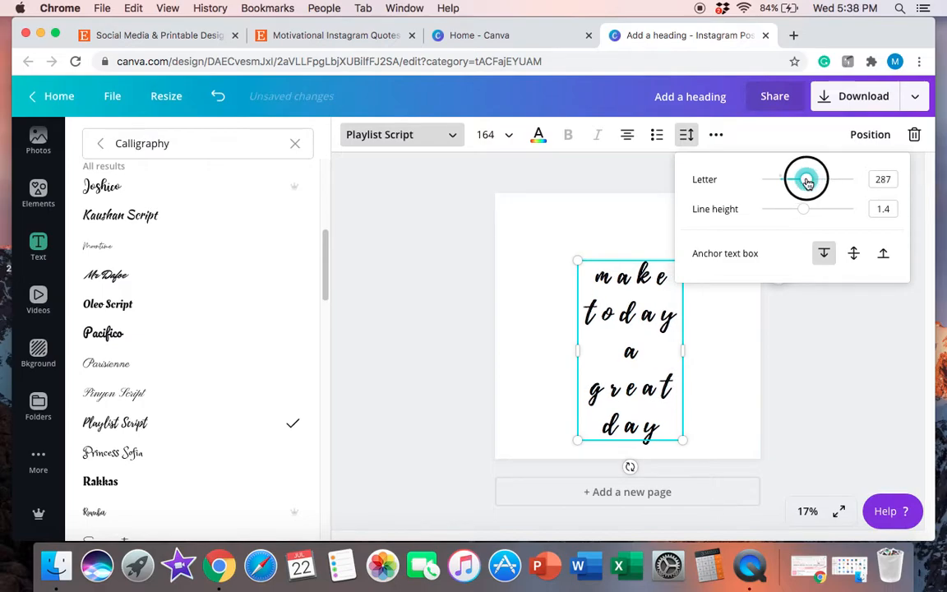
drag(806, 179, 804, 179)
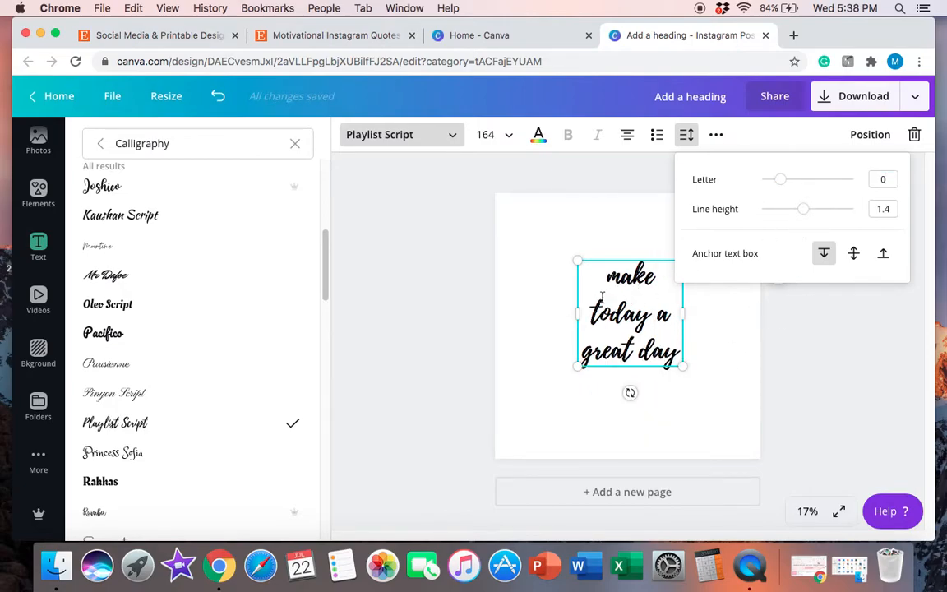
Tighten the quote's line height to about 0.99 so it reads make / today a / great day
drag(803, 209, 801, 209)
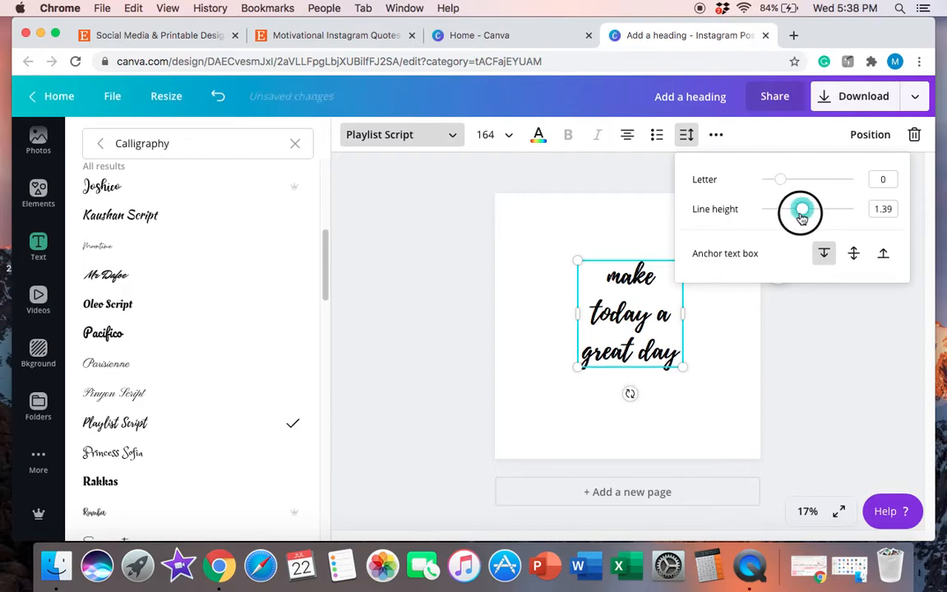
drag(800, 209, 788, 215)
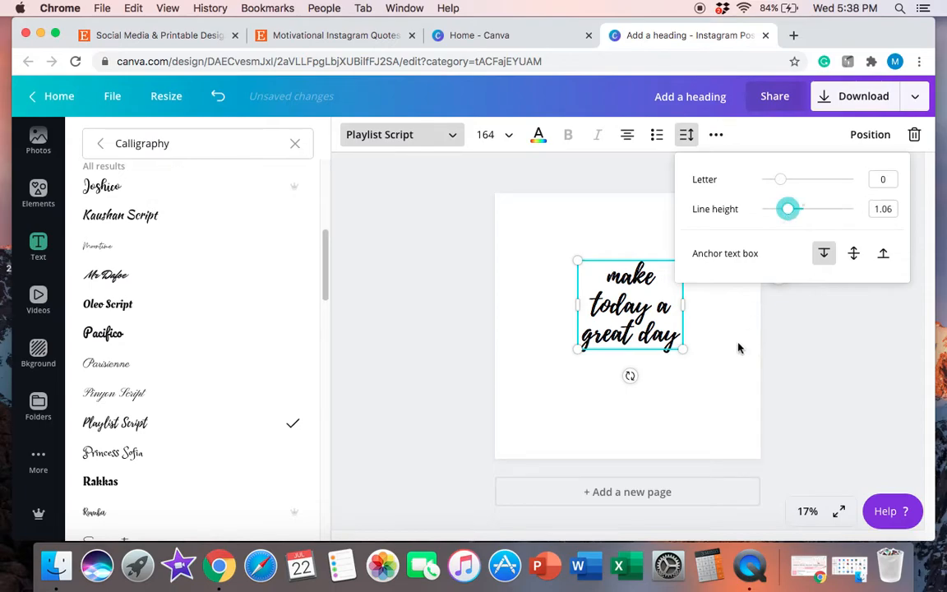
click(37, 246)
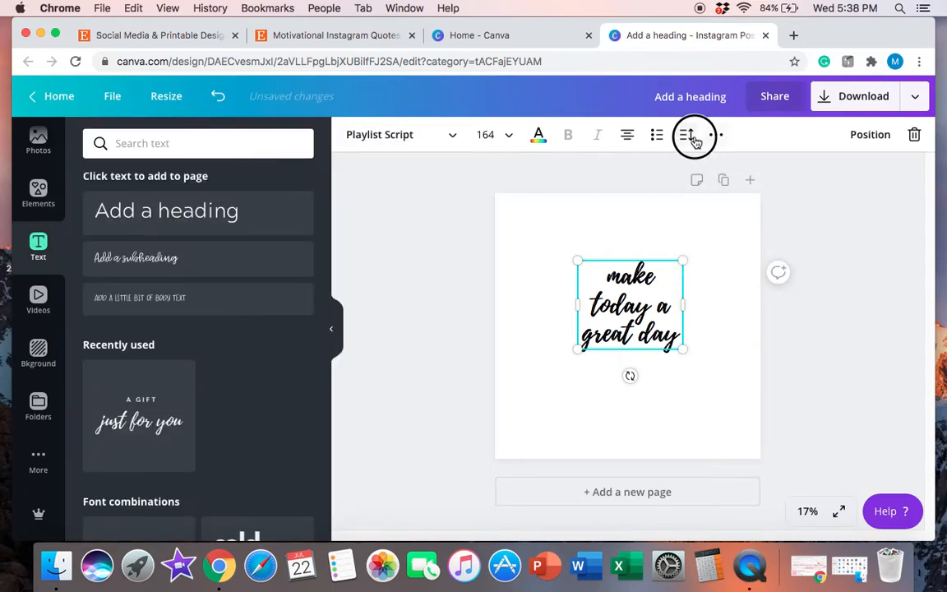
click(695, 135)
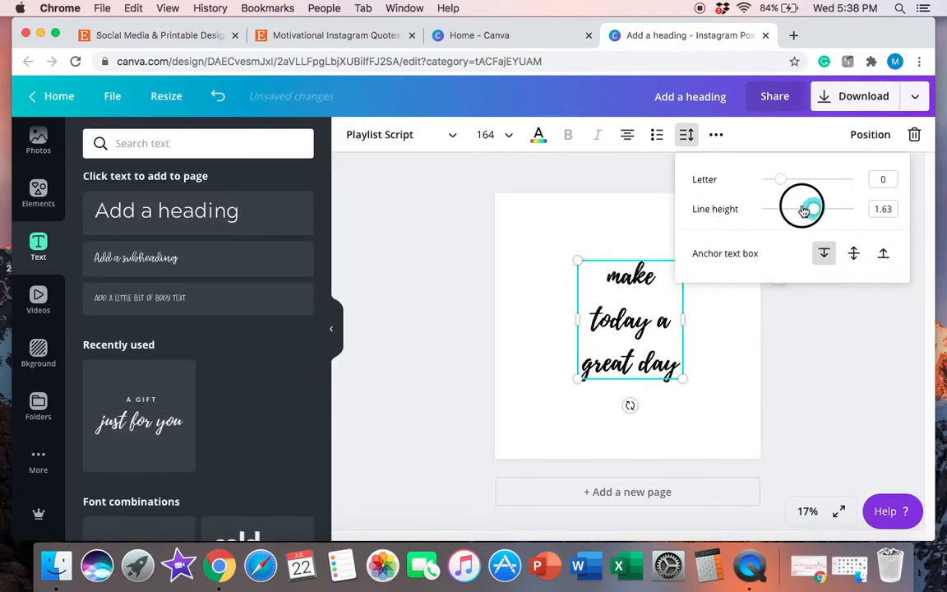
drag(803, 208, 788, 208)
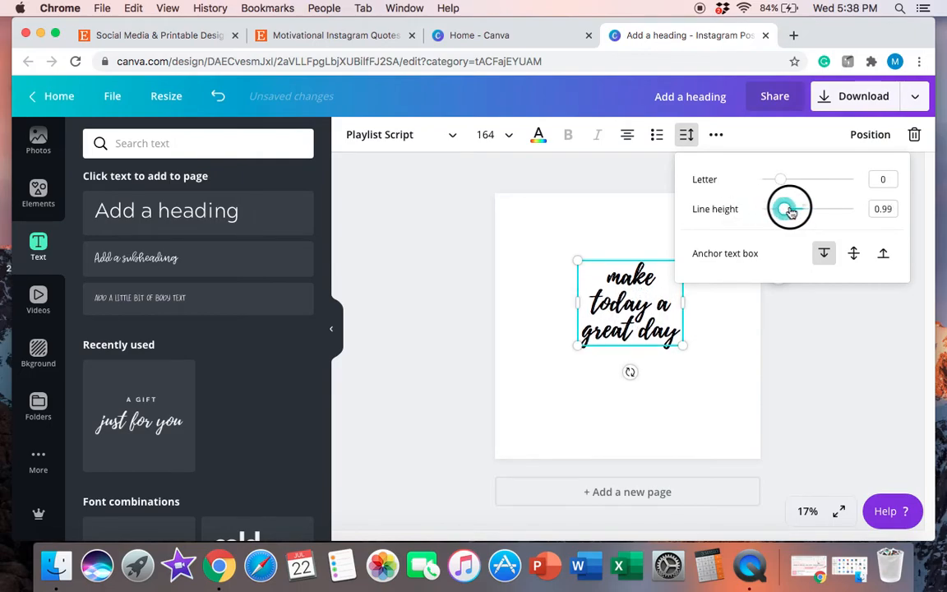
drag(782, 208, 788, 208)
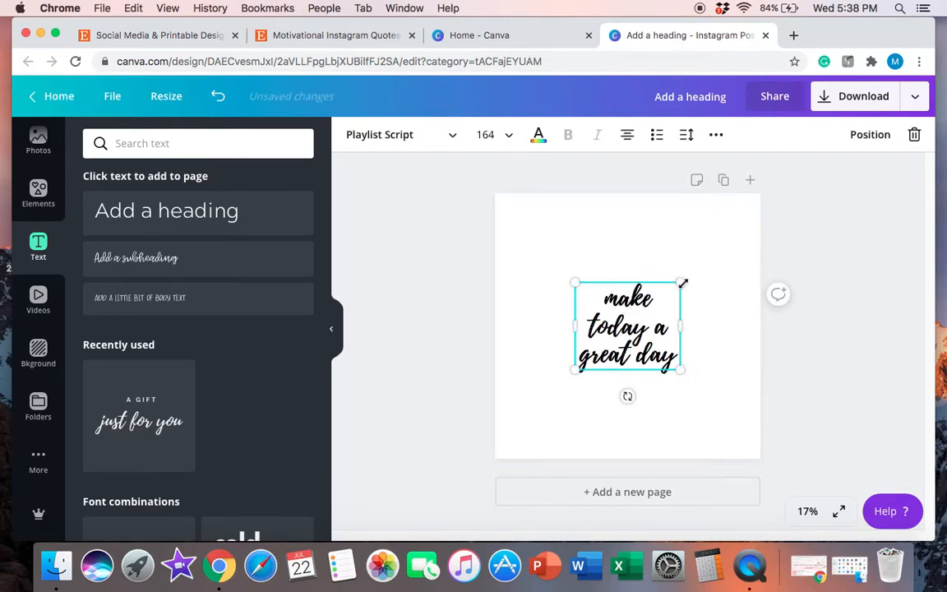
mouse_move(575, 413)
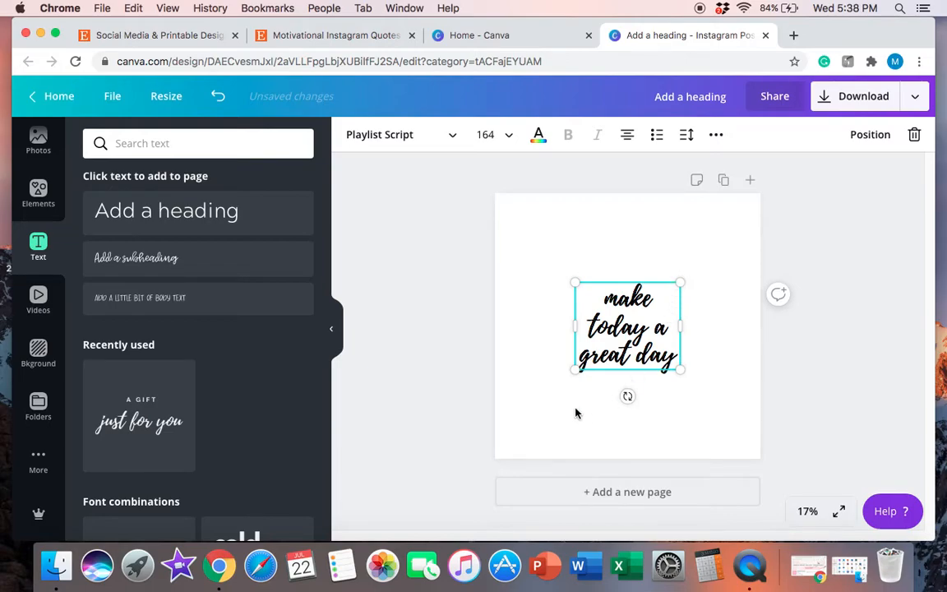
mouse_move(683, 283)
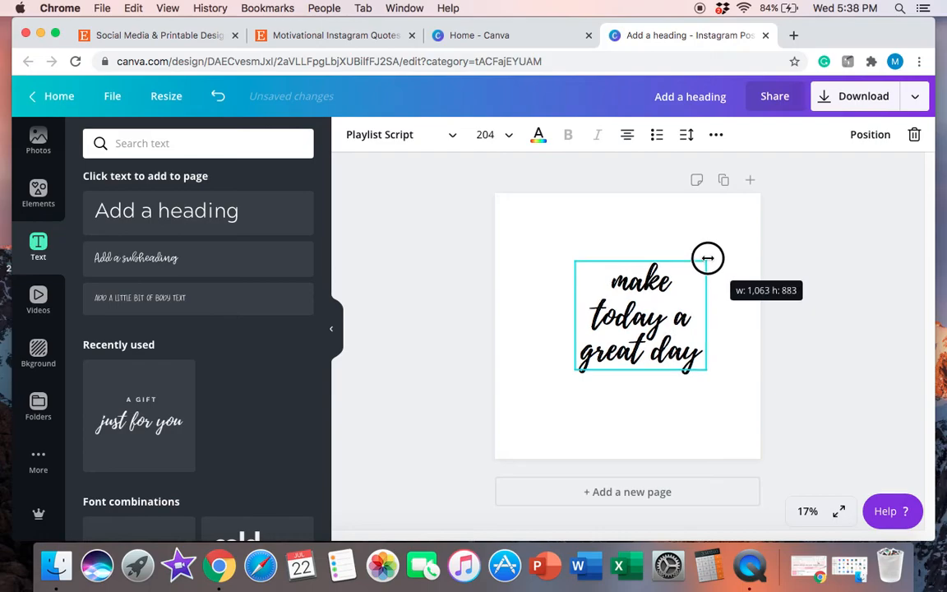
Enlarge the quote to size 331, centre it on the page, and deselect it
drag(708, 258, 731, 229)
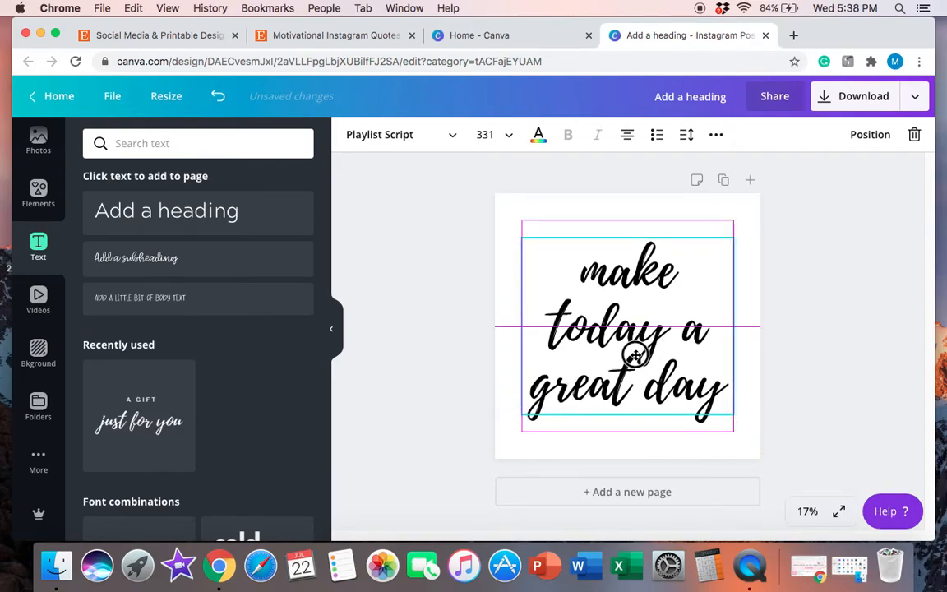
click(628, 329)
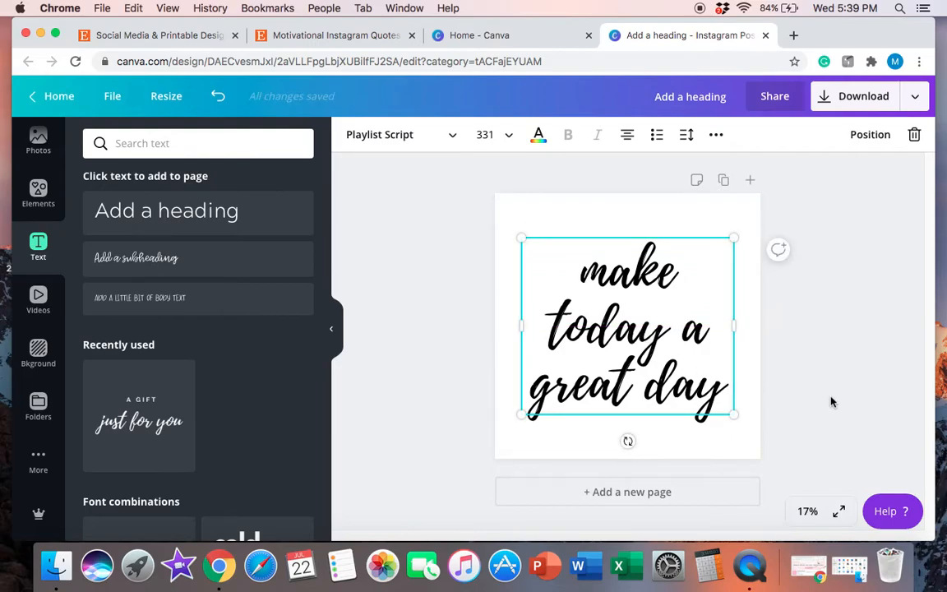
click(832, 402)
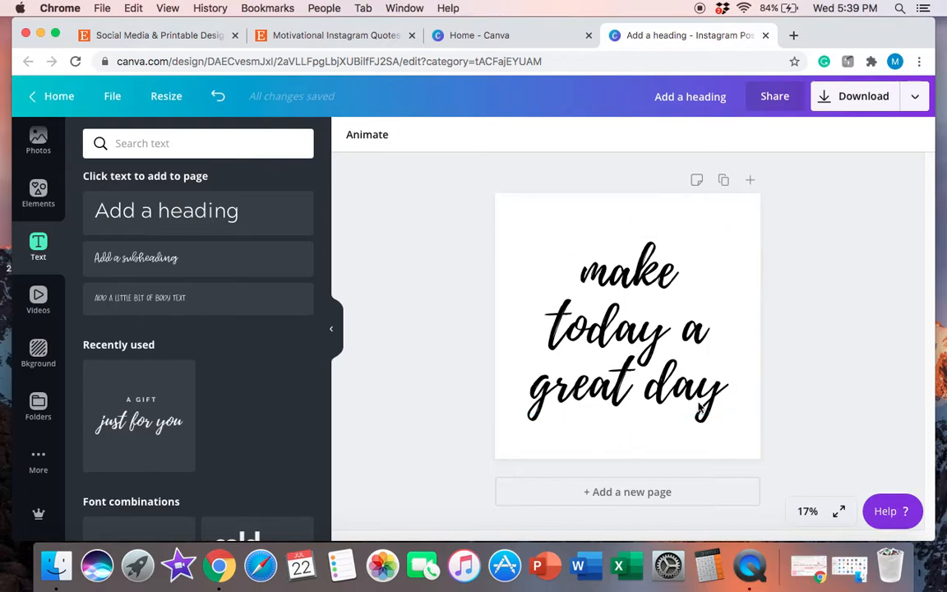
click(627, 329)
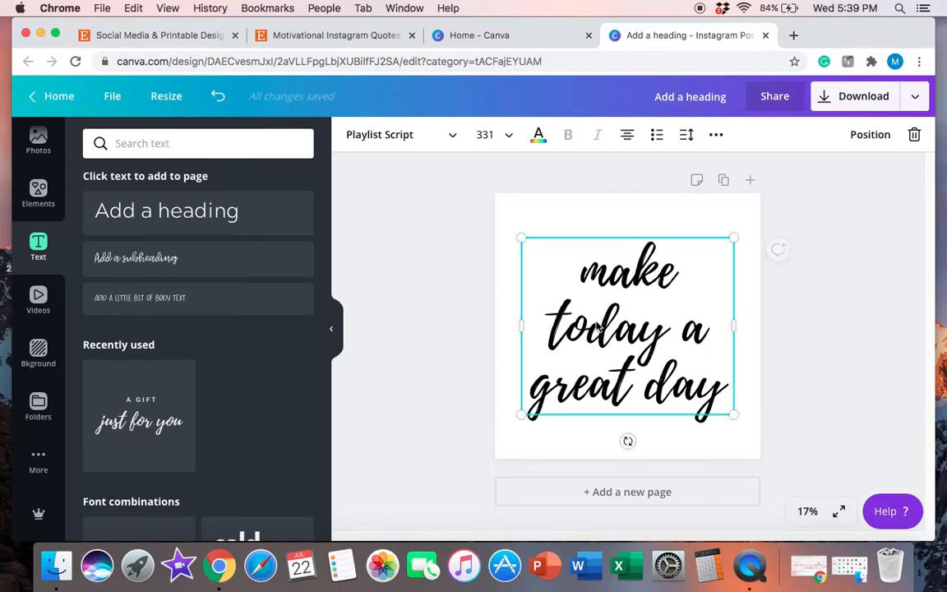
mouse_move(650, 409)
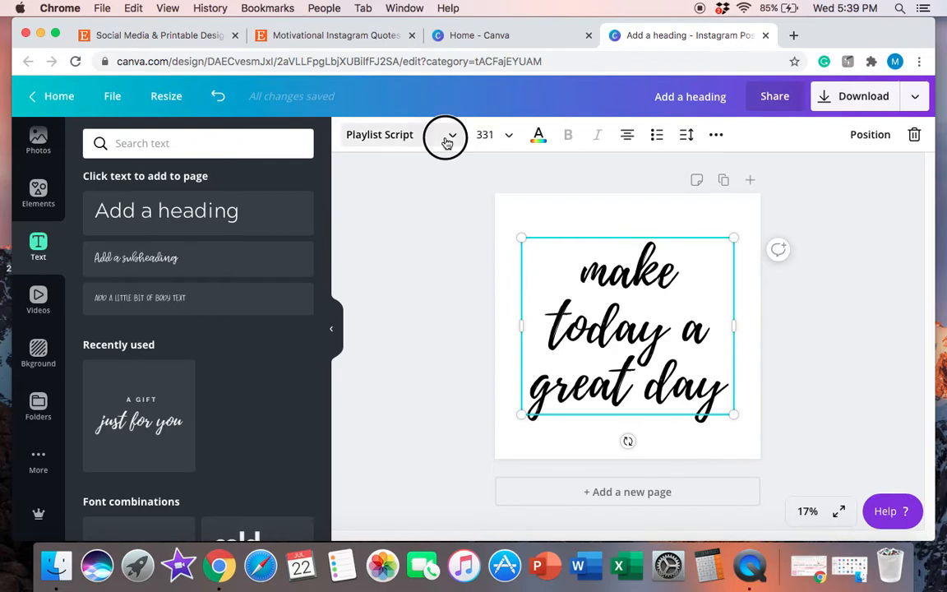
click(447, 139)
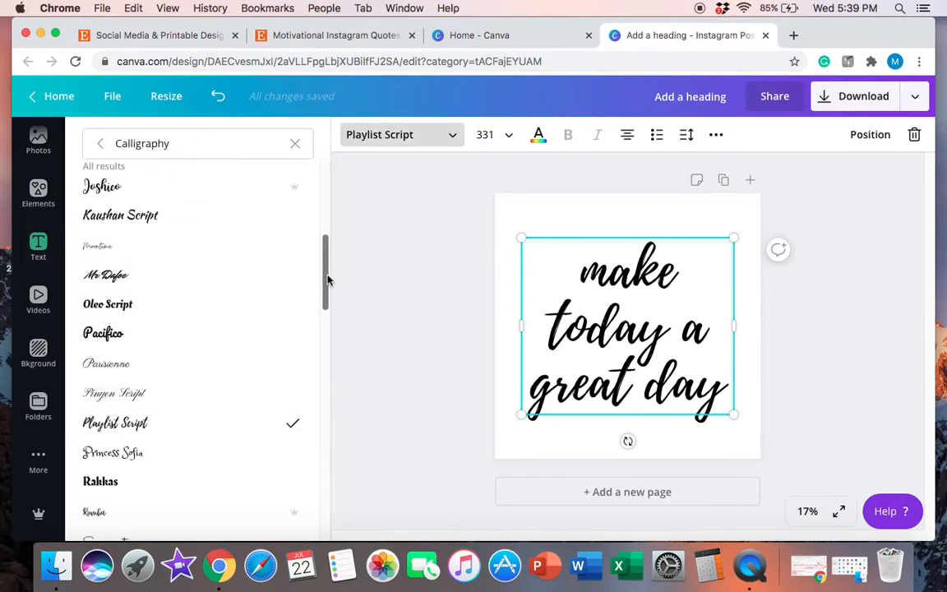
scroll(down, 3)
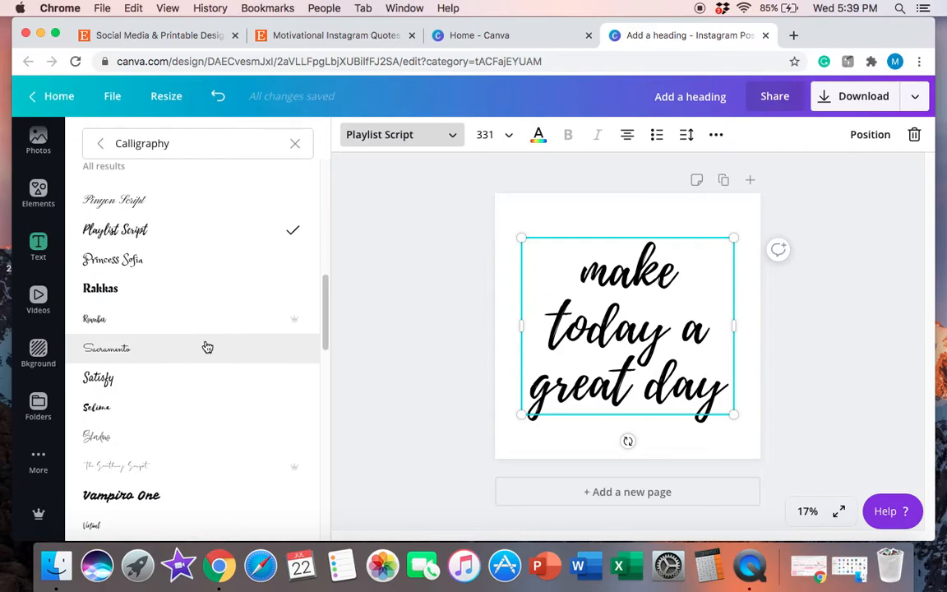
mouse_move(315, 319)
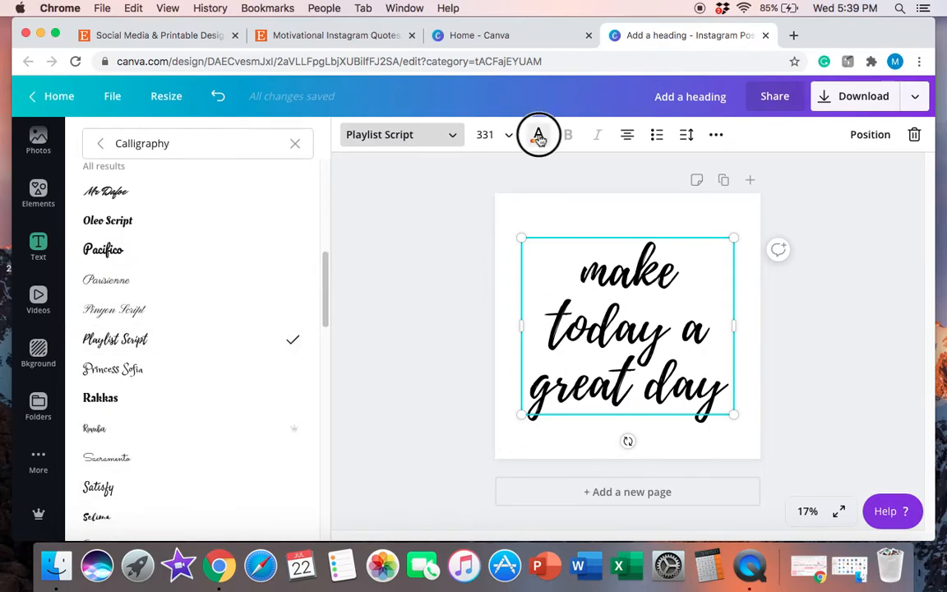
Preview mauve, custom green and blue on the quote, then return it to black and deselect
click(538, 134)
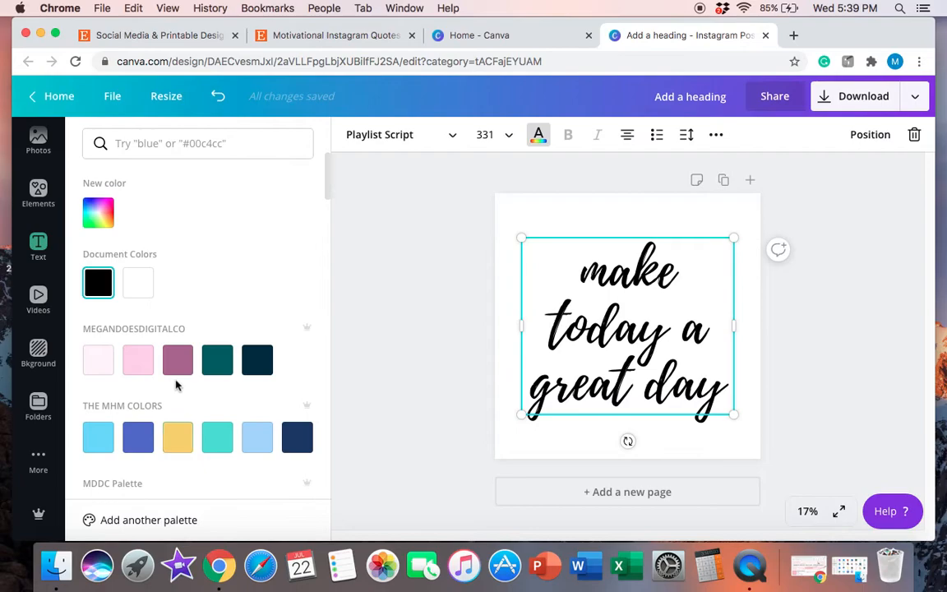
click(178, 360)
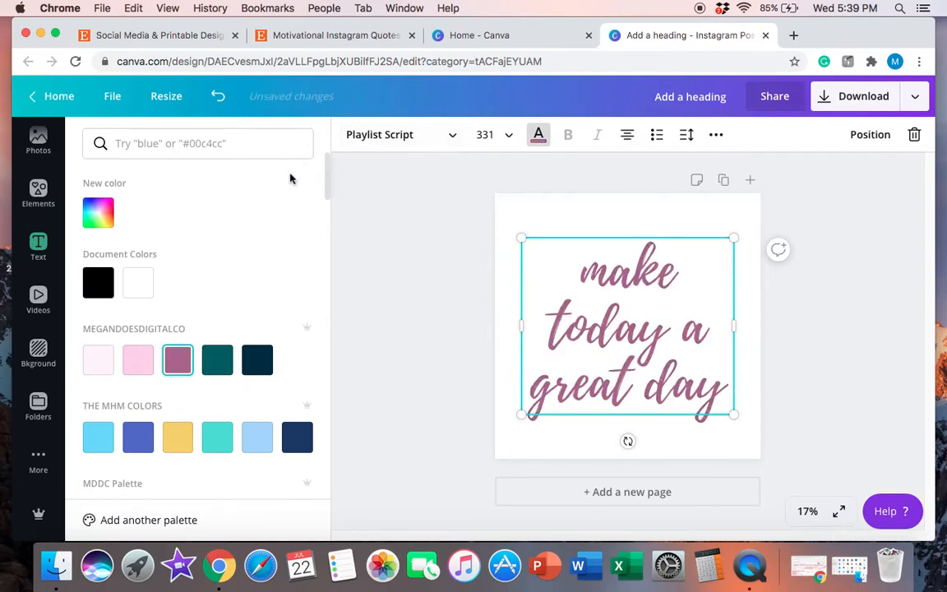
click(98, 212)
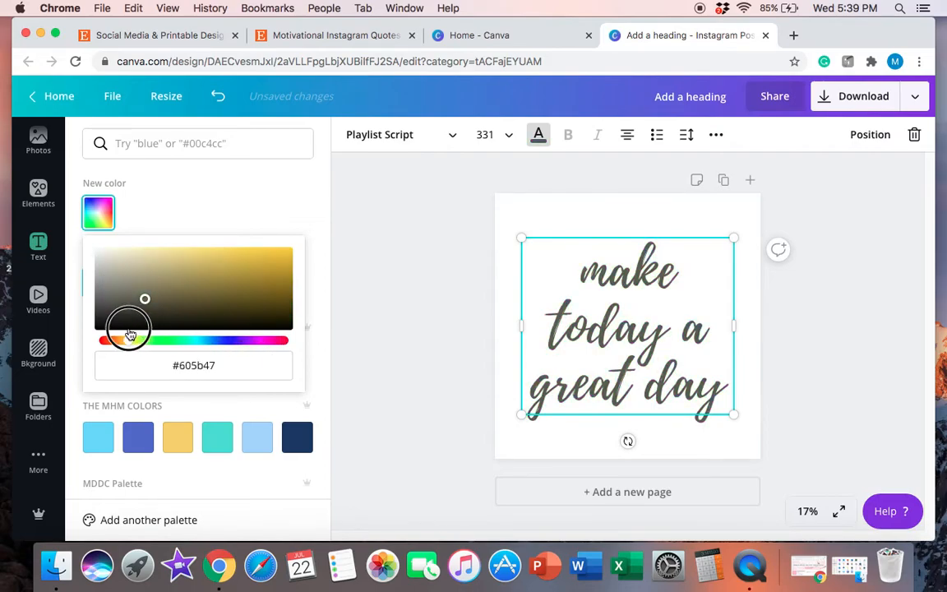
drag(128, 339, 212, 346)
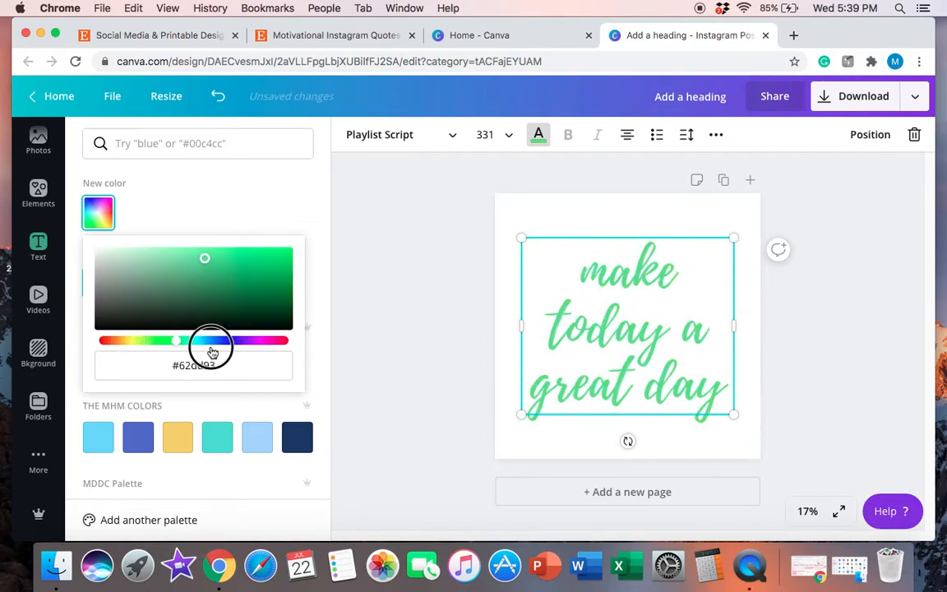
click(98, 283)
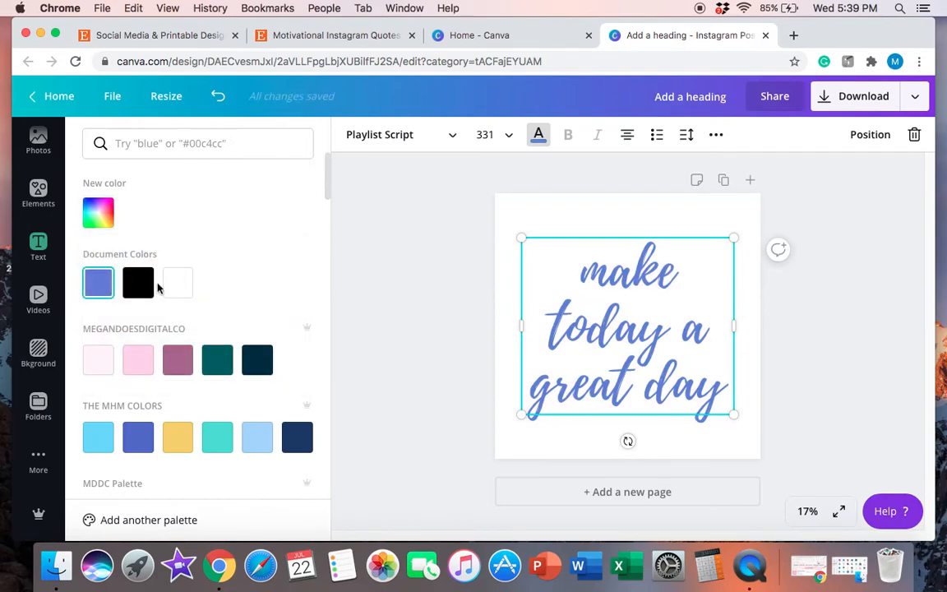
click(138, 283)
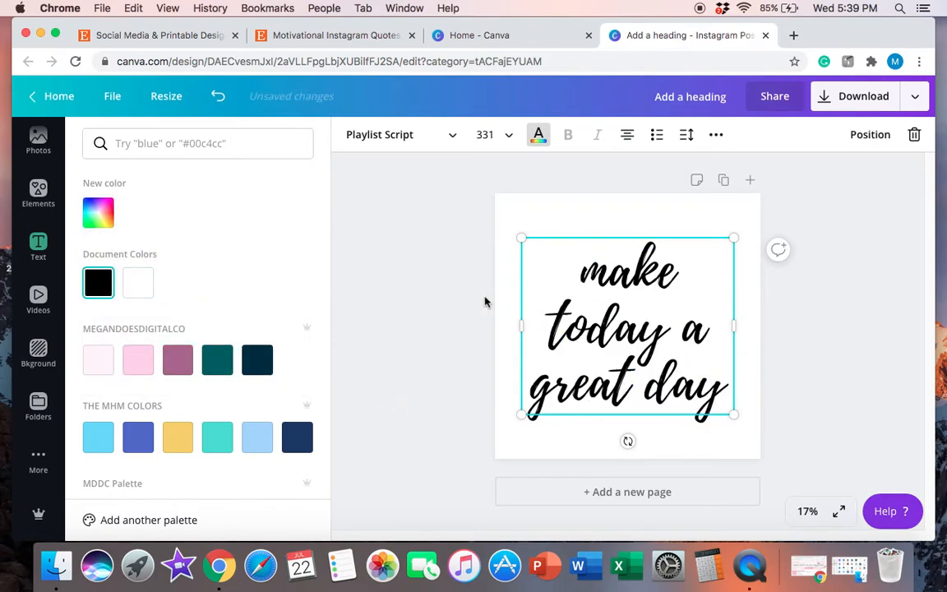
click(38, 246)
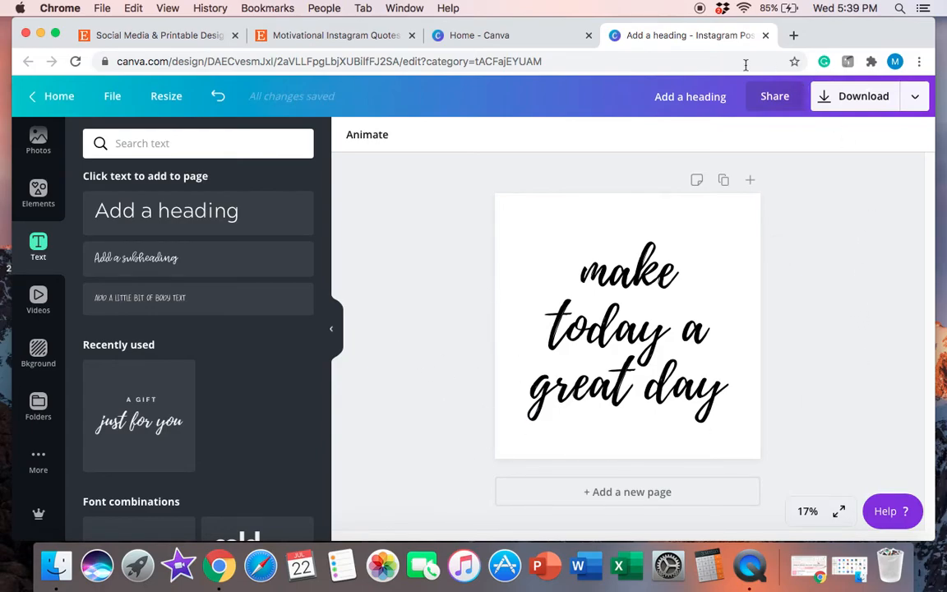
mouse_move(578, 226)
text(testquote)
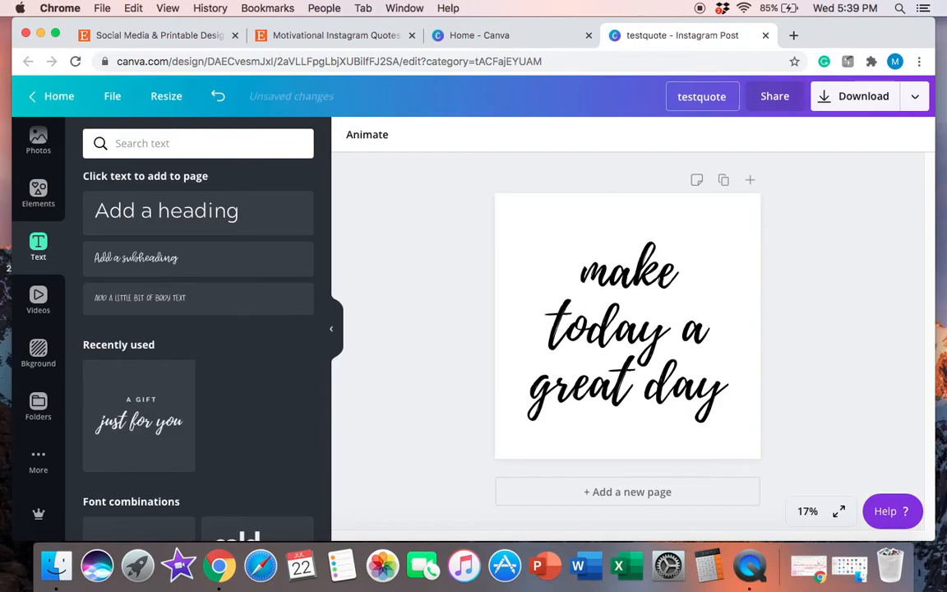
Open the Download panel for the testquote design
click(864, 96)
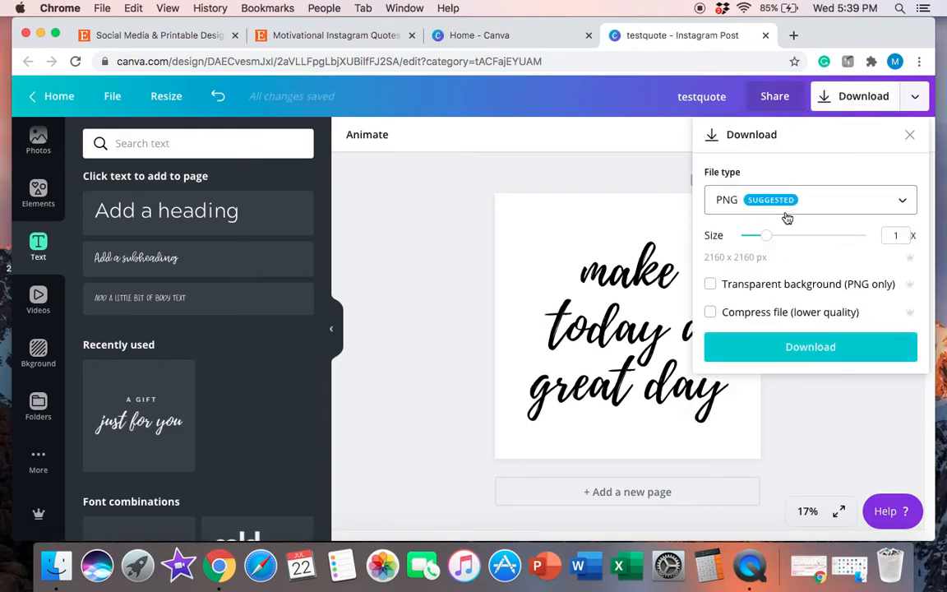
Switch the download file type to JPG and start the download
click(810, 199)
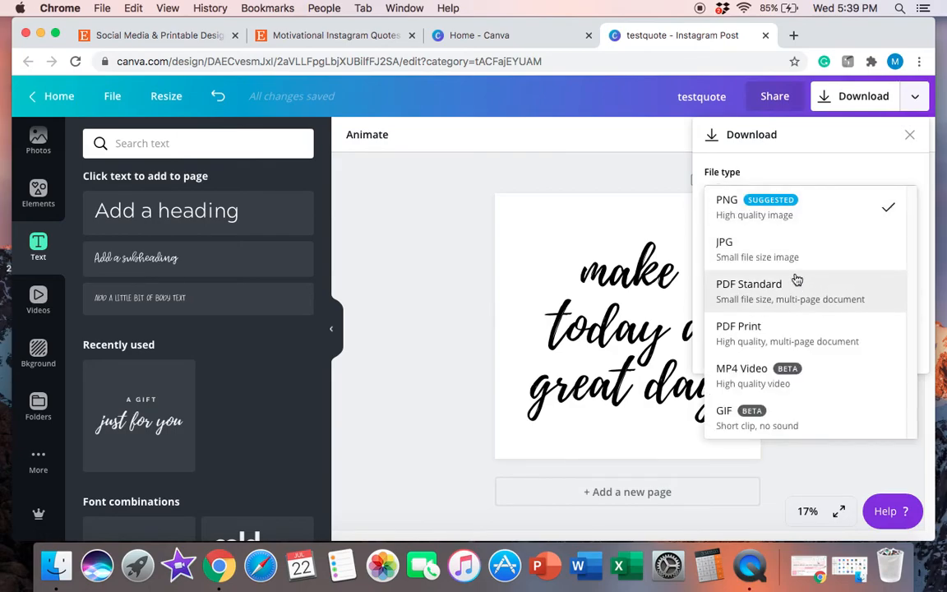
mouse_move(830, 170)
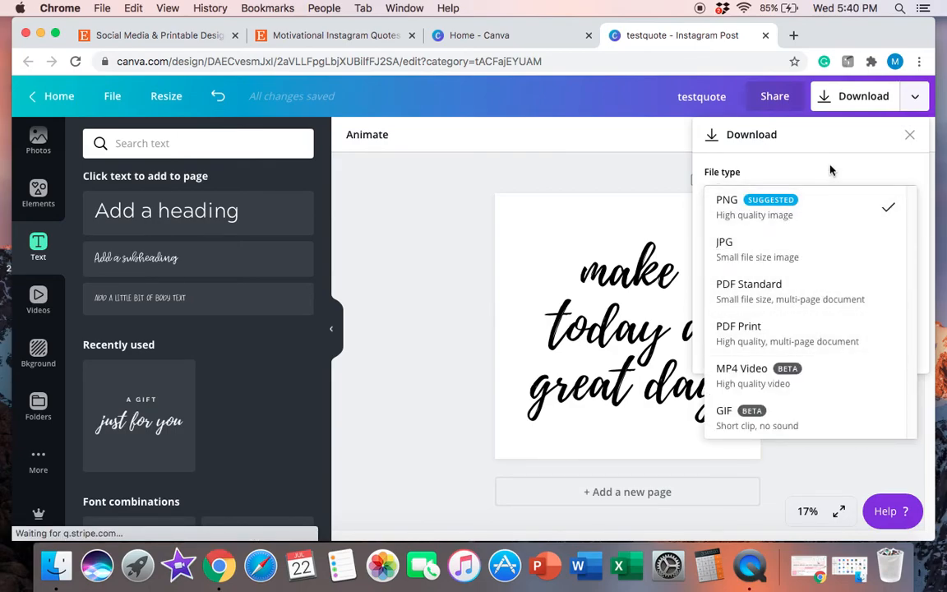
click(727, 199)
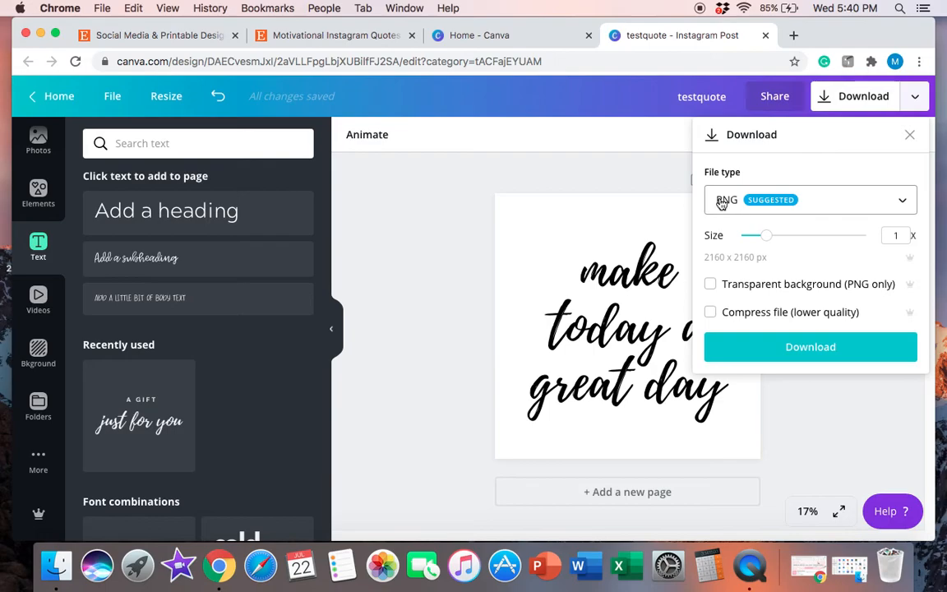
click(810, 200)
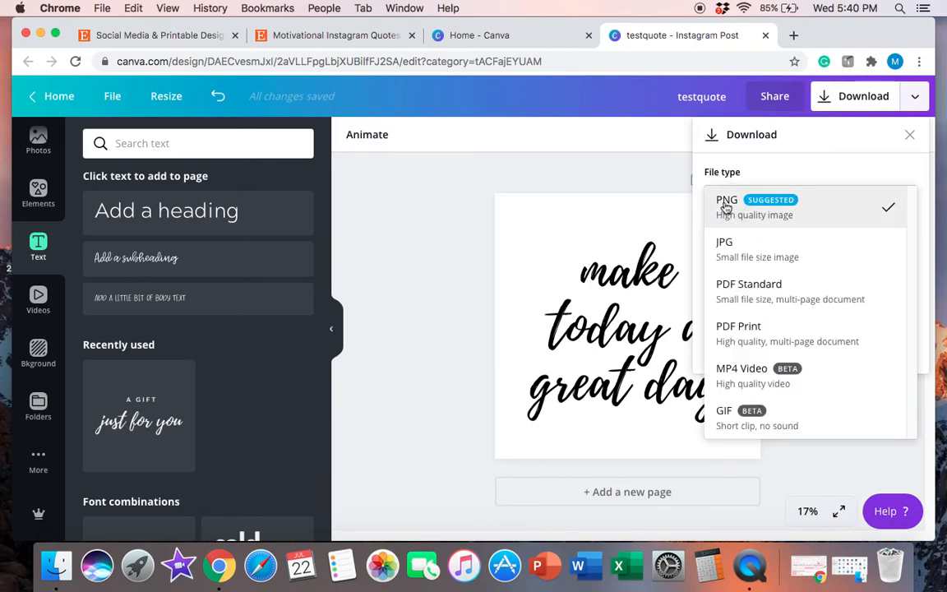
click(725, 242)
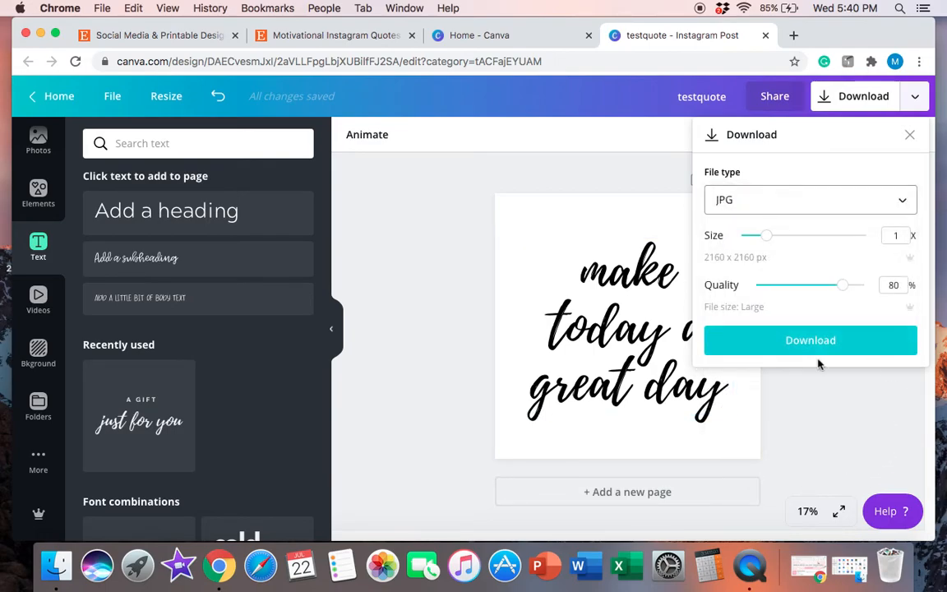
mouse_move(810, 339)
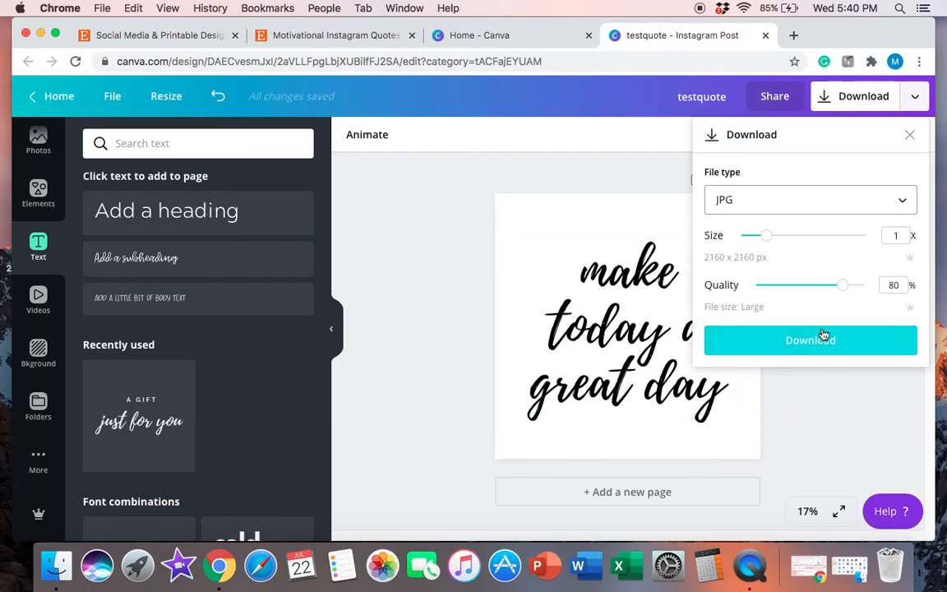
click(810, 340)
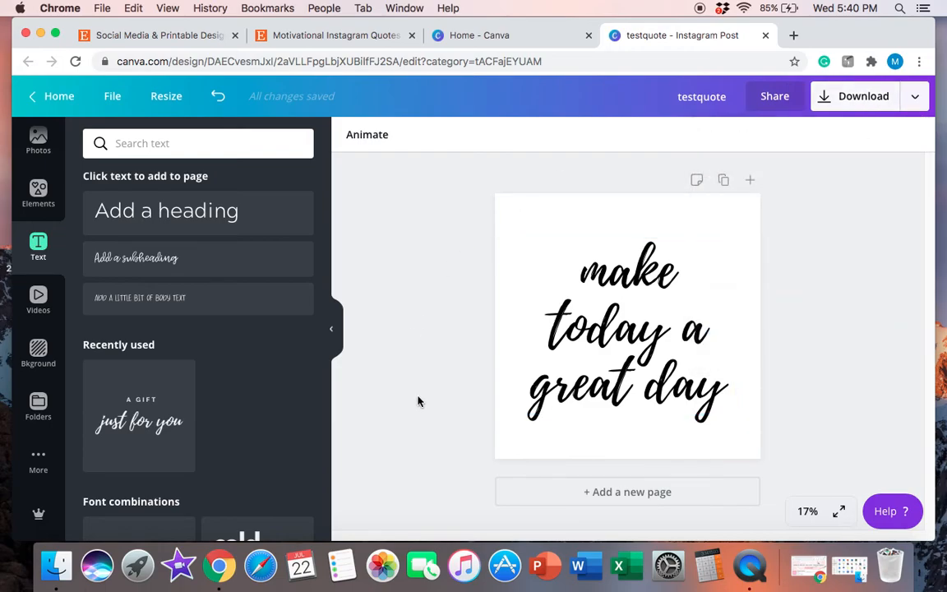
mouse_move(825, 409)
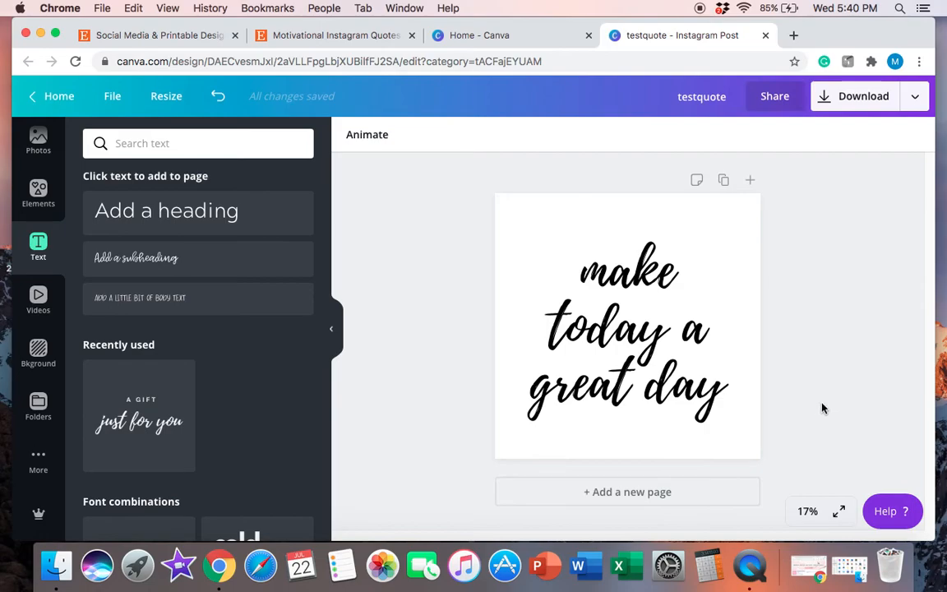
mouse_move(427, 345)
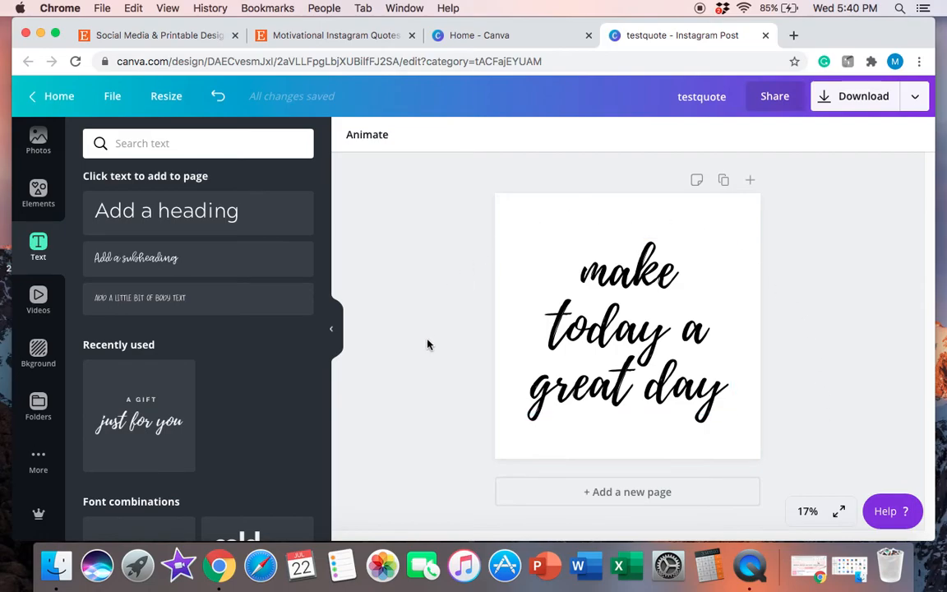
mouse_move(468, 438)
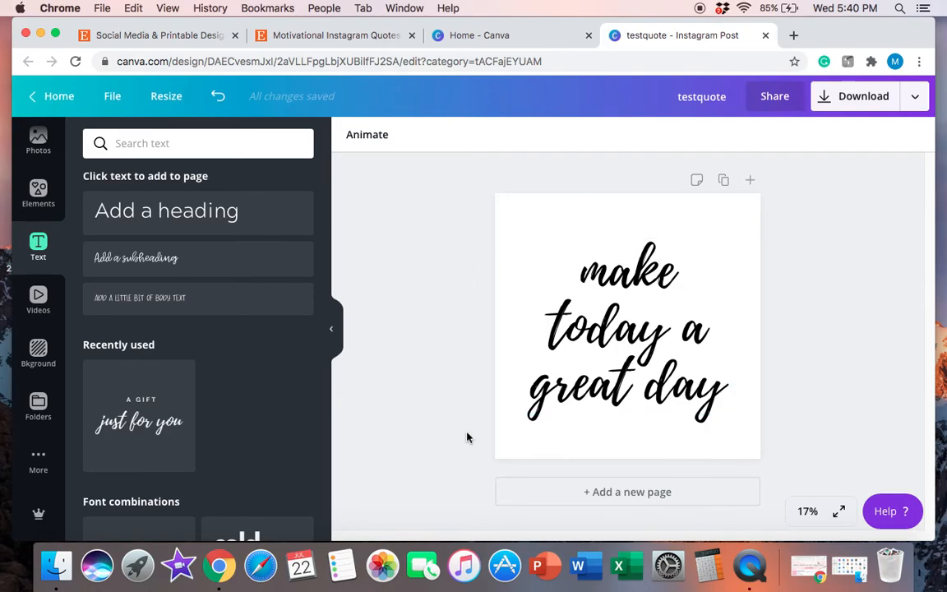
mouse_move(370, 328)
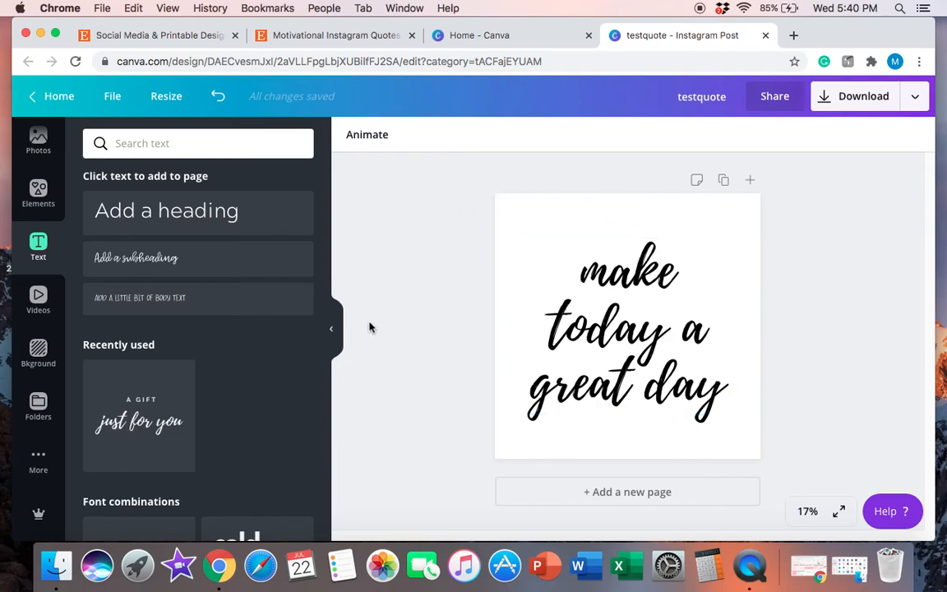
mouse_move(461, 374)
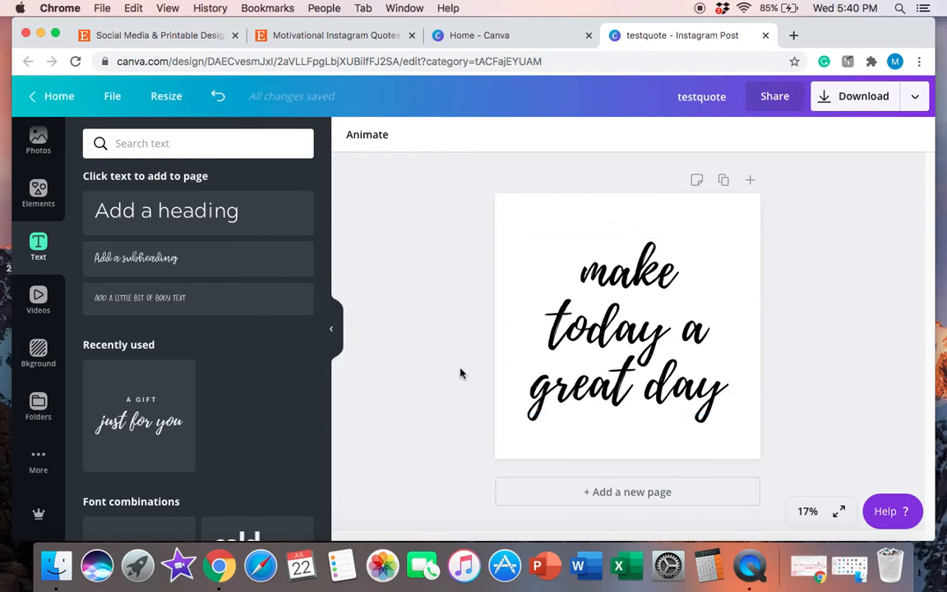
mouse_move(483, 261)
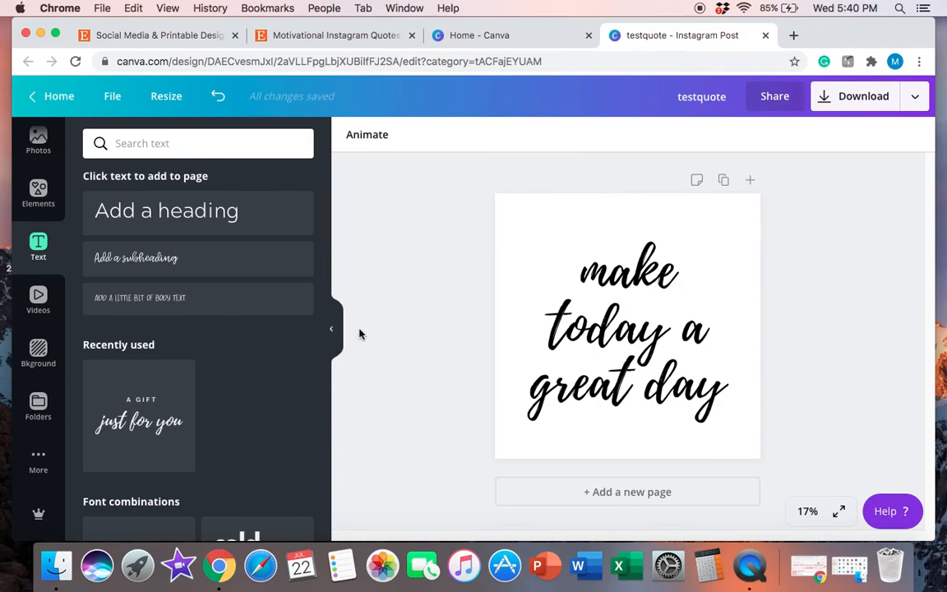
mouse_move(480, 346)
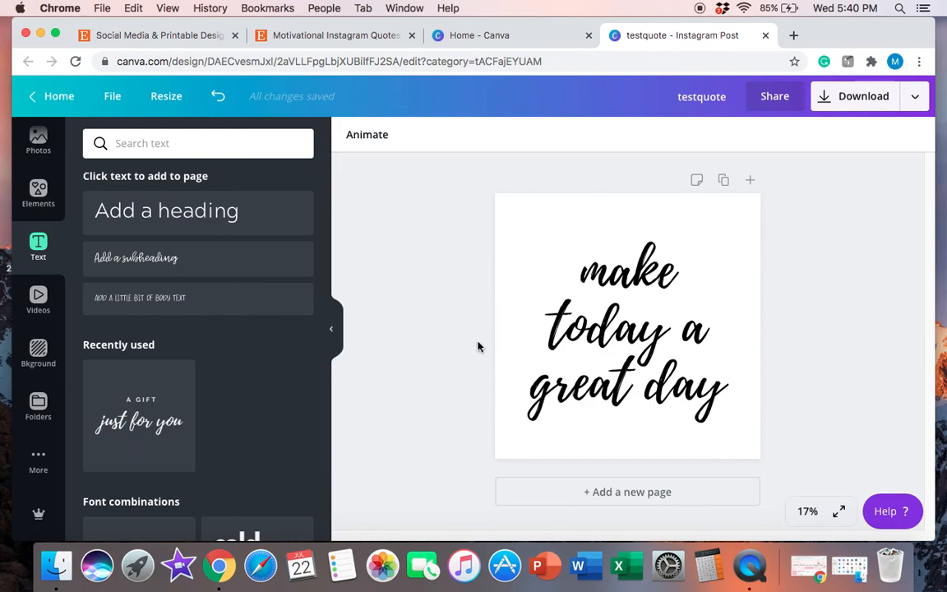
mouse_move(362, 326)
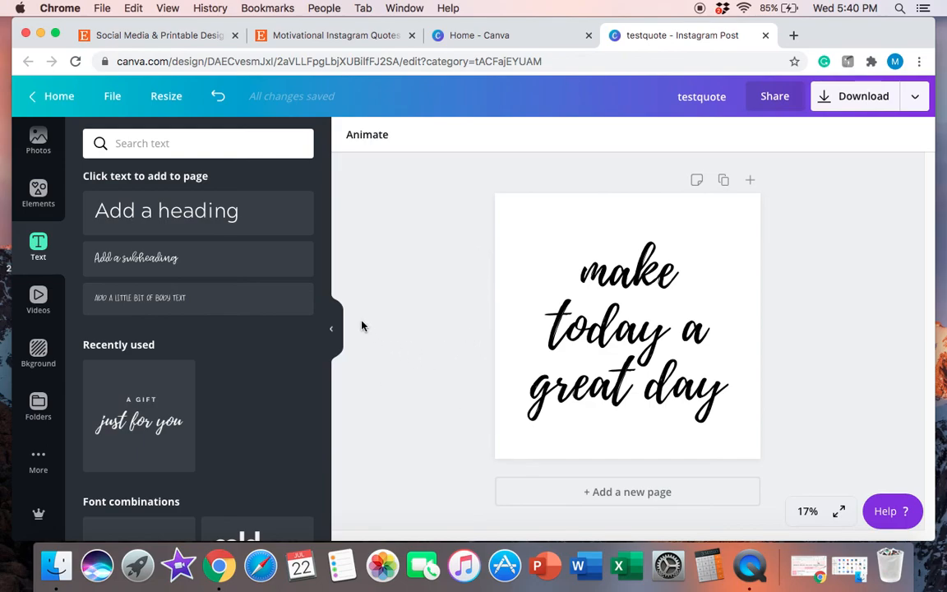
mouse_move(688, 27)
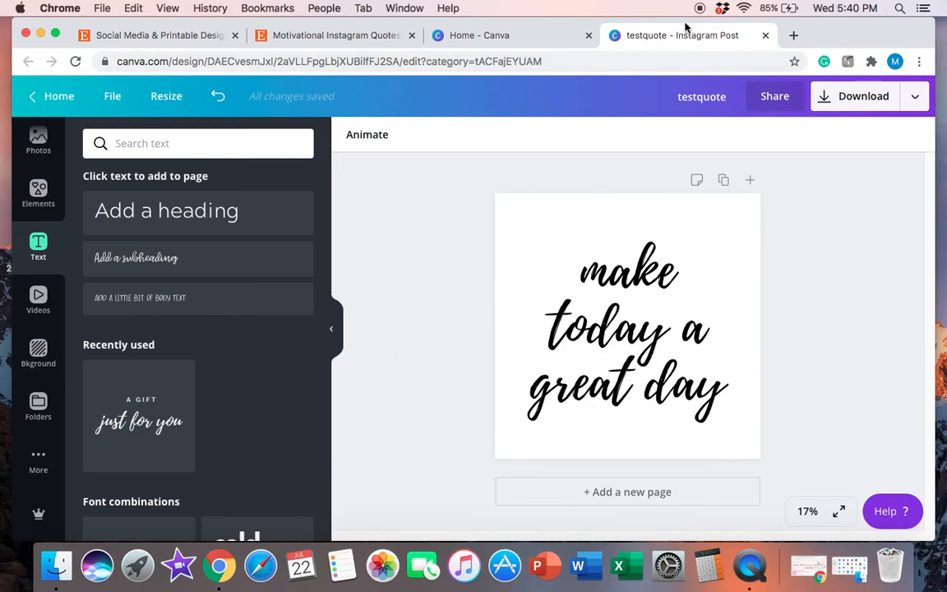